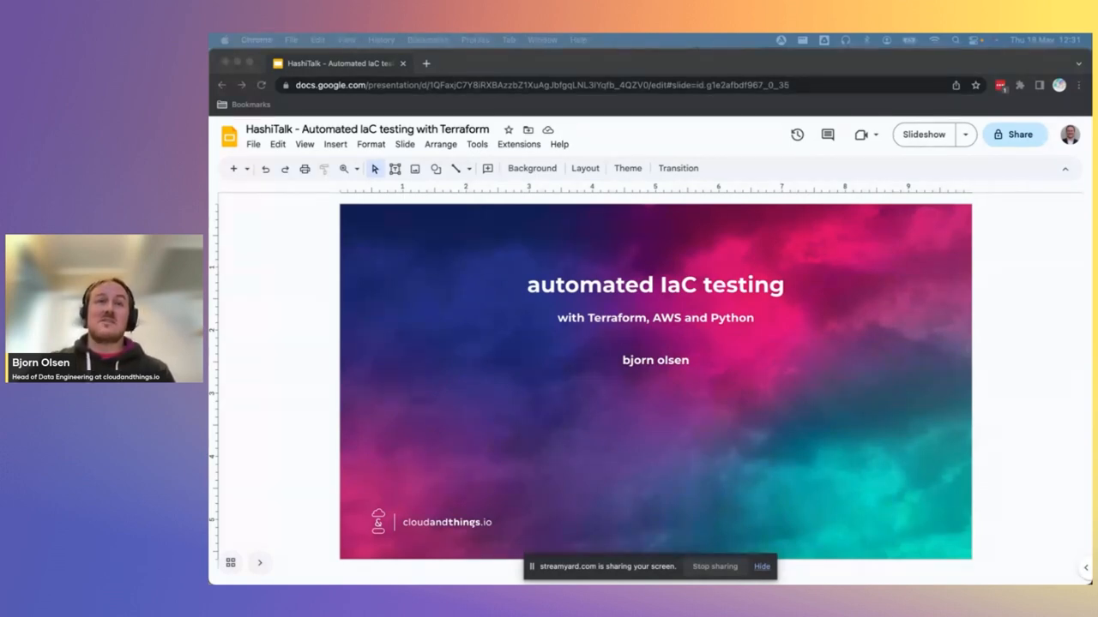
mouse_move(398, 198)
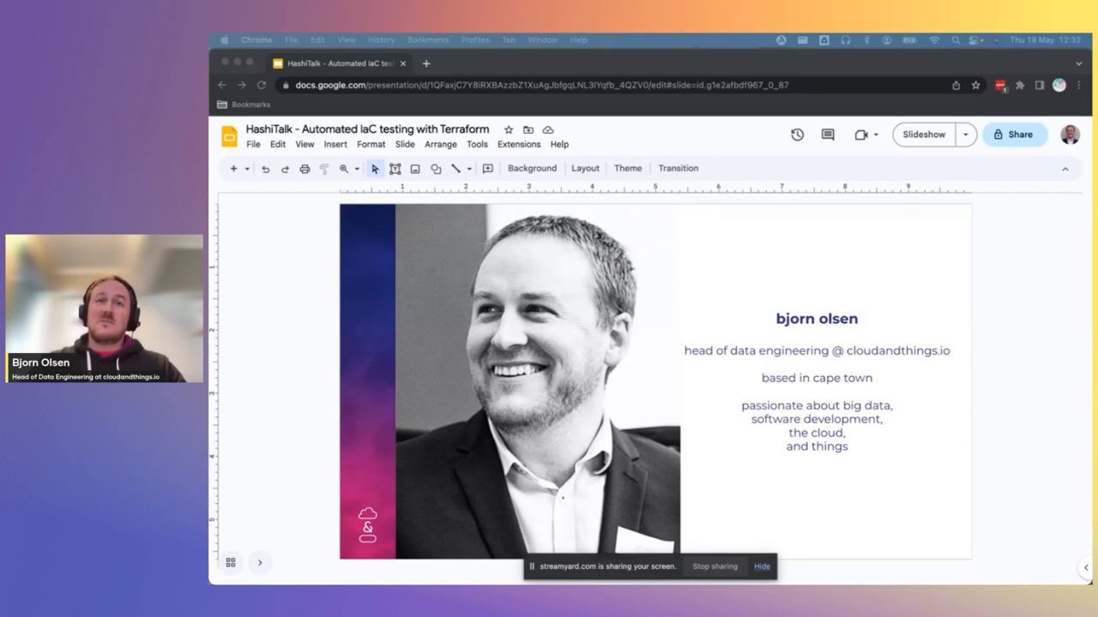
mouse_move(623, 404)
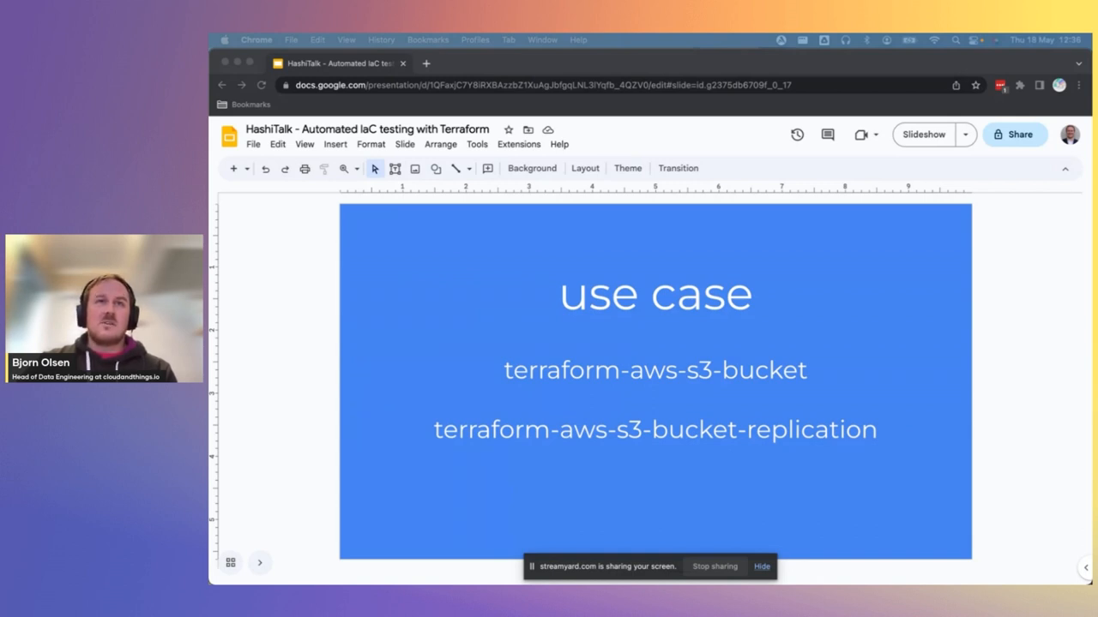
mouse_move(647, 325)
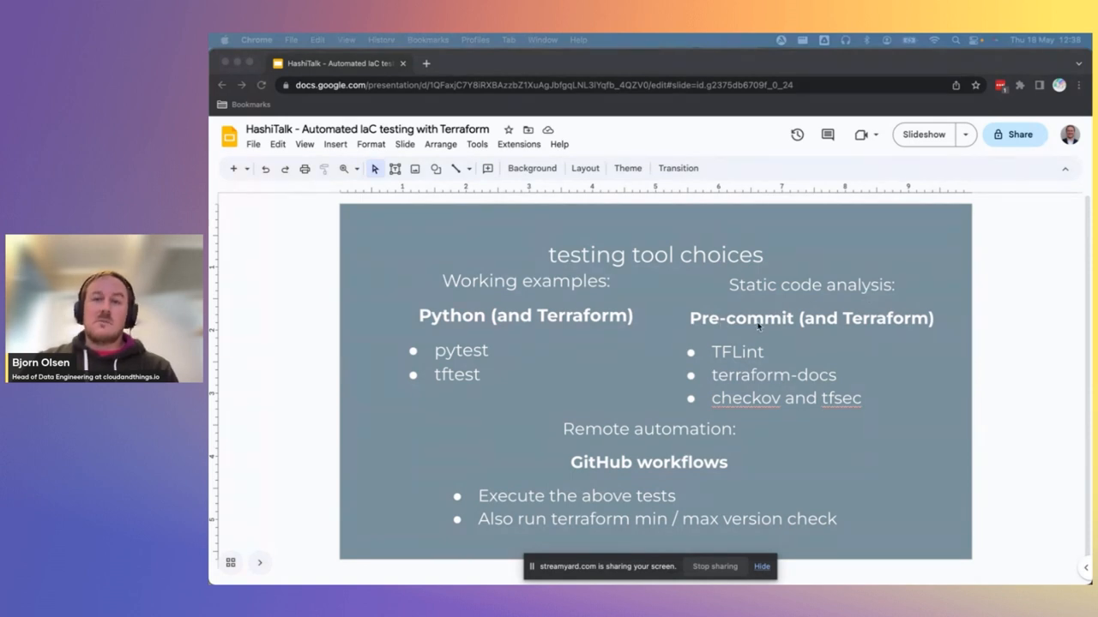
mouse_move(750, 352)
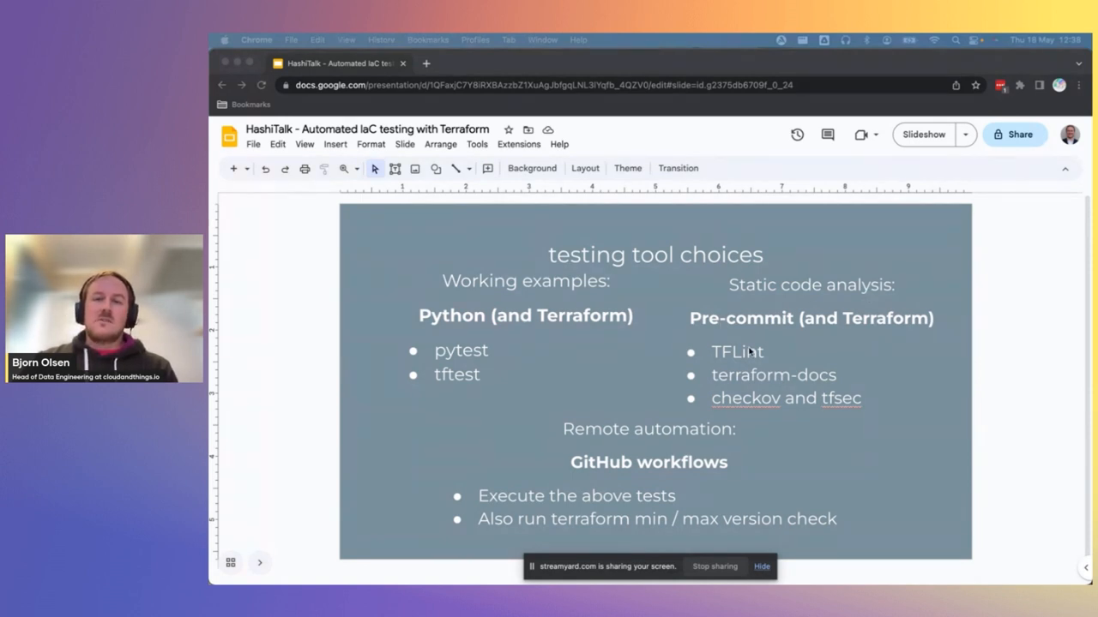
mouse_move(772, 399)
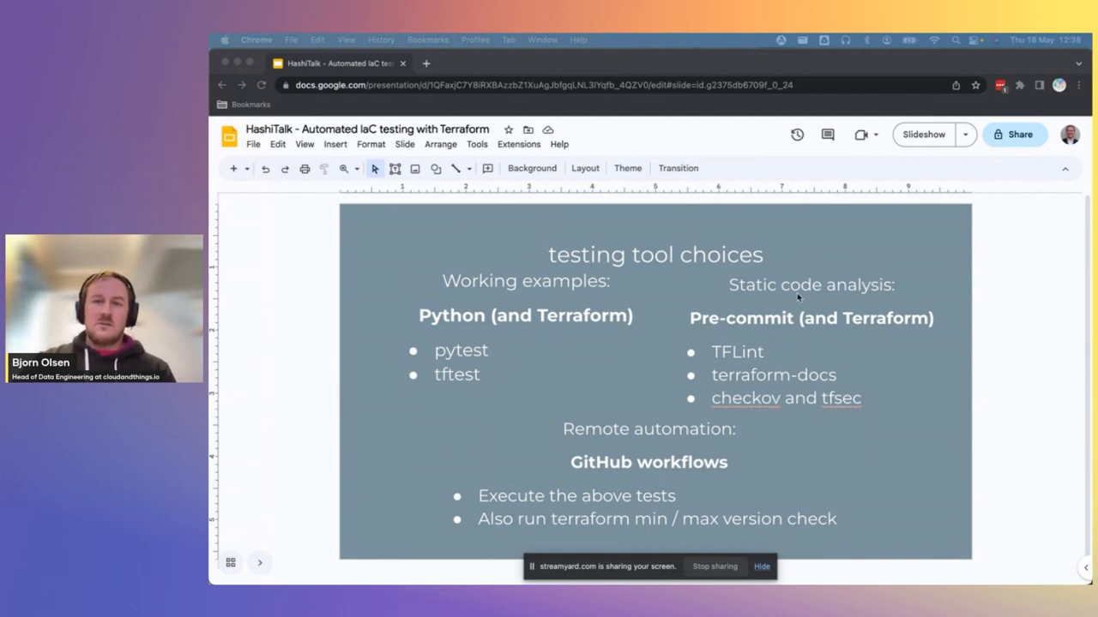
mouse_move(795, 297)
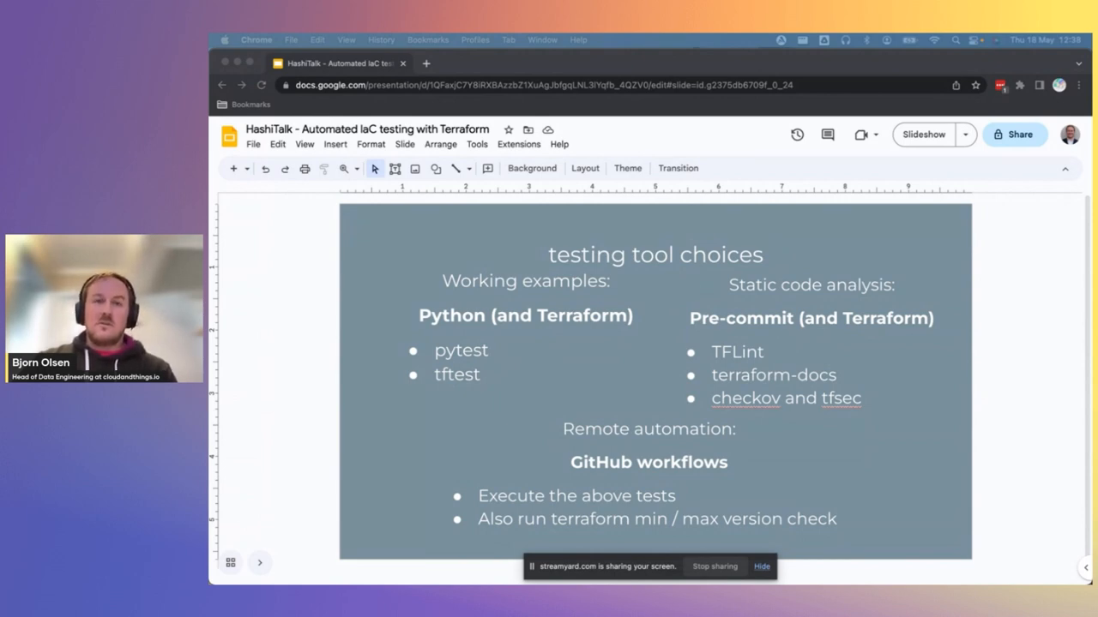
mouse_move(881, 354)
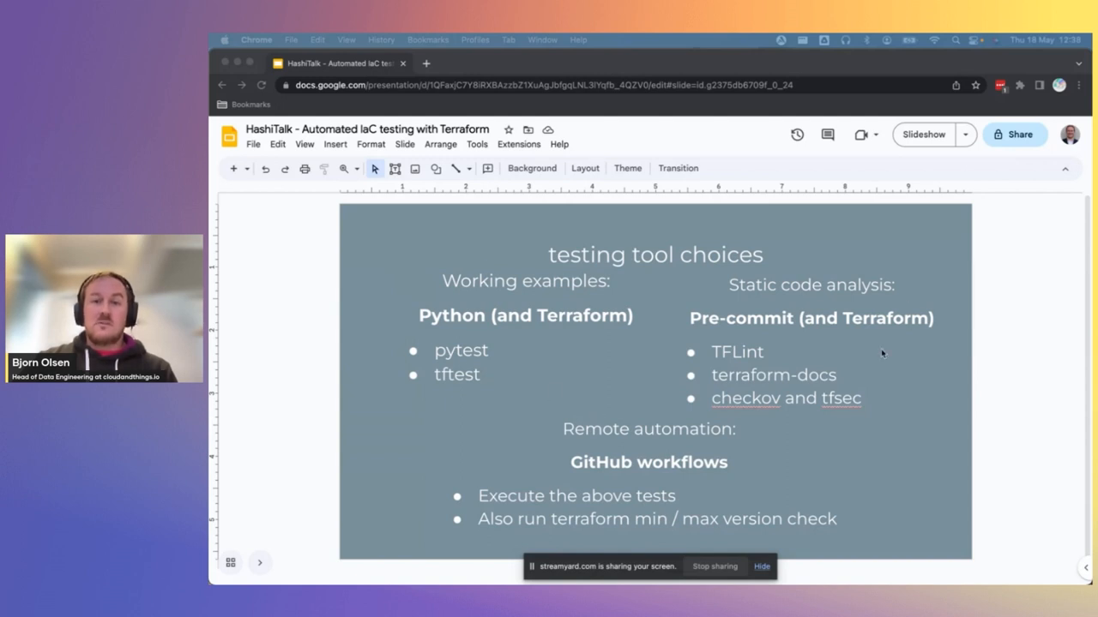
mouse_move(644, 513)
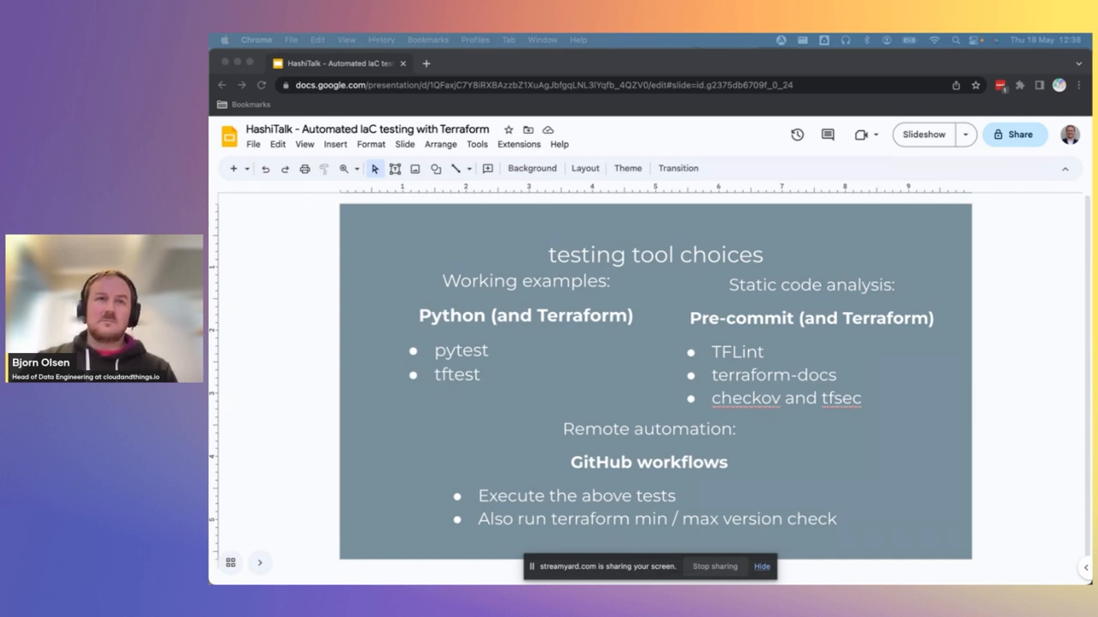
mouse_move(558, 318)
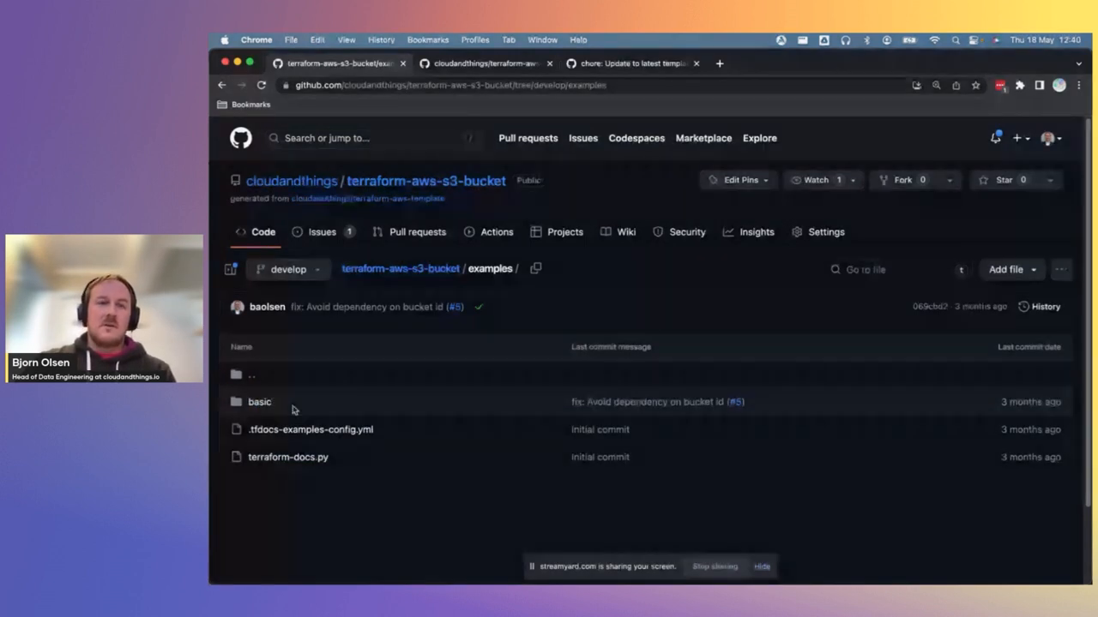
scroll("down", 3)
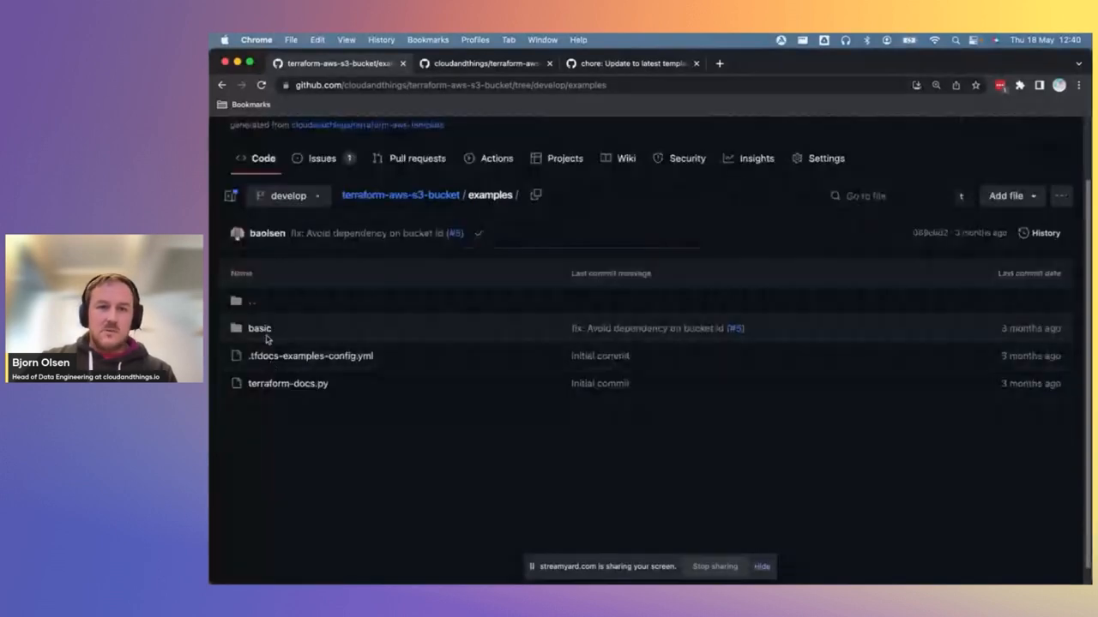
left_click(259, 327)
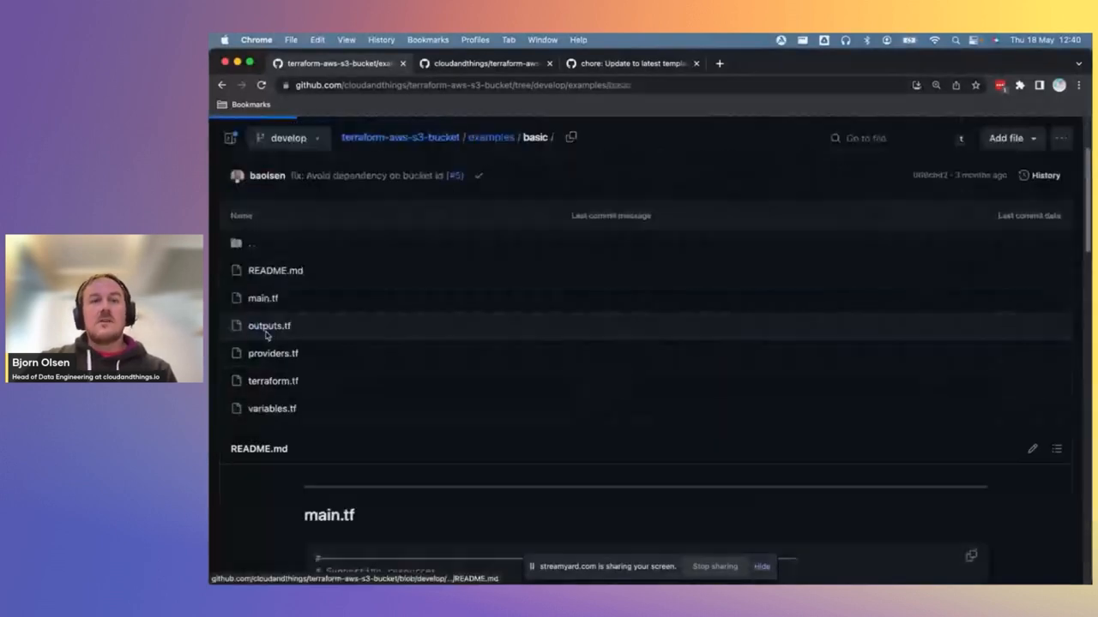
scroll("down", 3)
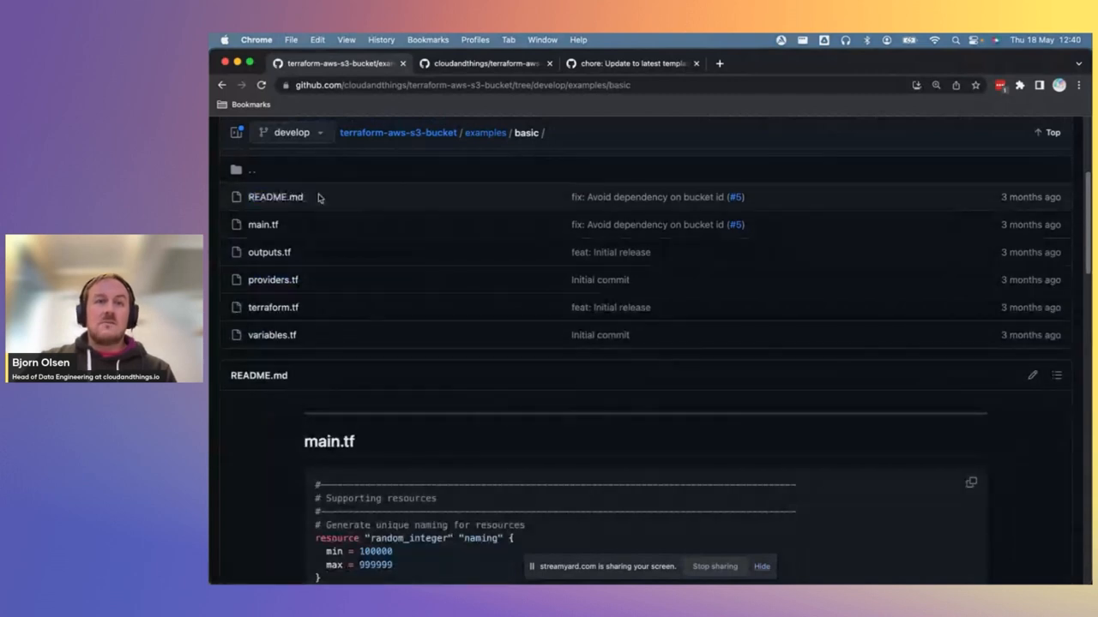
mouse_move(275, 196)
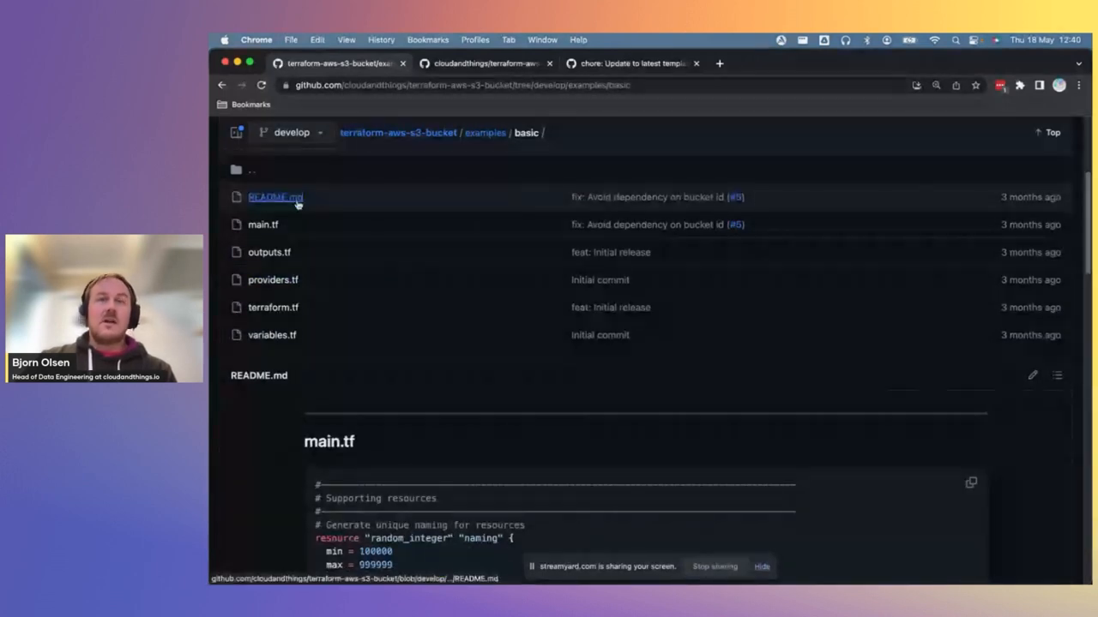
mouse_move(275, 197)
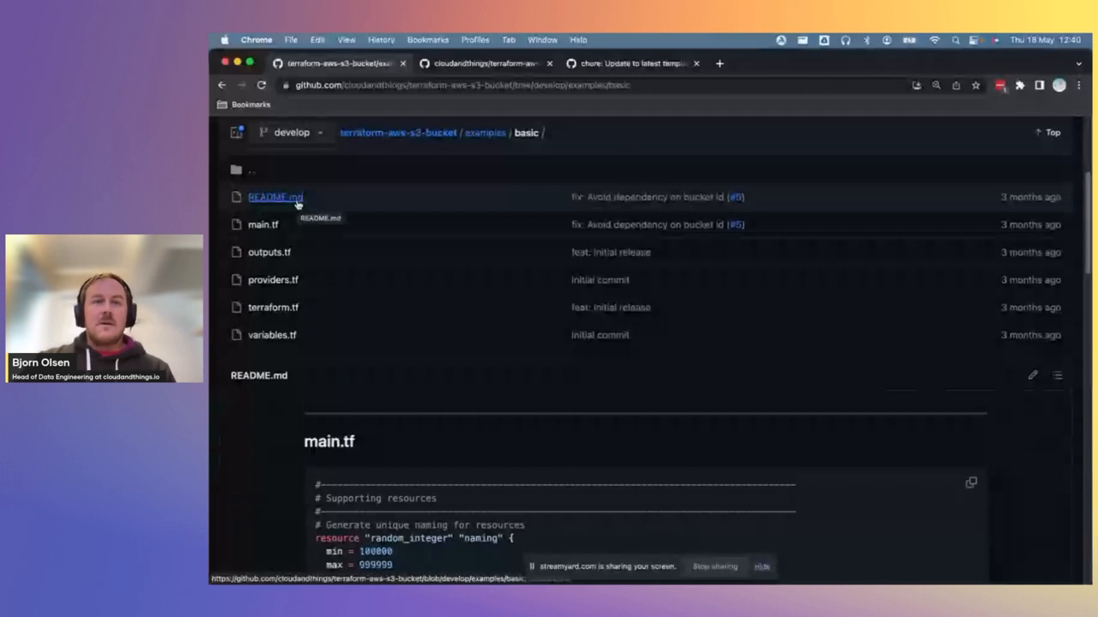
mouse_move(302, 368)
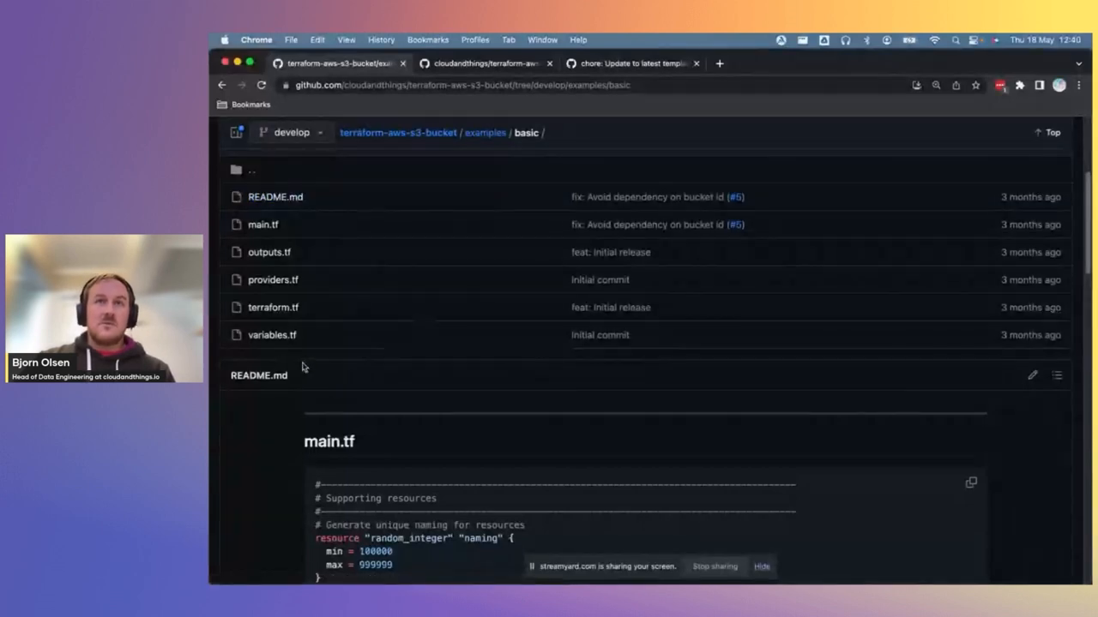
scroll("down", 3)
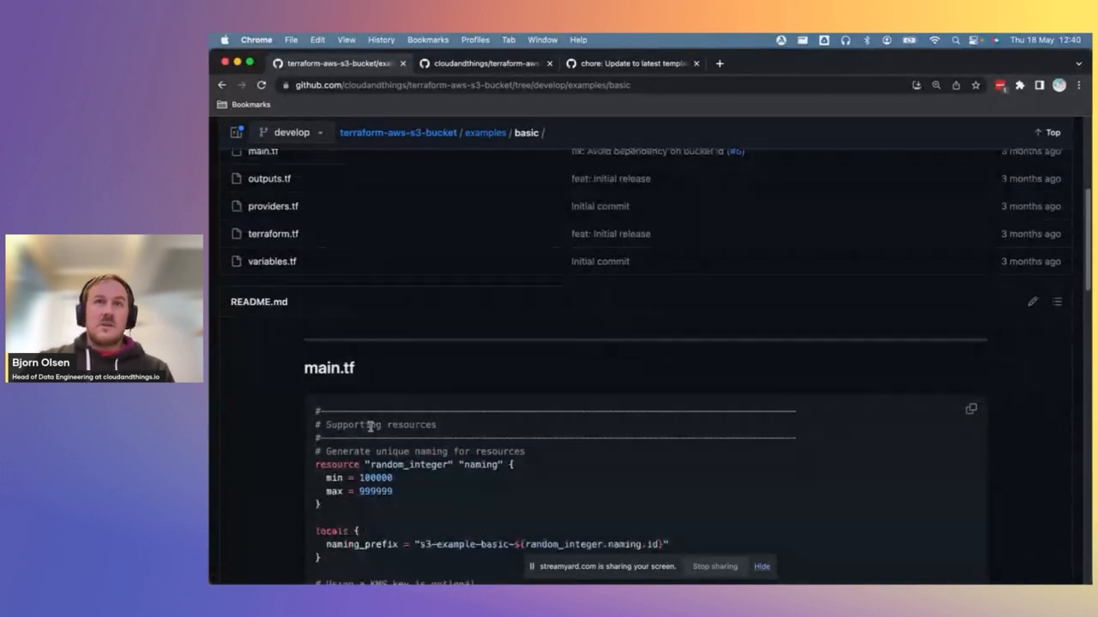
scroll("down", 3)
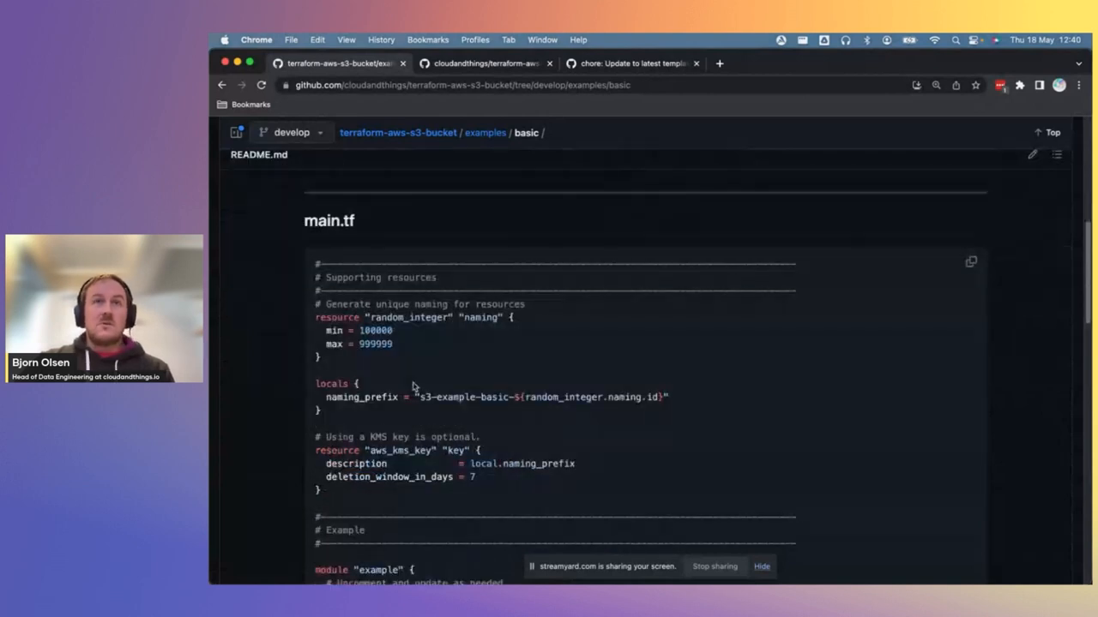
scroll("up", 3)
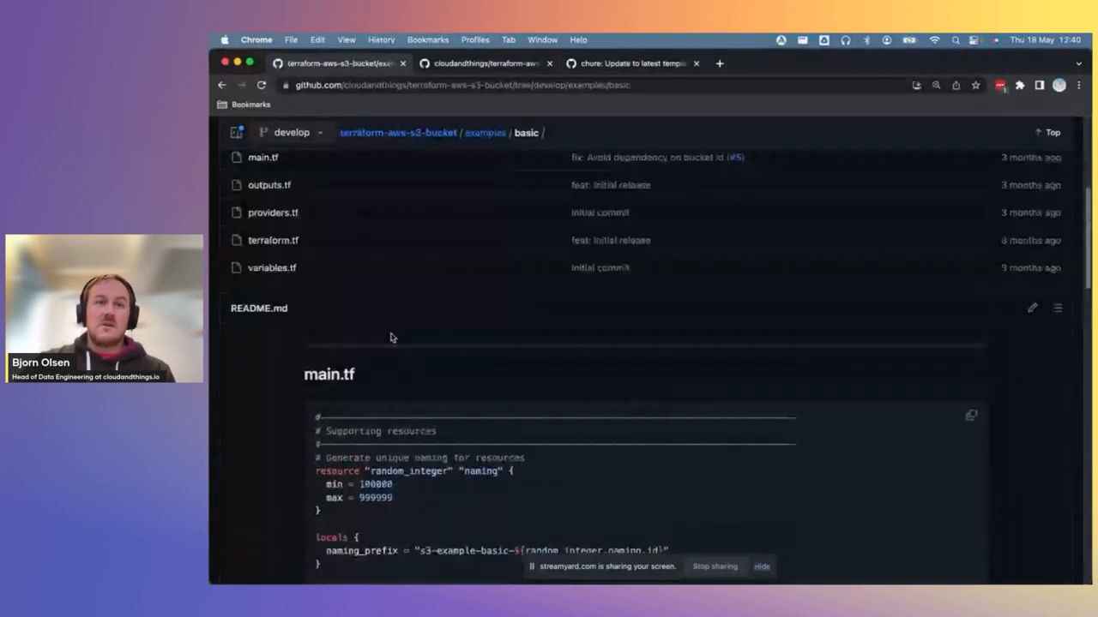
scroll("up", 3)
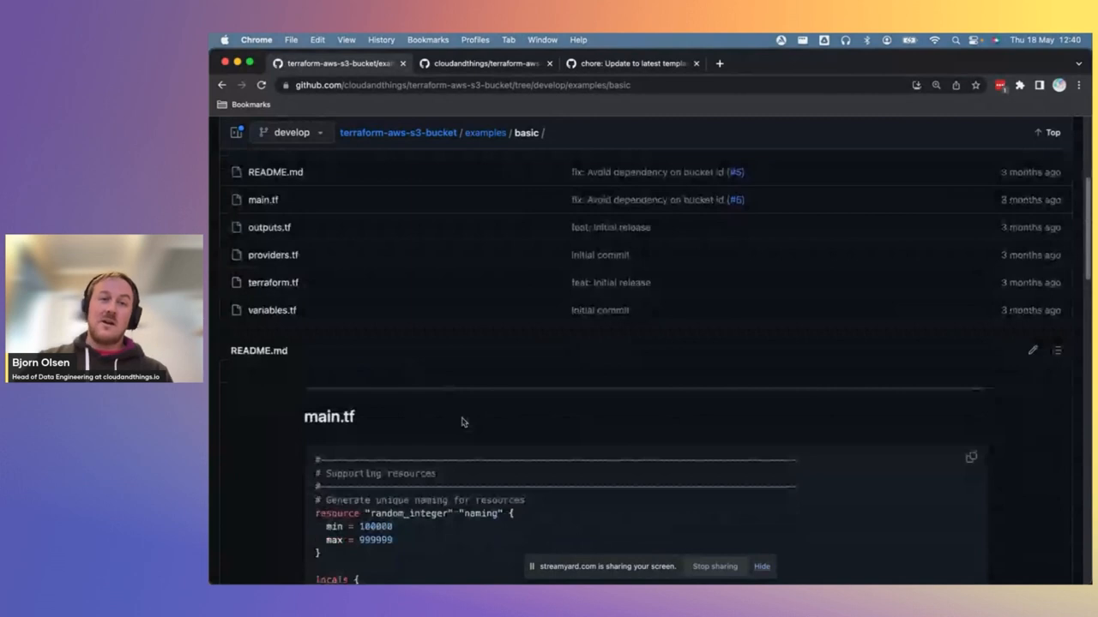
scroll("down", 3)
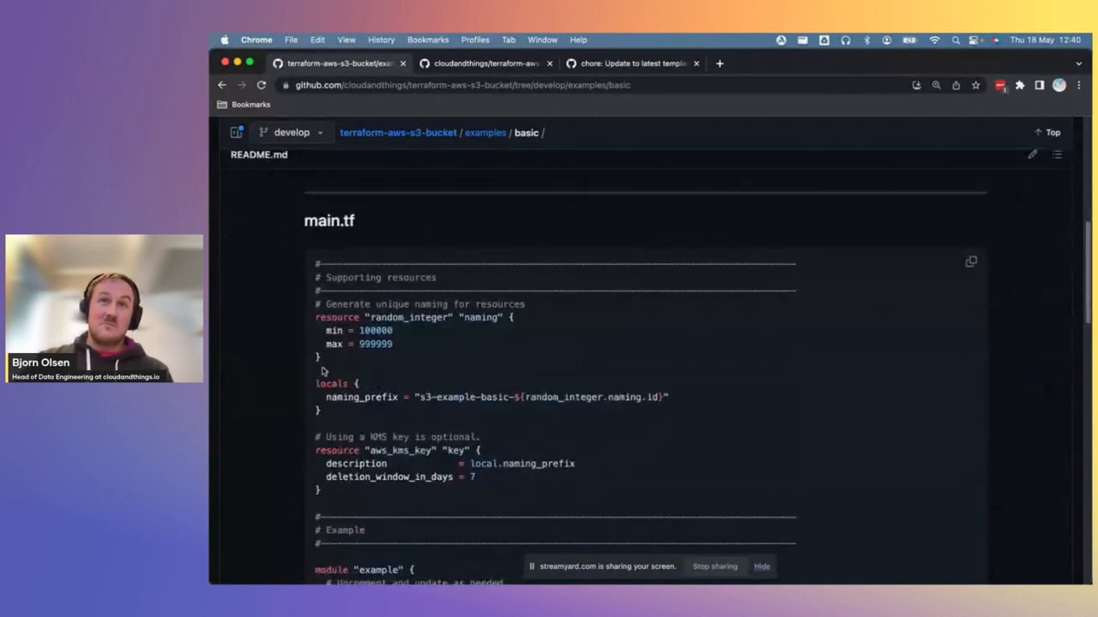
mouse_move(437, 368)
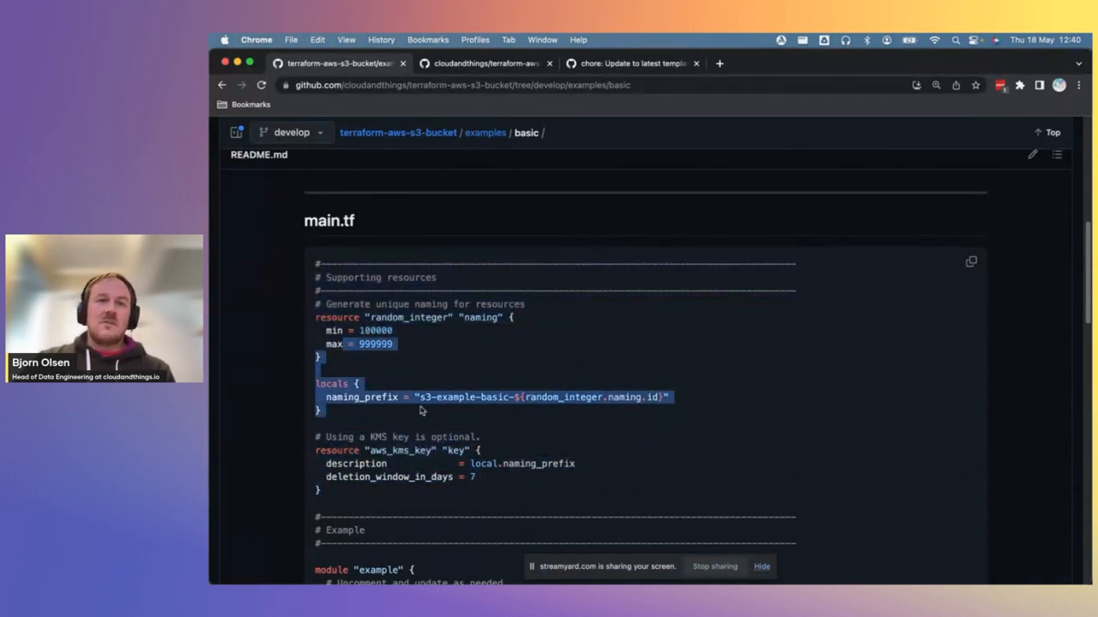
scroll("down", 3)
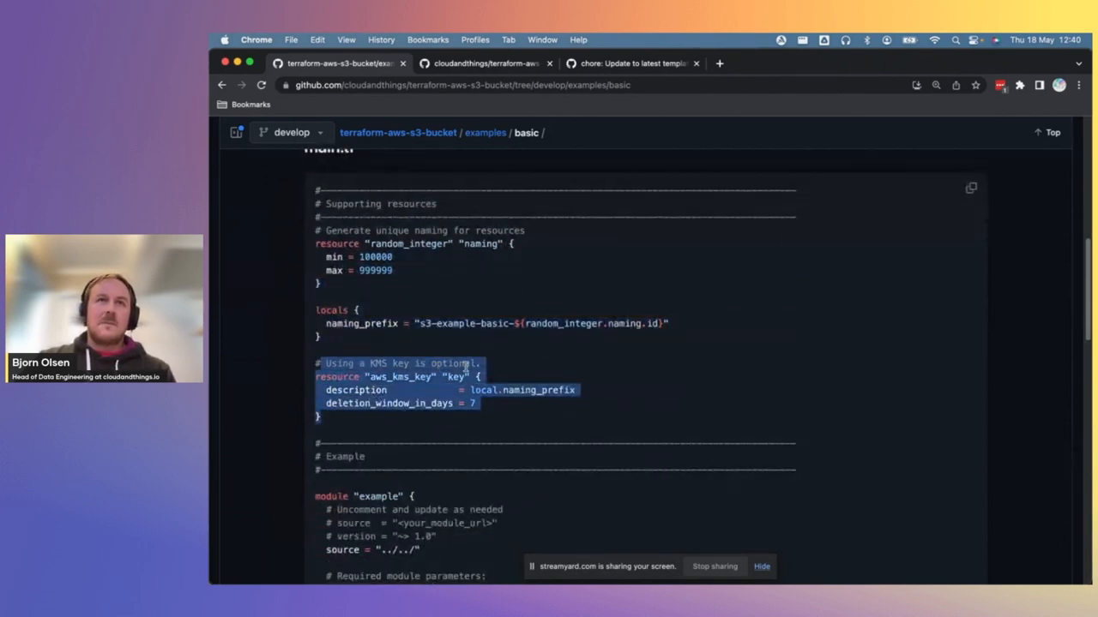
scroll("down", 3)
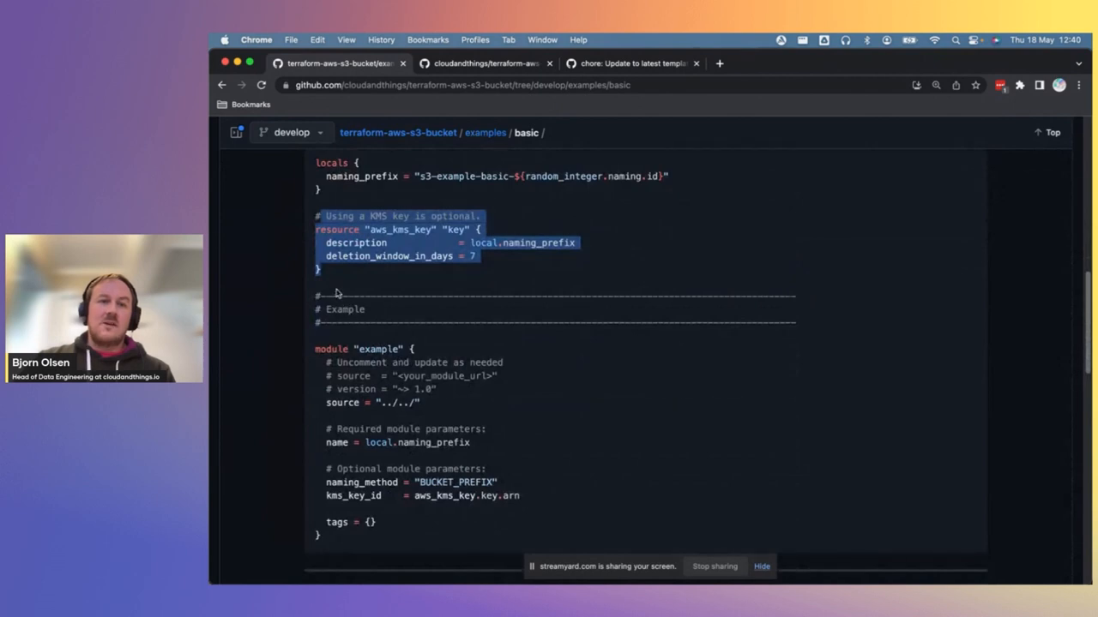
left_click_drag(339, 292, 468, 421)
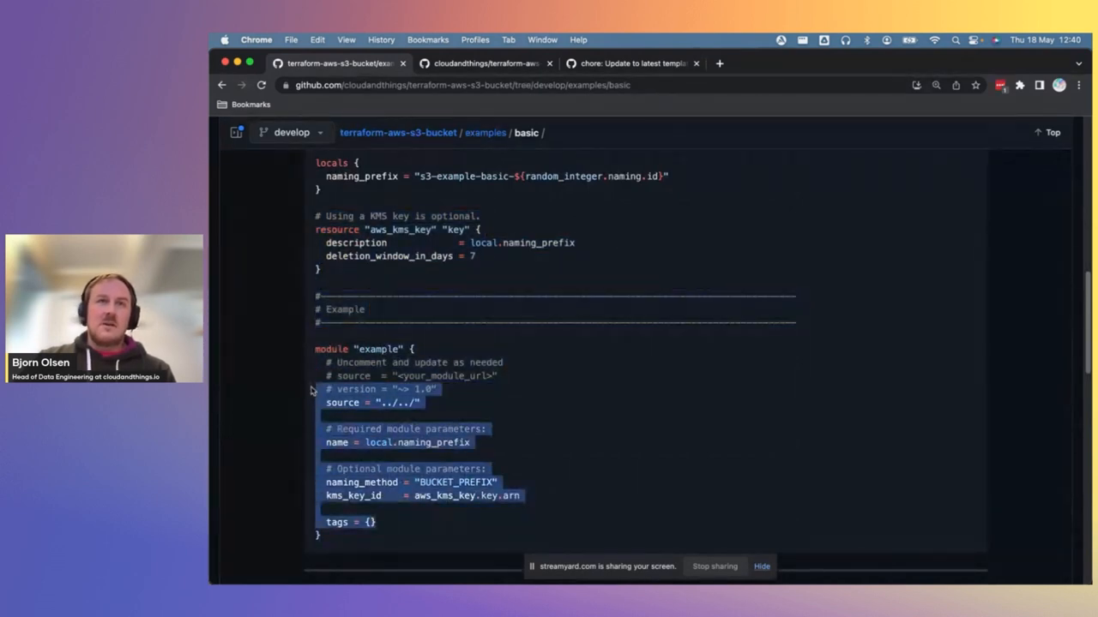
left_click_drag(312, 391, 420, 356)
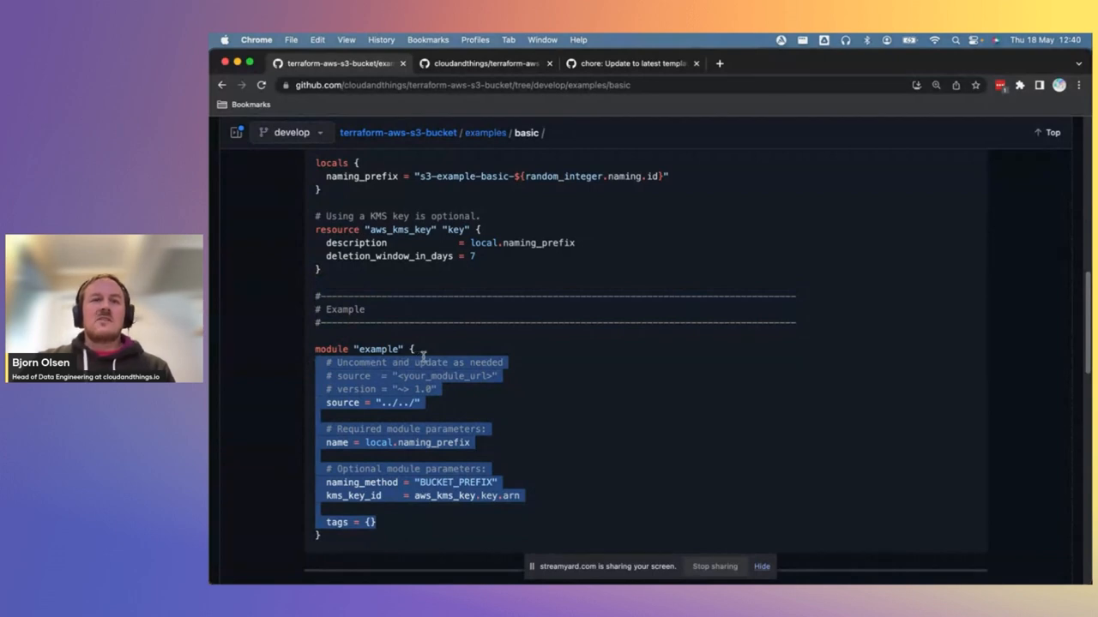
scroll("up", 3)
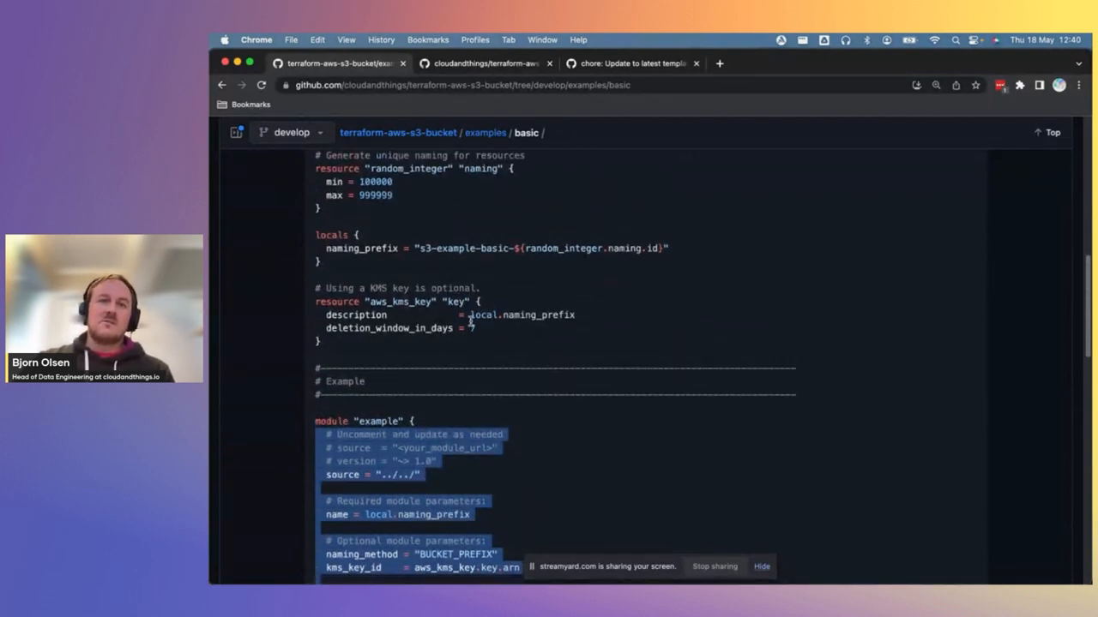
scroll("down", 3)
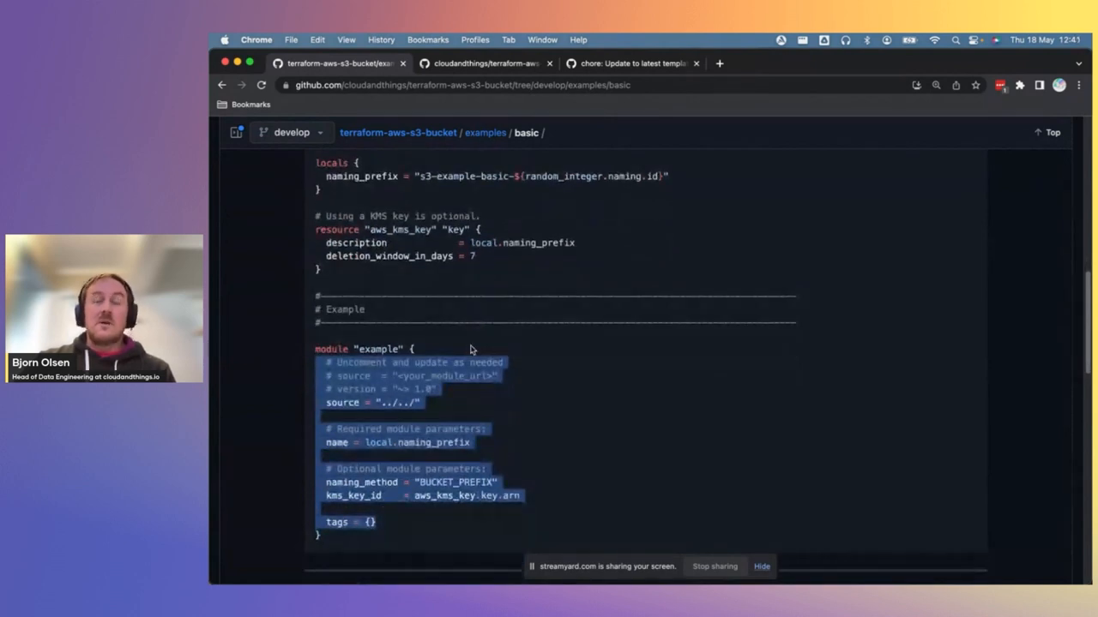
scroll("down", 3)
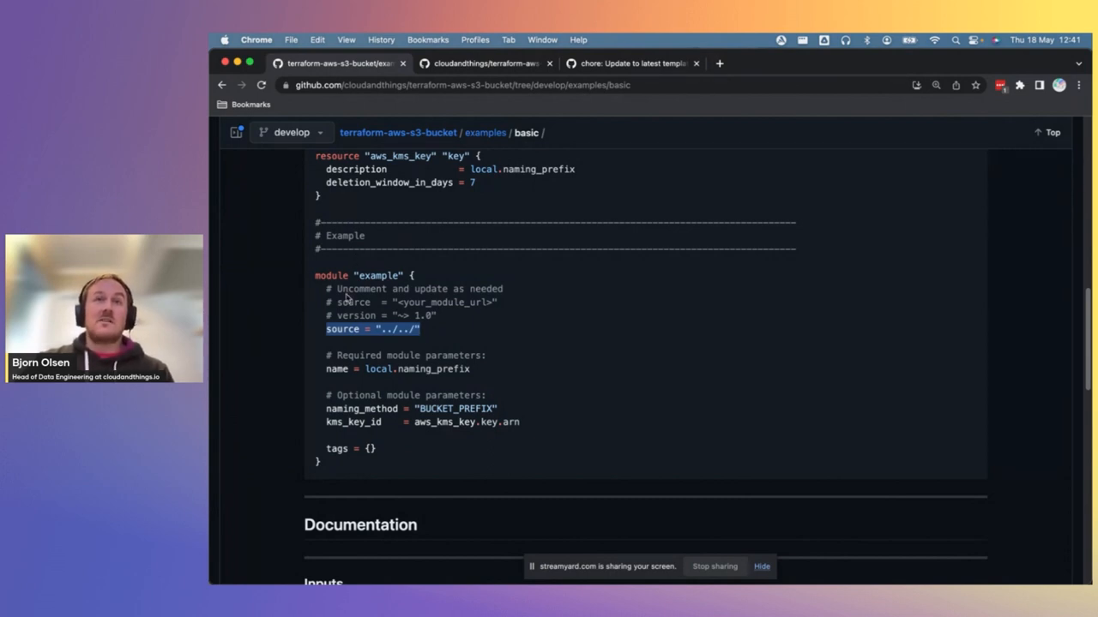
mouse_move(418, 338)
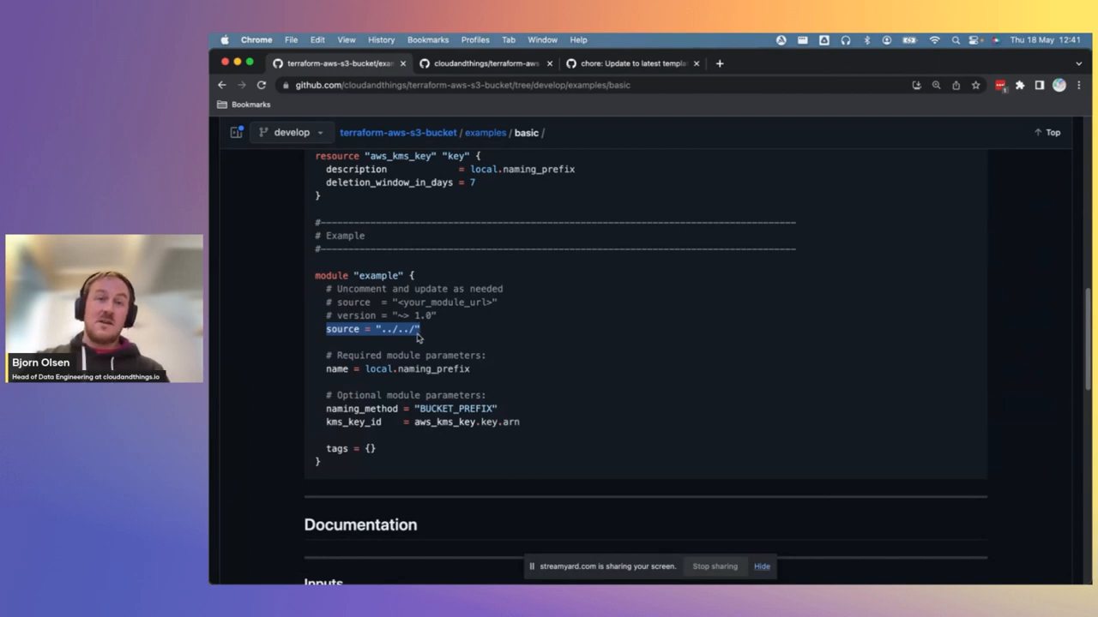
mouse_move(420, 335)
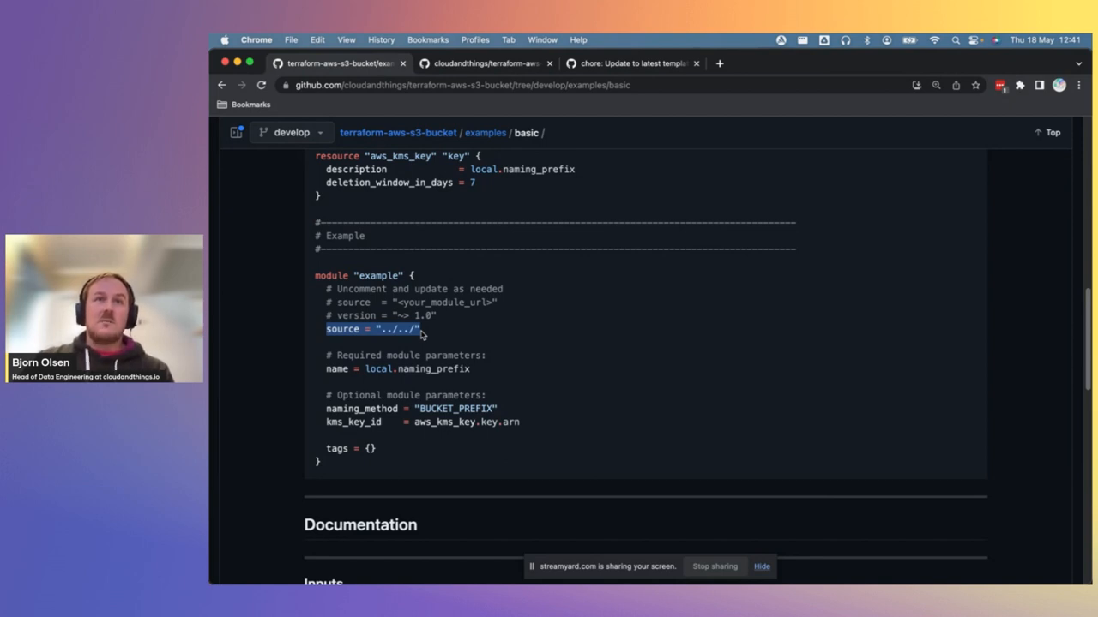
mouse_move(404, 249)
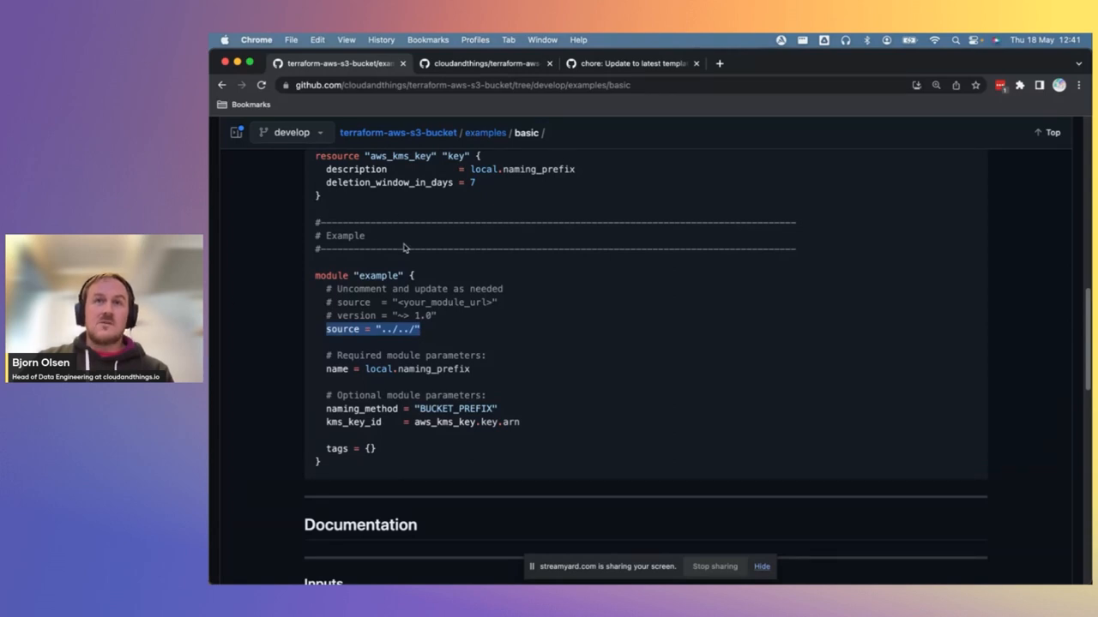
mouse_move(433, 263)
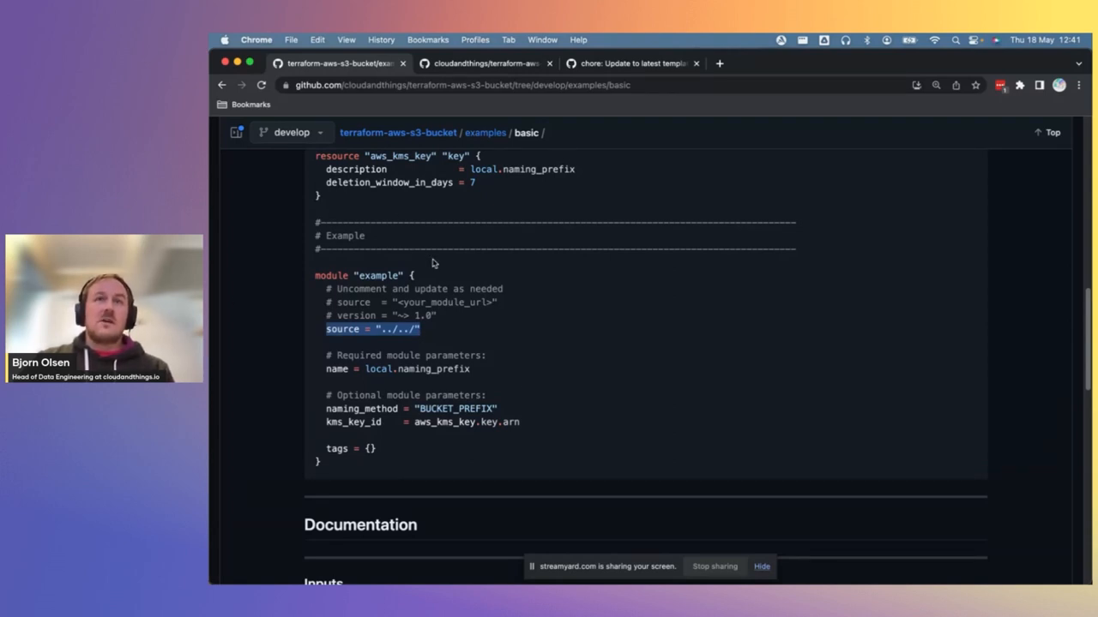
mouse_move(445, 340)
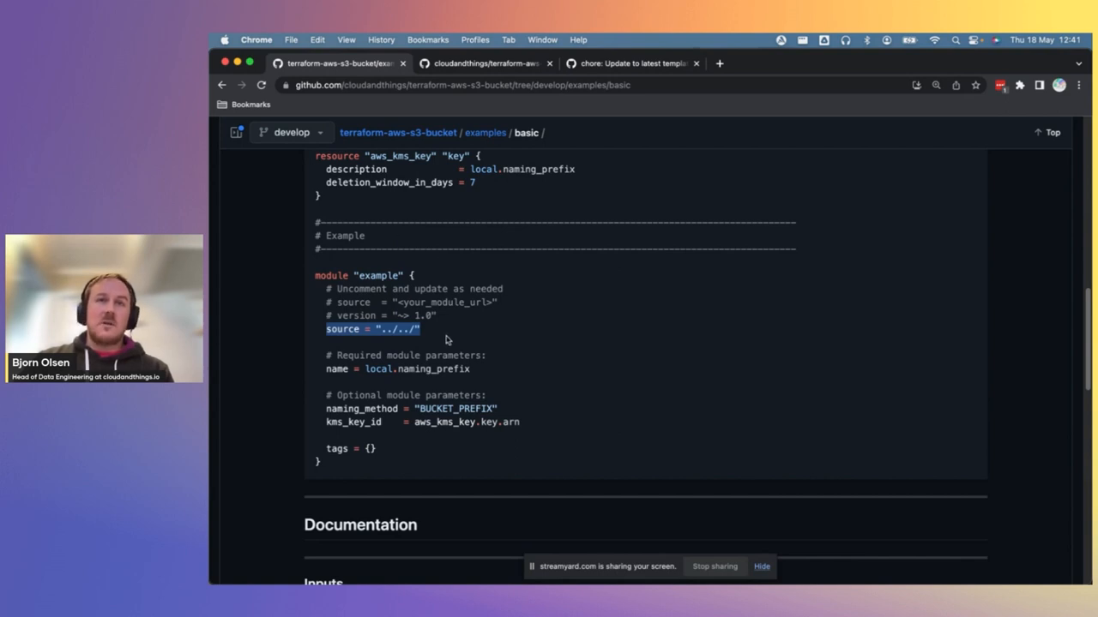
mouse_move(447, 333)
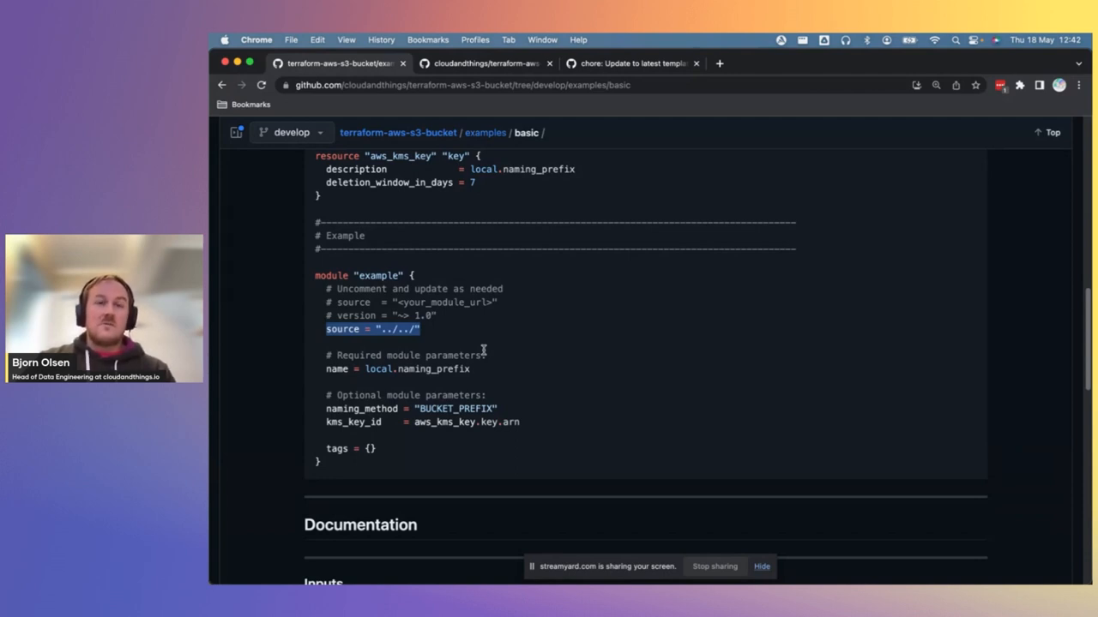
mouse_move(433, 335)
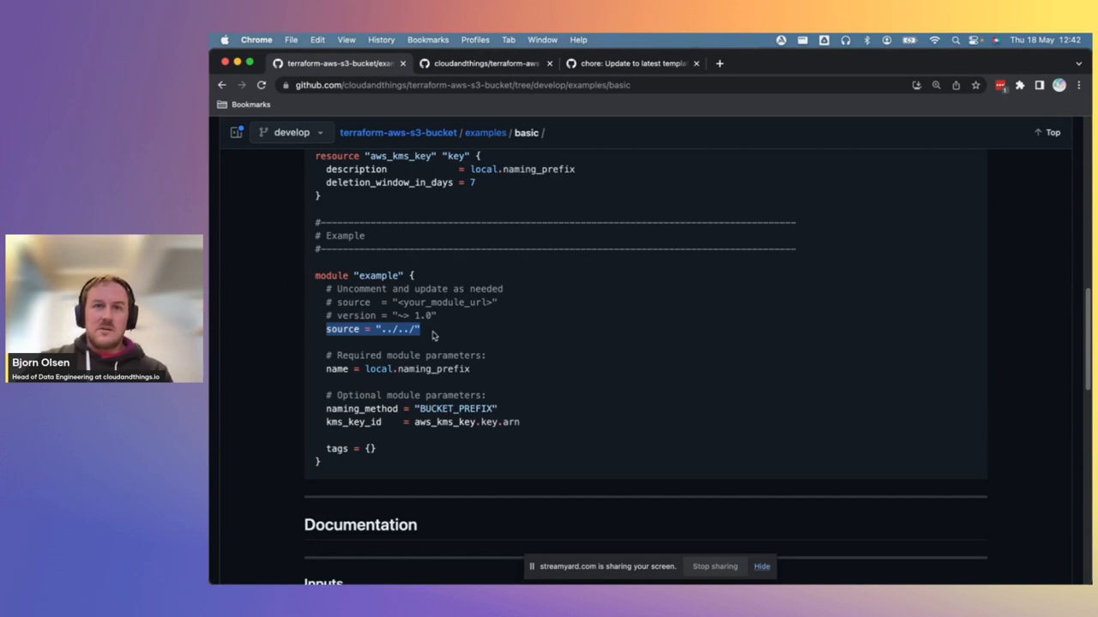
scroll("up", 3)
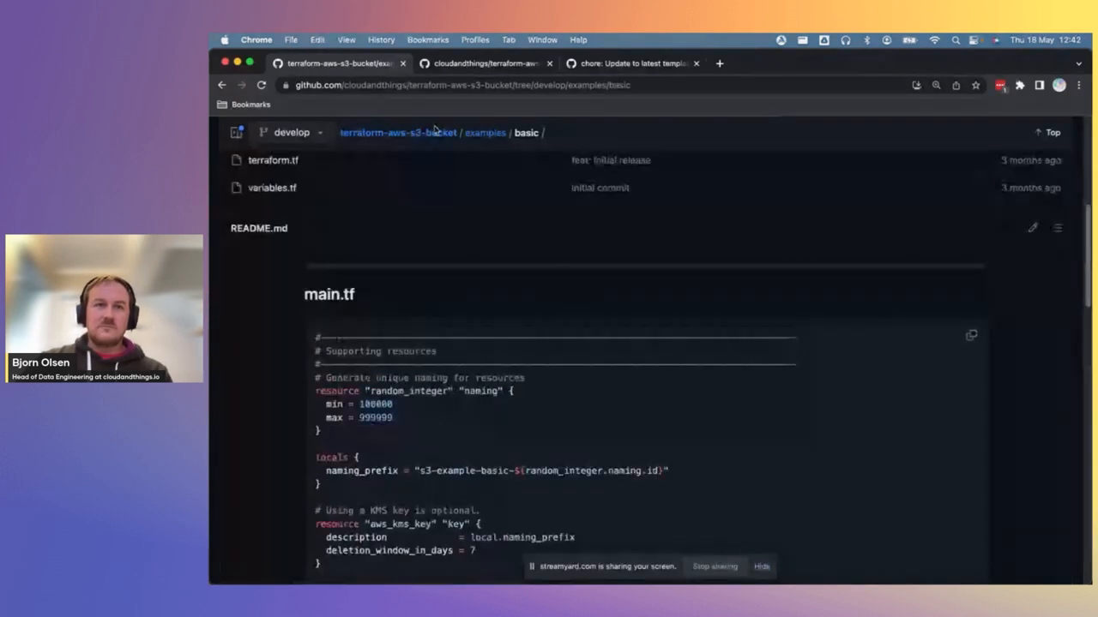
- Go back to the repository root, enter the tests folder and open test_examples_basic.py
left_click(398, 132)
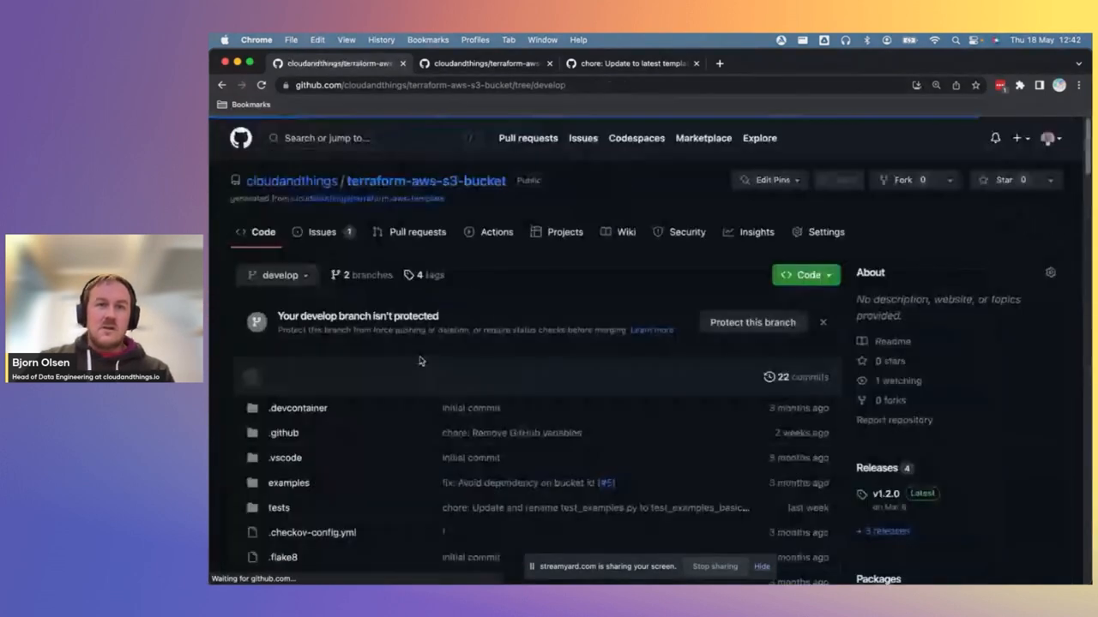
scroll("down", 3)
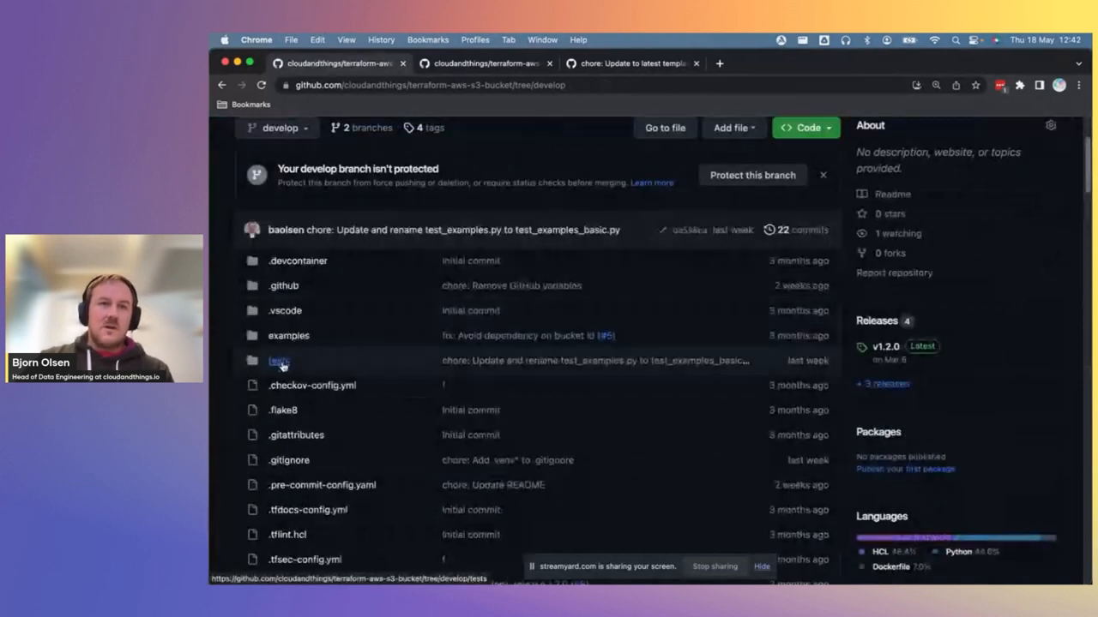
left_click(279, 360)
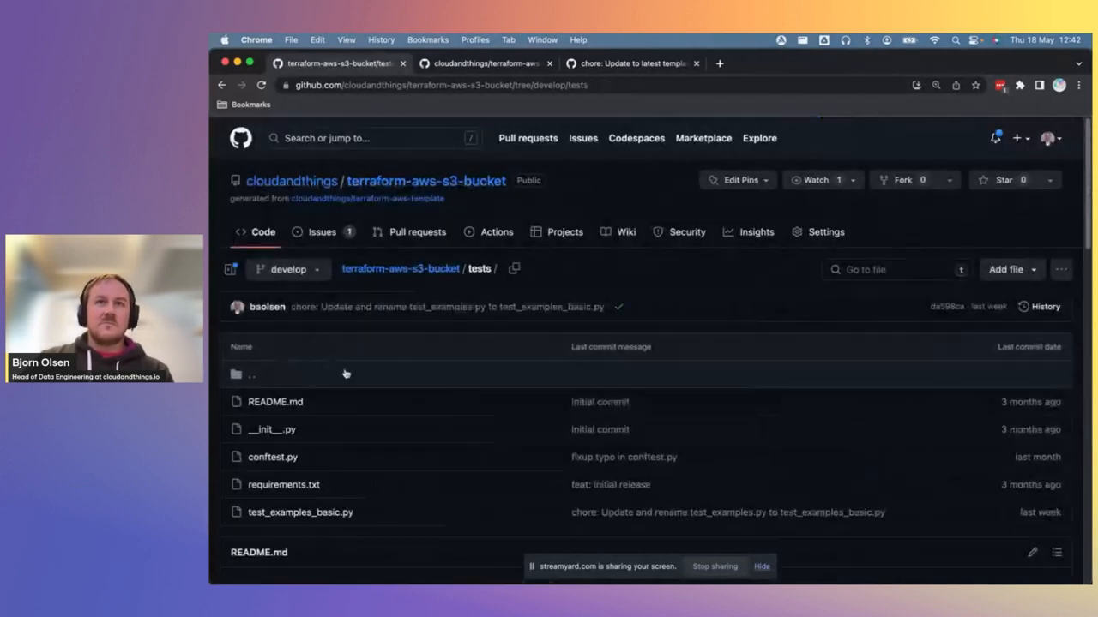
scroll("down", 3)
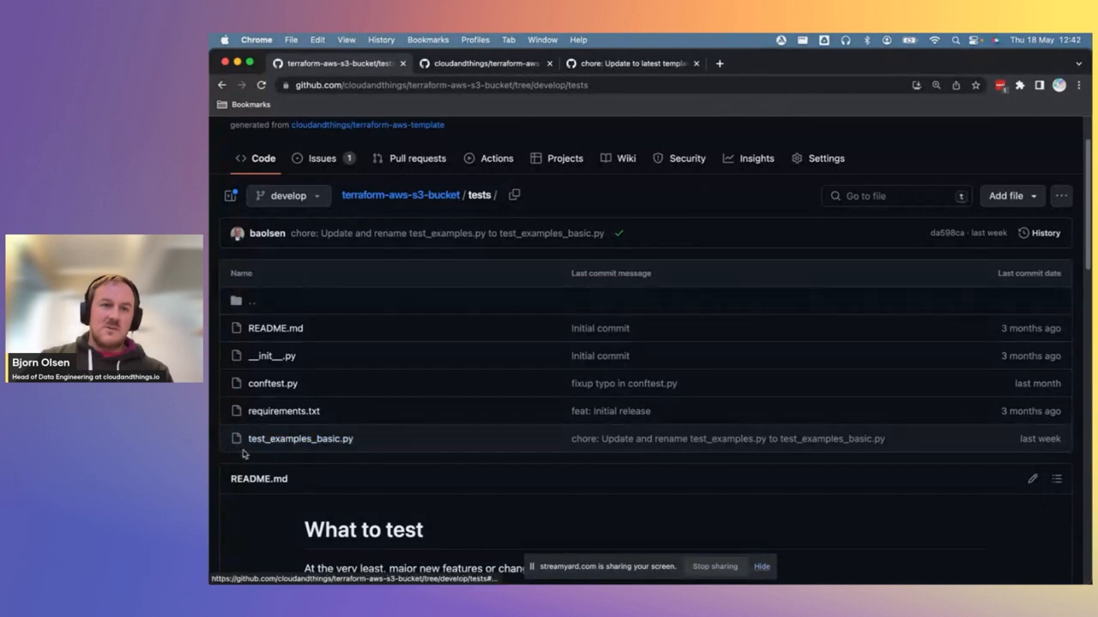
left_click(300, 438)
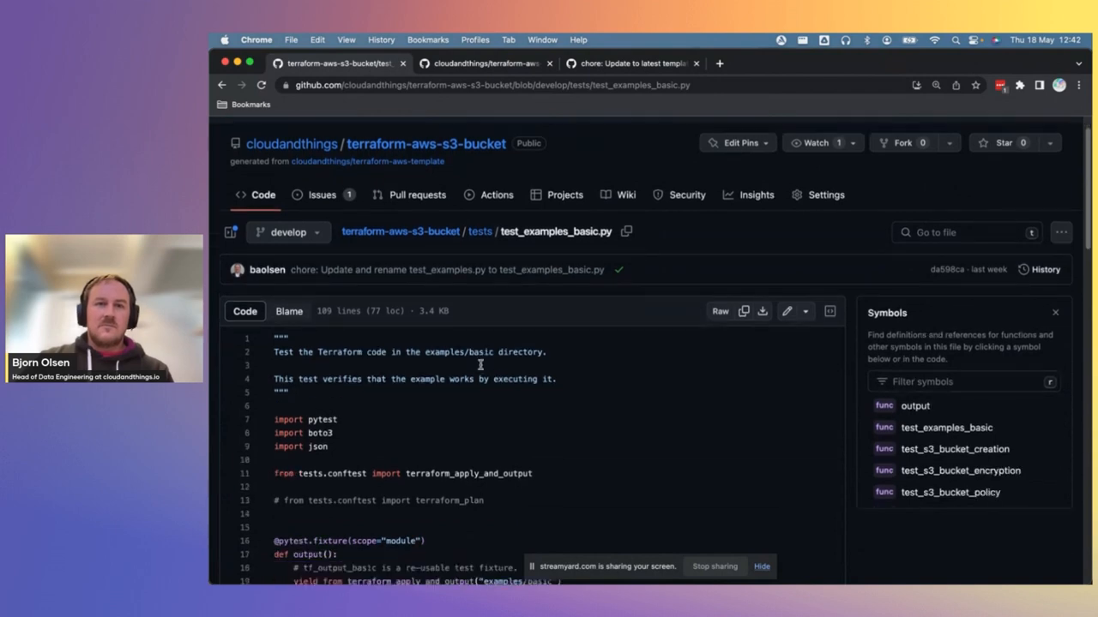
scroll("down", 3)
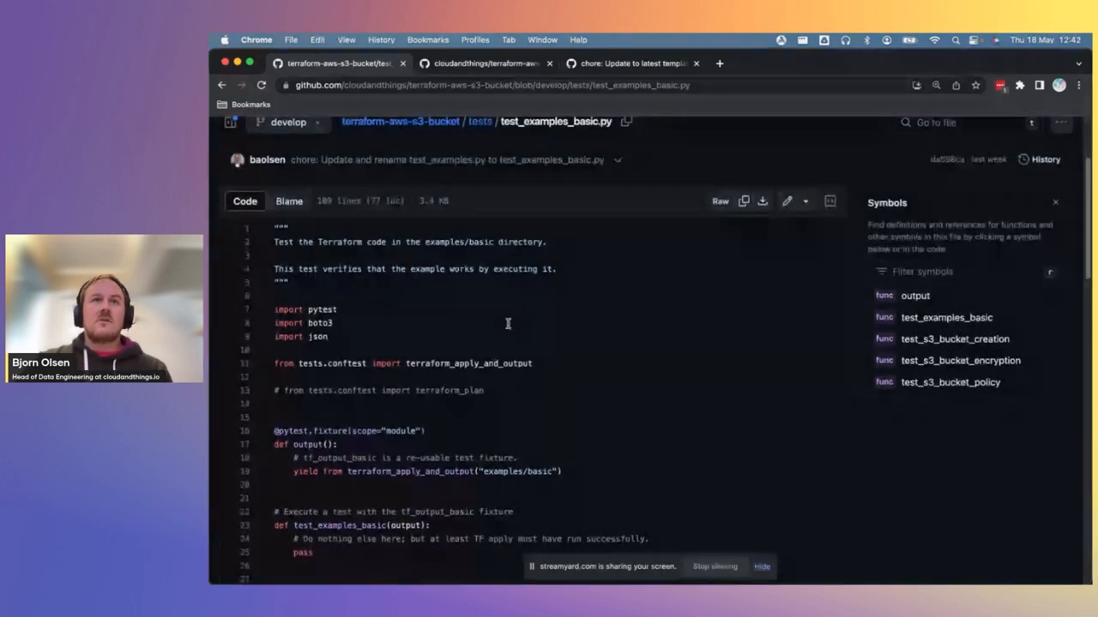
scroll("down", 3)
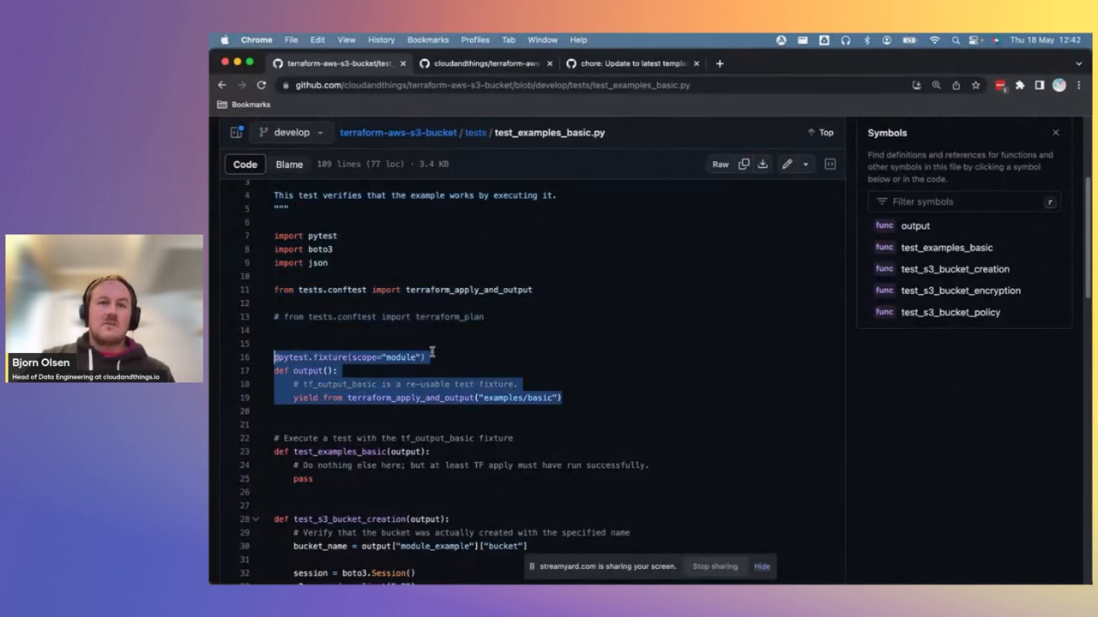
mouse_move(381, 400)
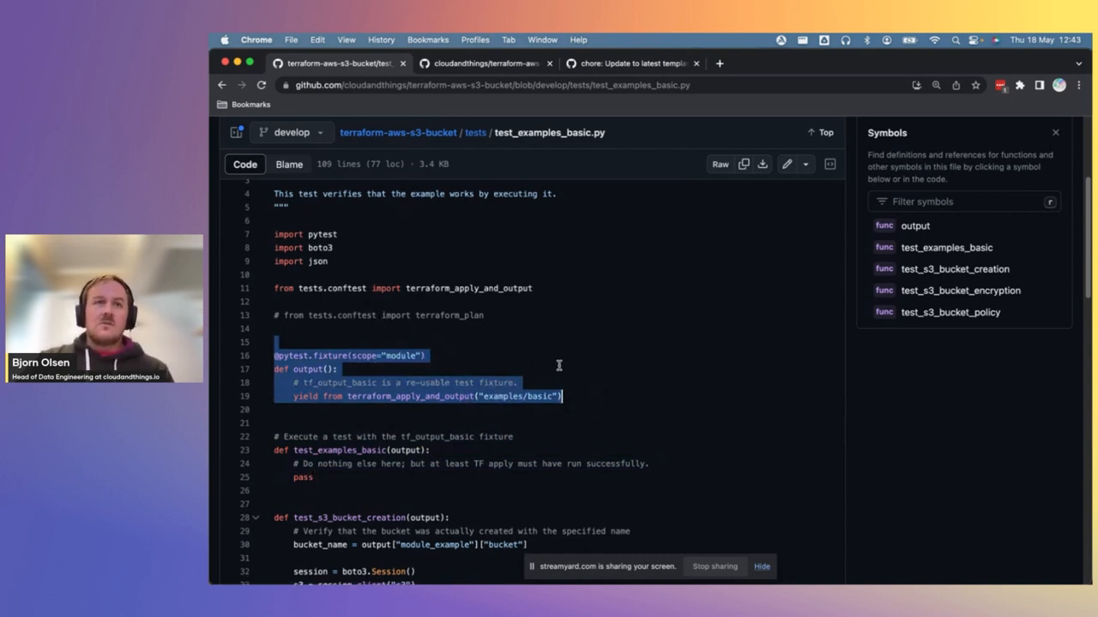
scroll("down", 3)
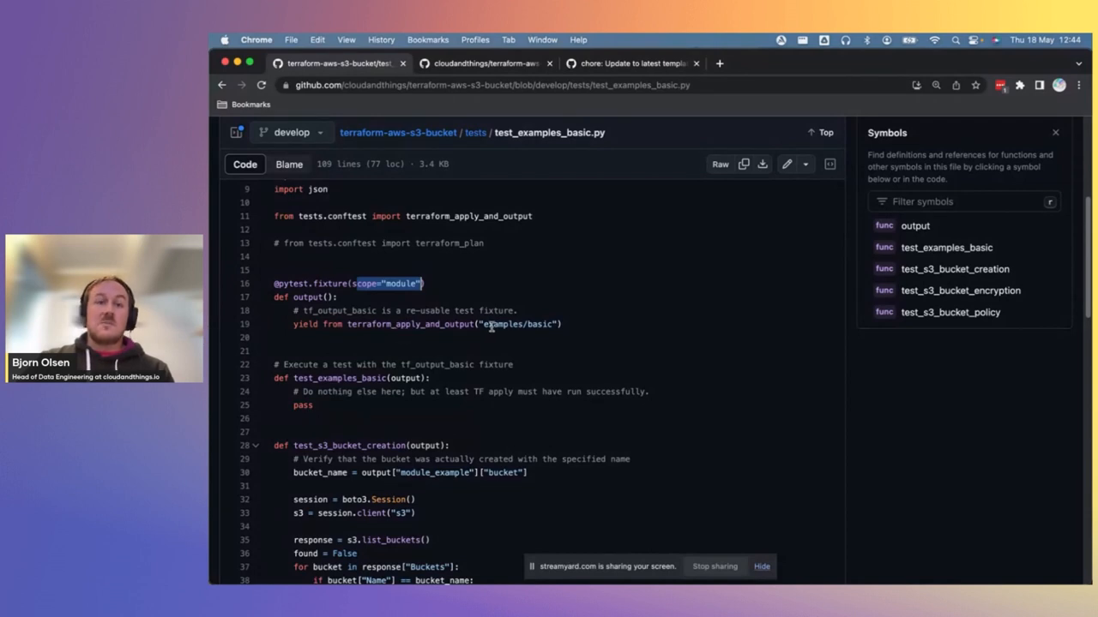
- Scroll down and highlight the test_examples_basic test function
scroll("down", 3)
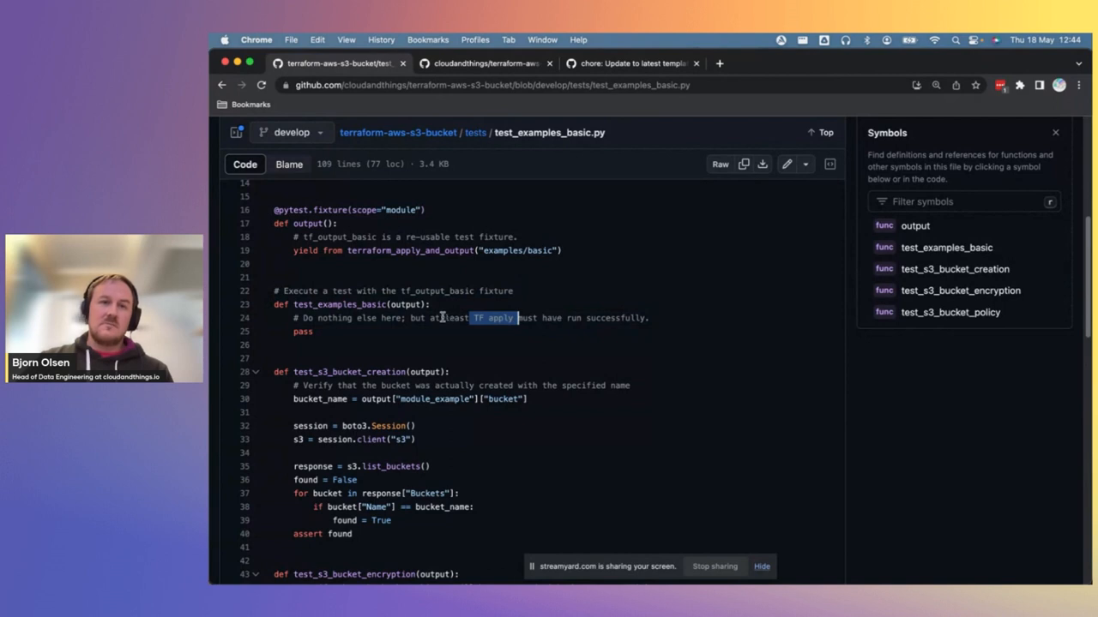
left_click_drag(495, 317, 313, 332)
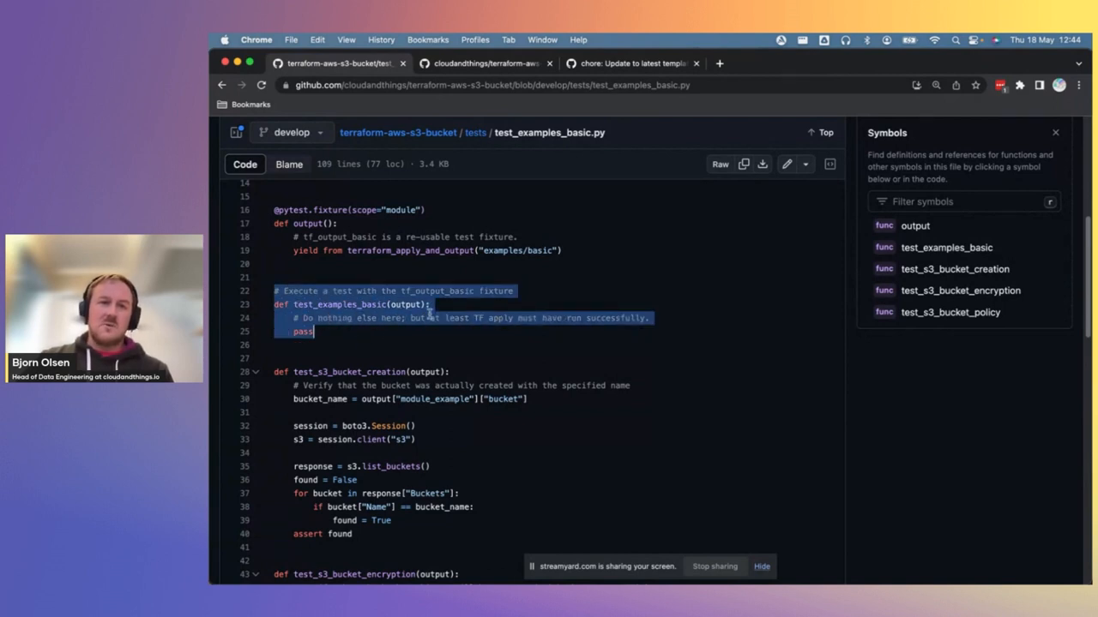
scroll("down", 3)
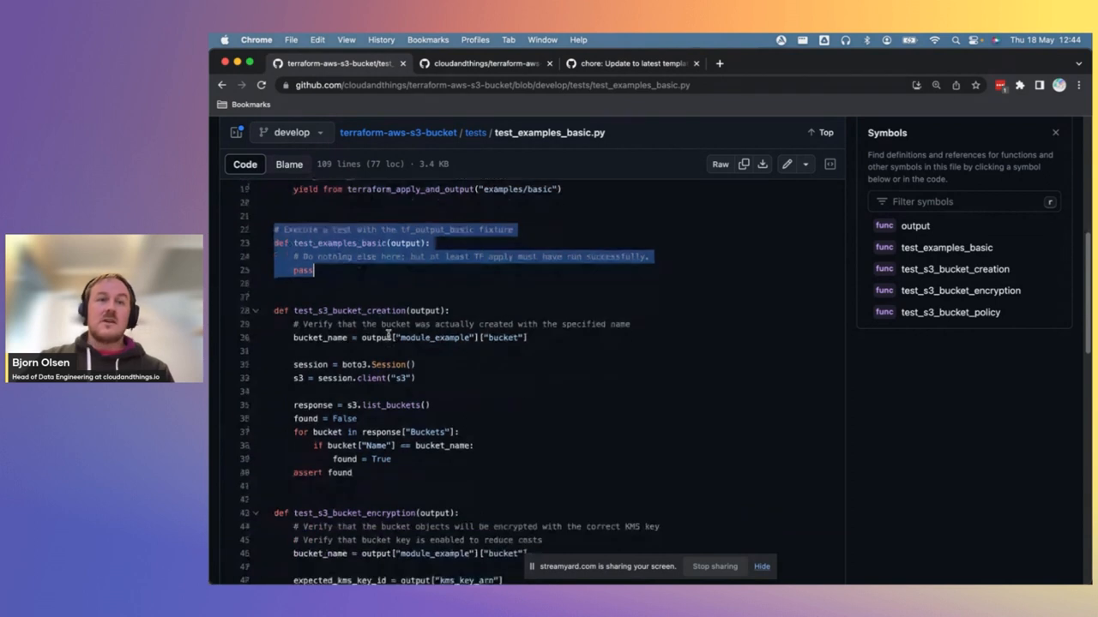
- Show test_s3_bucket_creation's definition and read down through test_s3_bucket_encryption
left_click(955, 269)
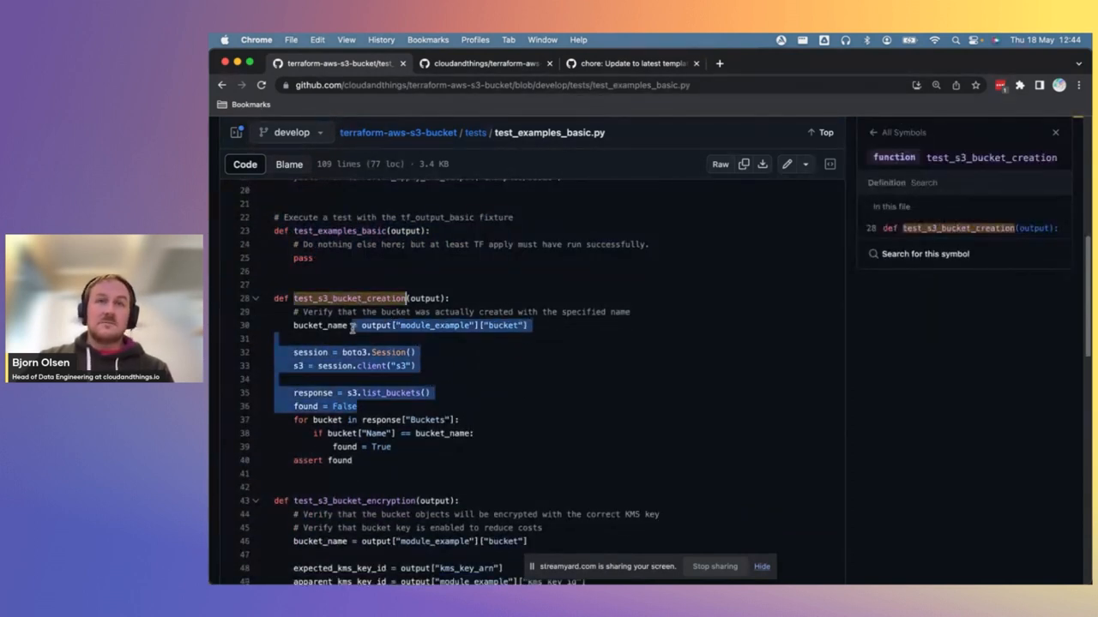
scroll("down", 3)
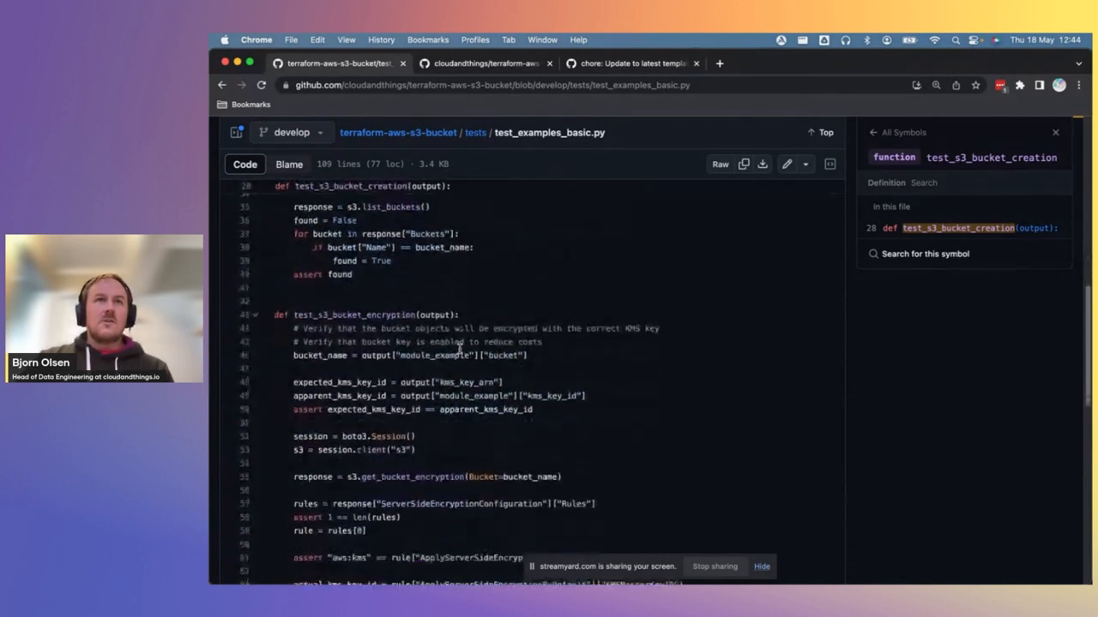
scroll("down", 3)
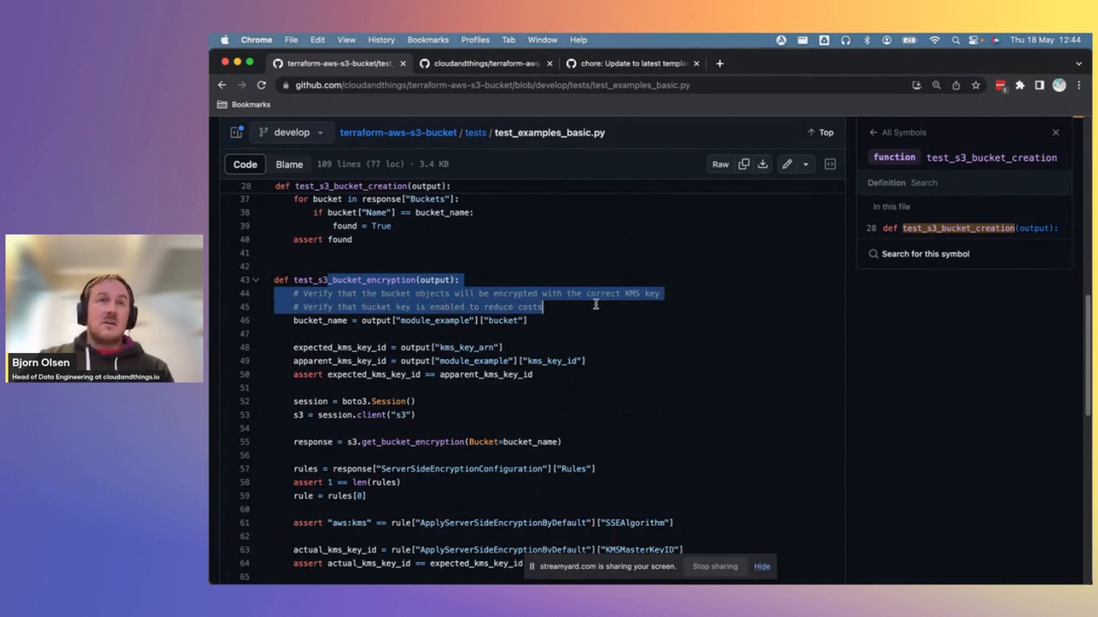
scroll("down", 3)
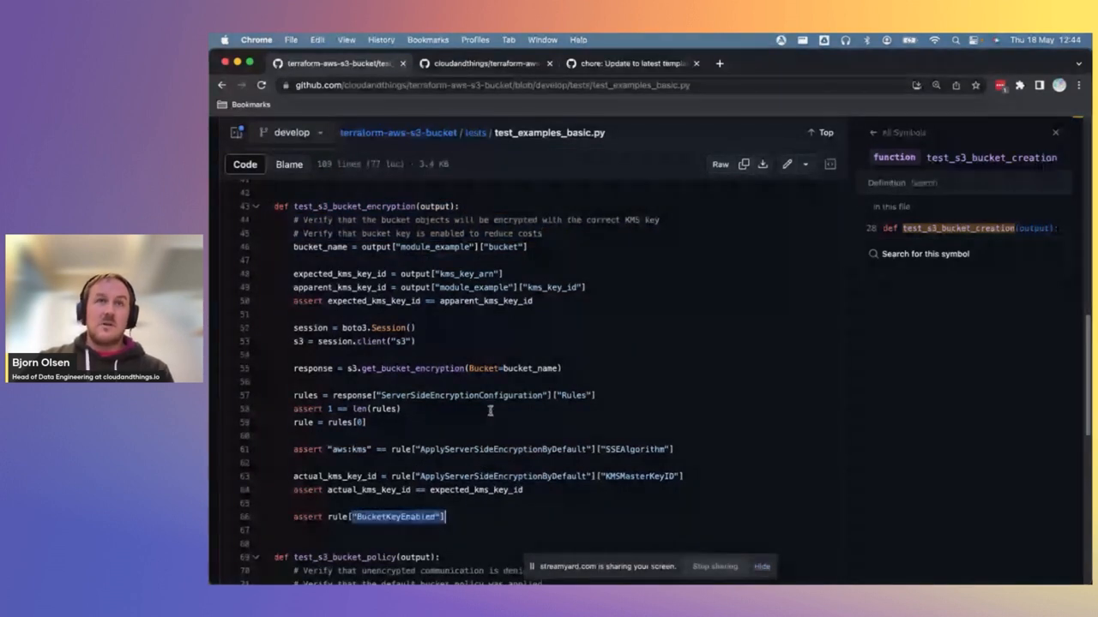
scroll("down", 3)
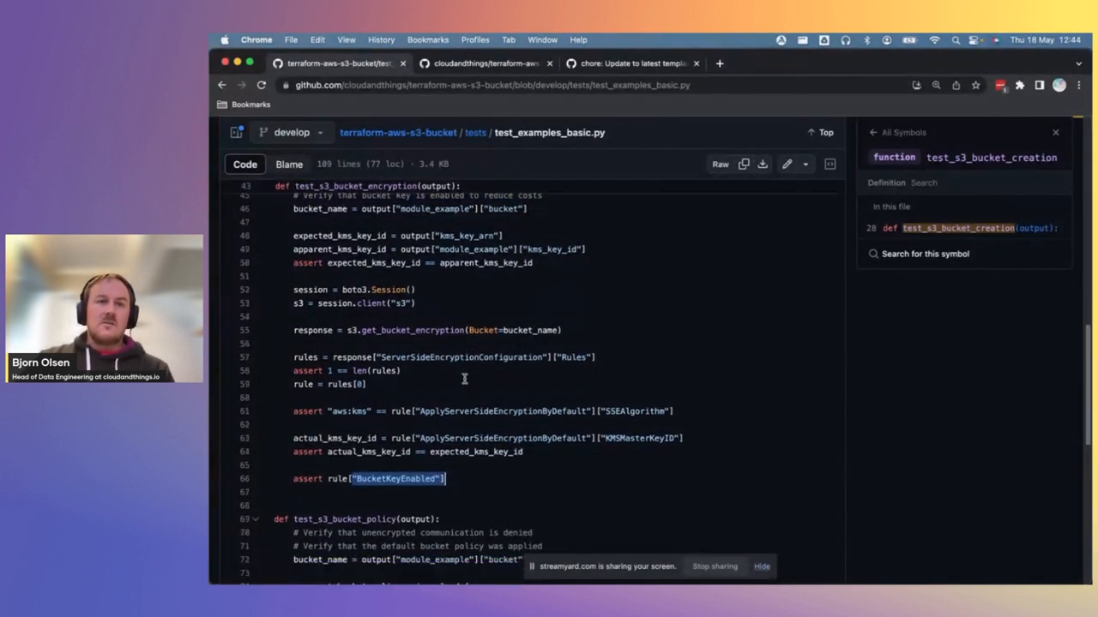
scroll("down", 3)
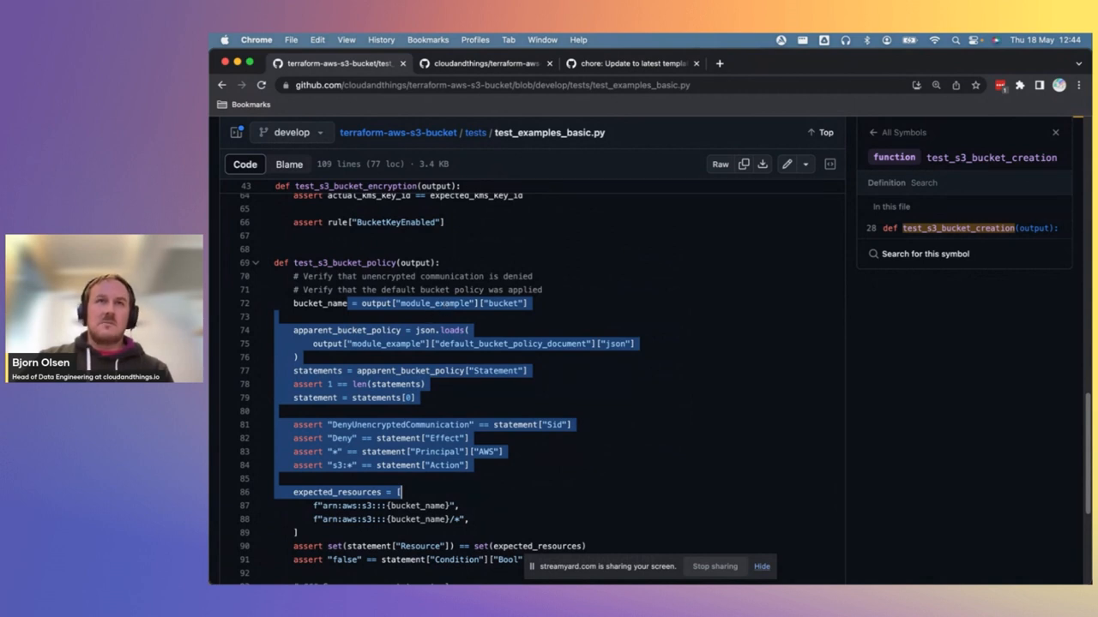
- List the output fixture's 17 references, then show test_s3_bucket_policy's definition
left_click(423, 385)
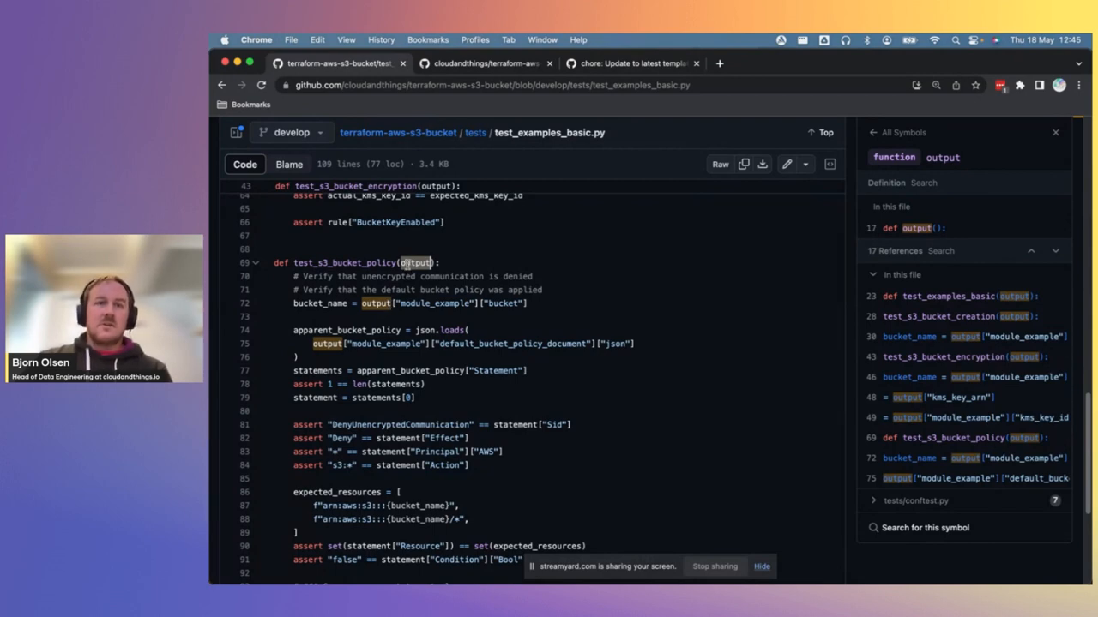
scroll("up", 3)
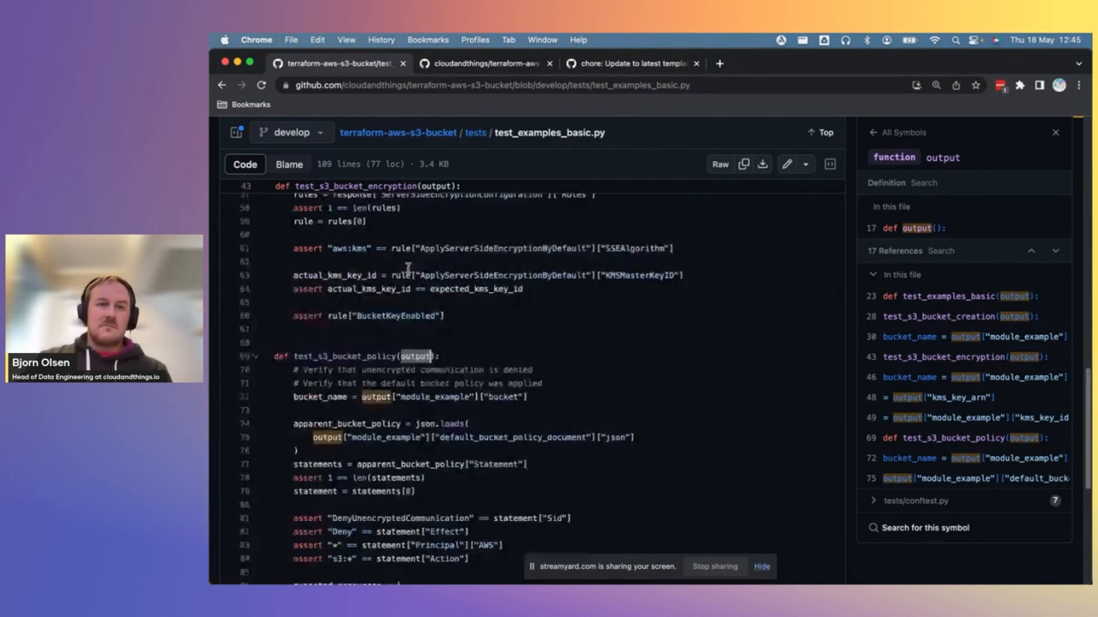
scroll("up", 3)
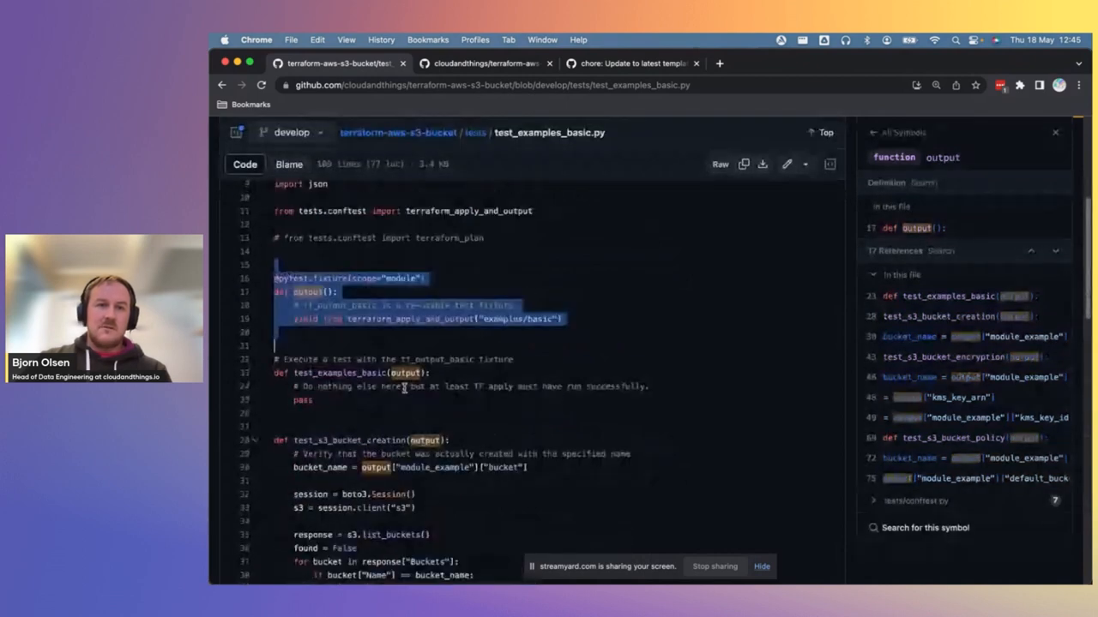
scroll("down", 3)
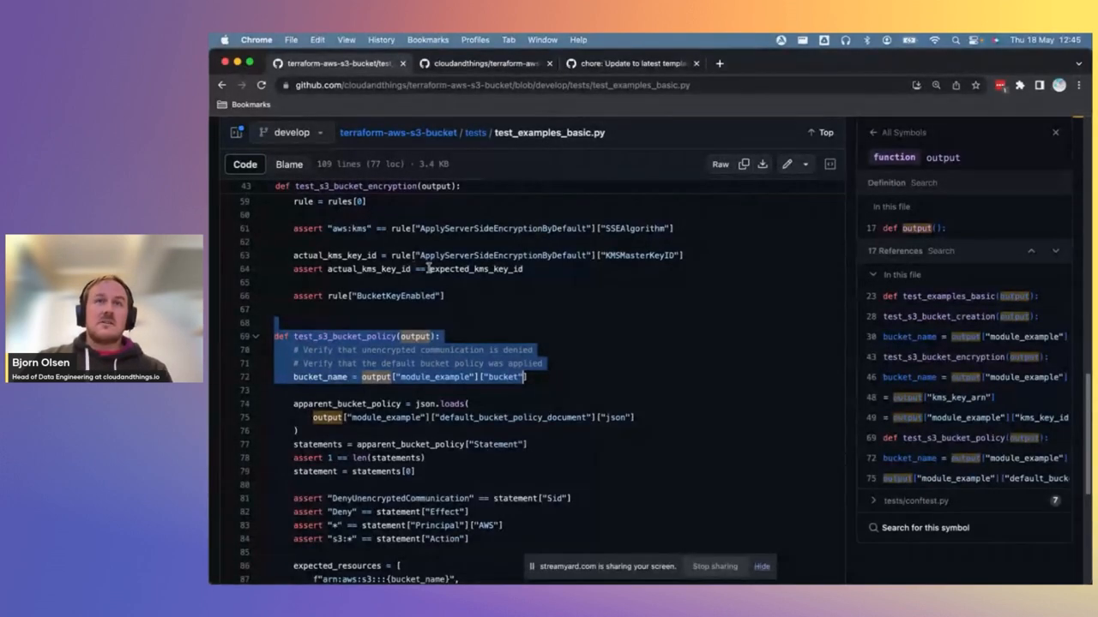
mouse_move(480, 287)
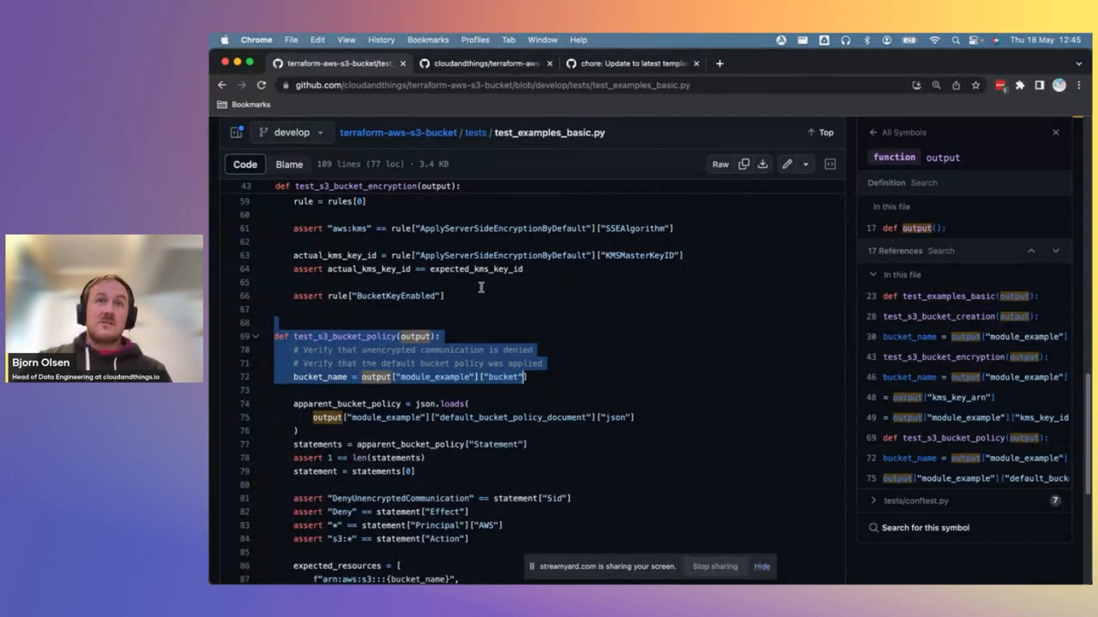
left_click(469, 310)
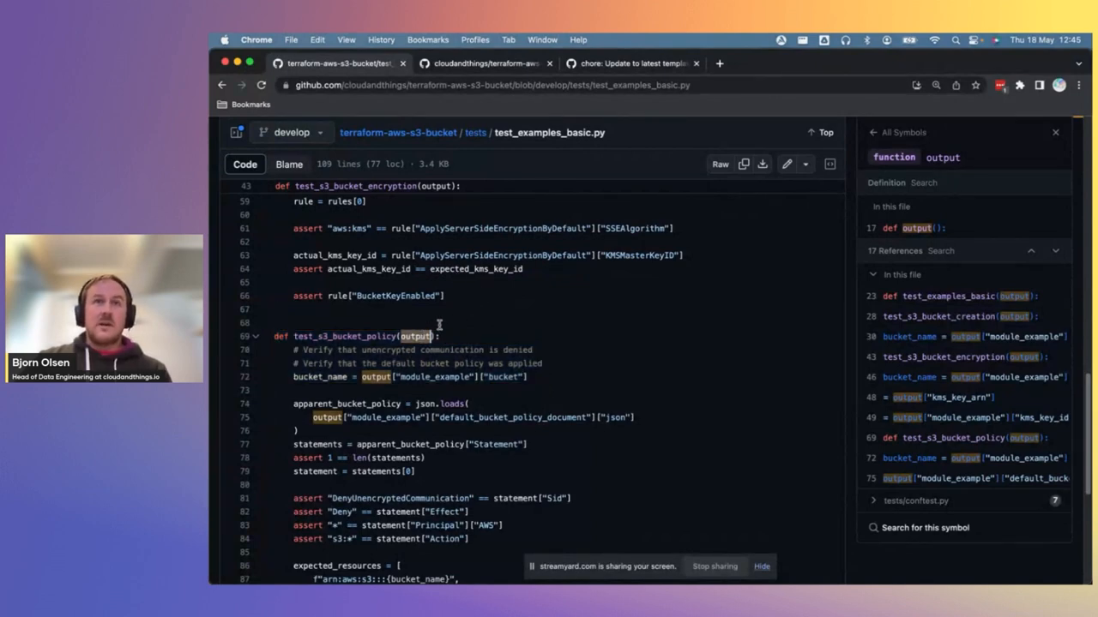
mouse_move(472, 337)
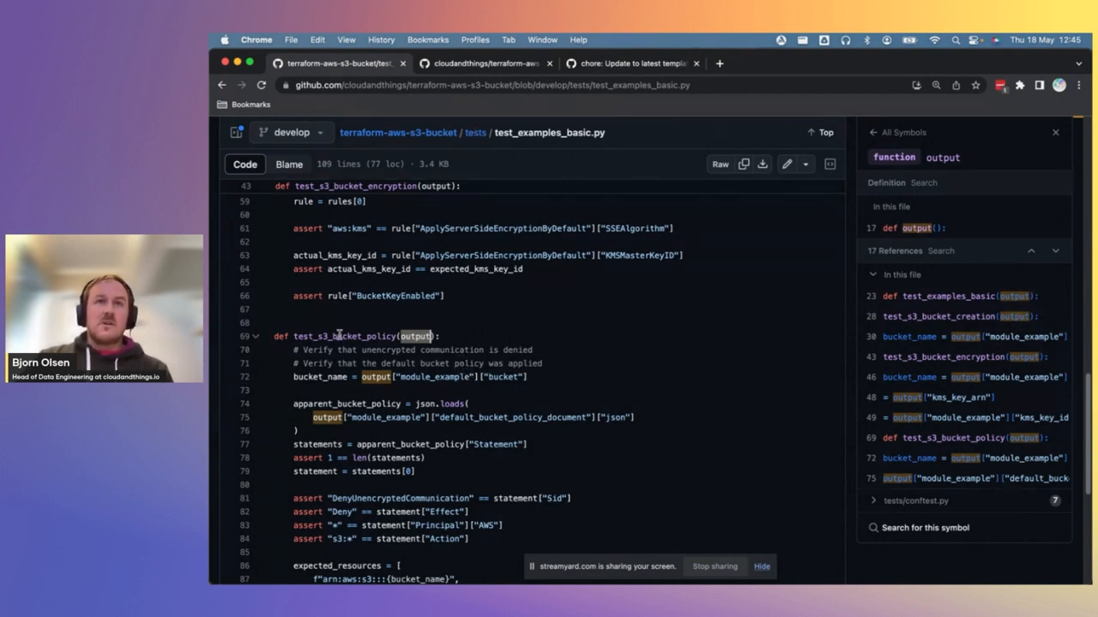
left_click(346, 335)
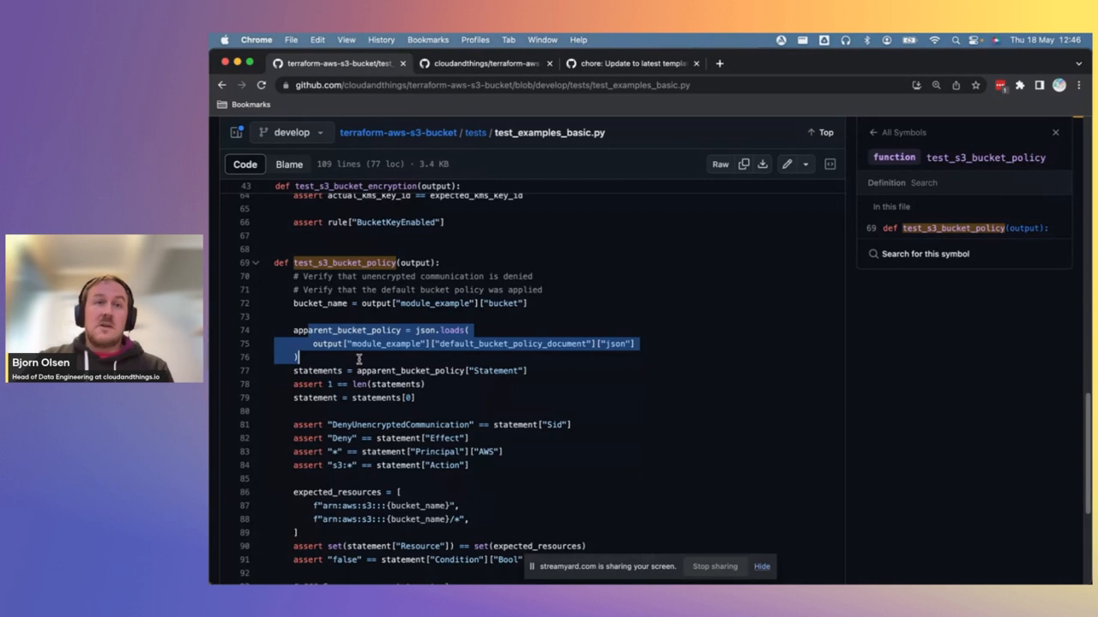
- Scroll to the end of test_s3_bucket_policy, where boto3 fetches the live bucket policy
scroll("down", 3)
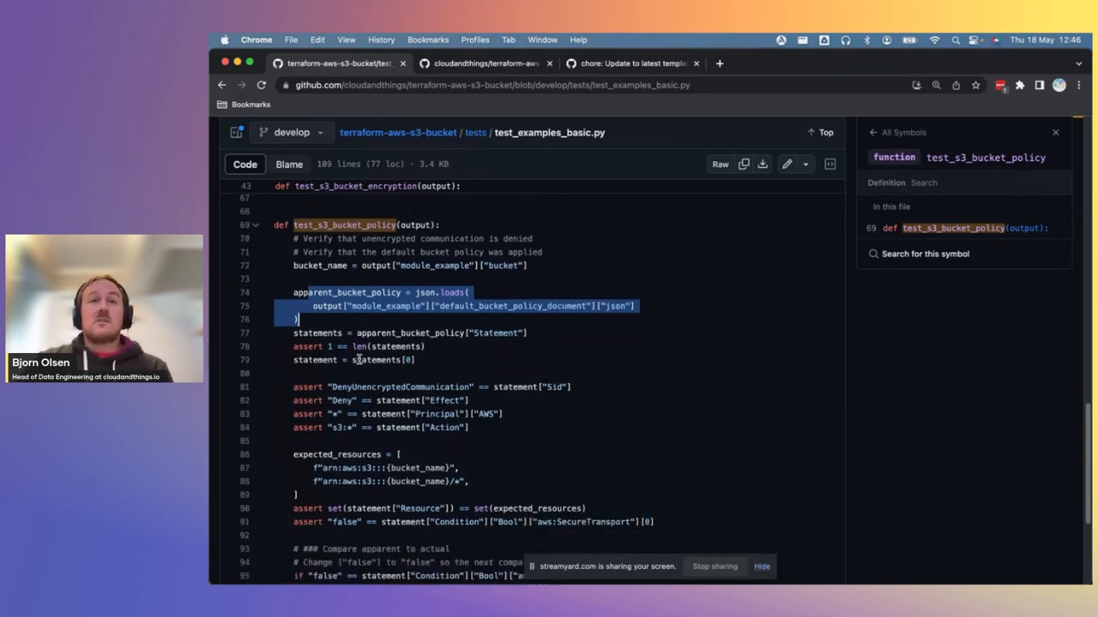
scroll("down", 3)
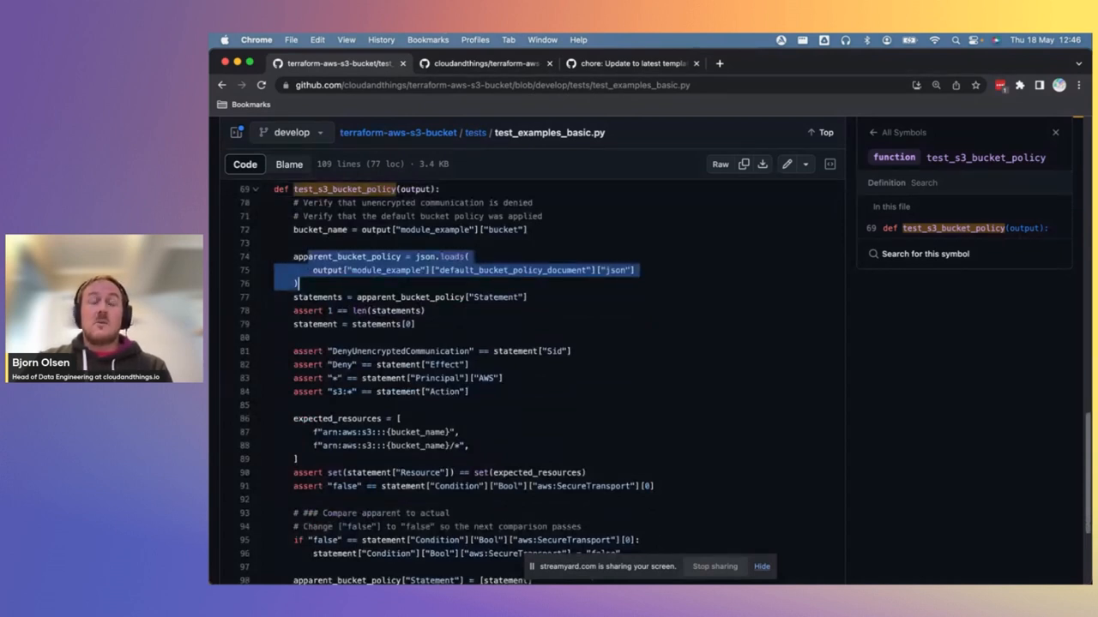
mouse_move(355, 116)
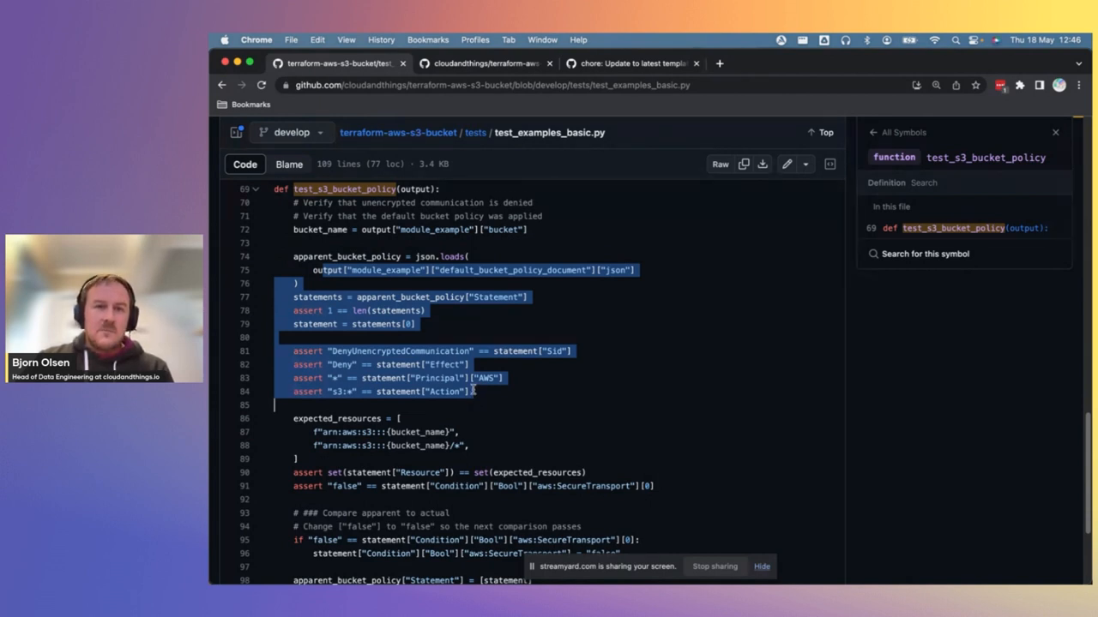
scroll("down", 3)
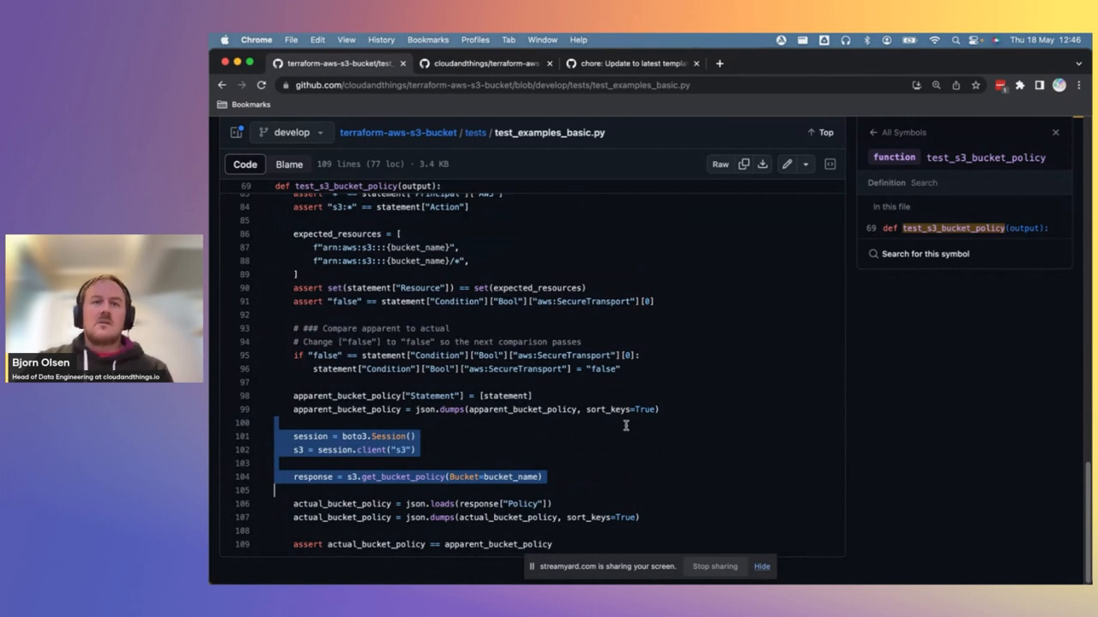
mouse_move(602, 408)
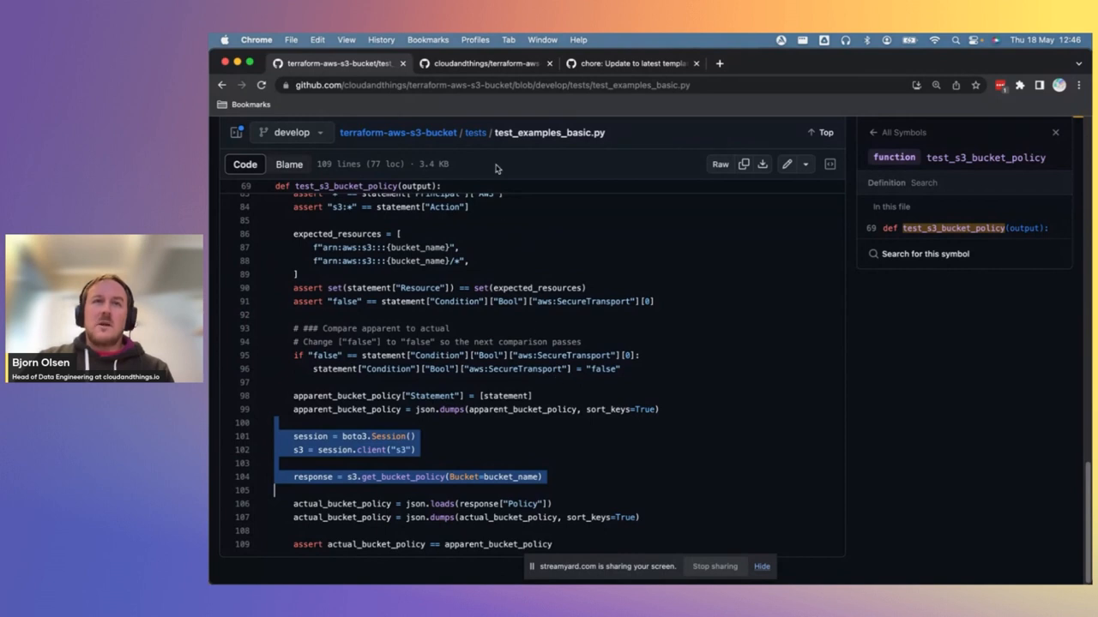
mouse_move(506, 218)
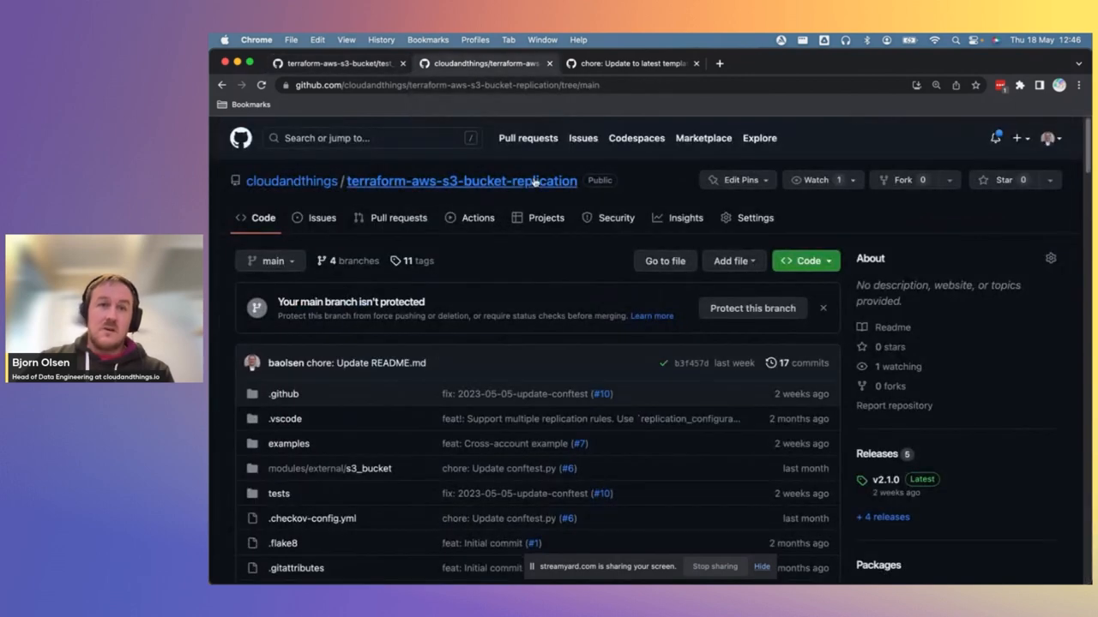
- Scroll the terraform-aws-s3-bucket-replication file list and open the examples folder
scroll("down", 3)
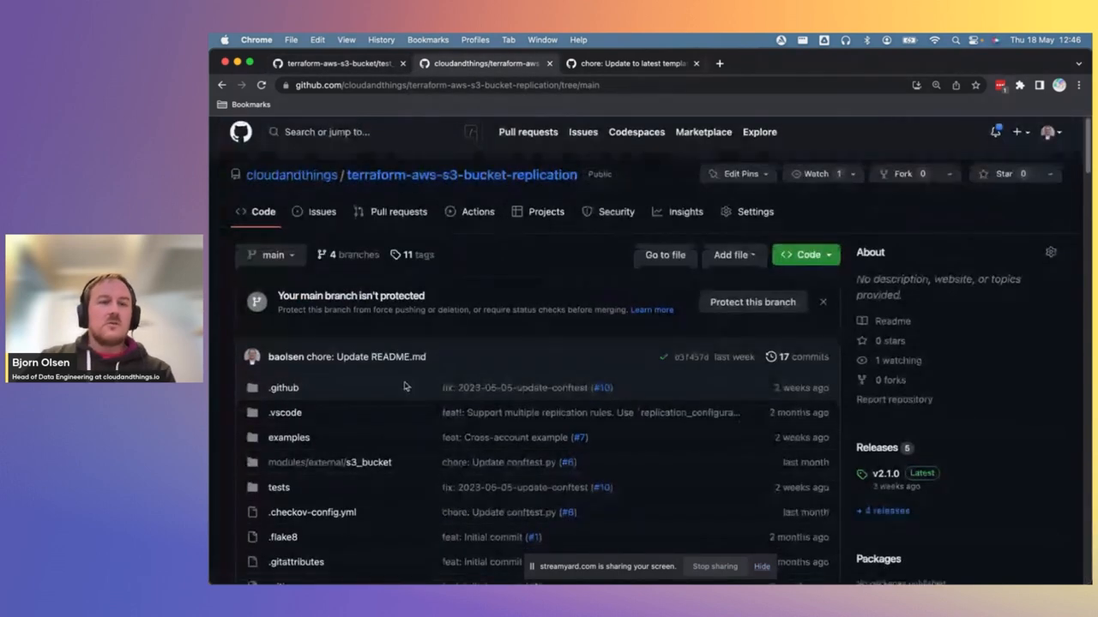
scroll("down", 3)
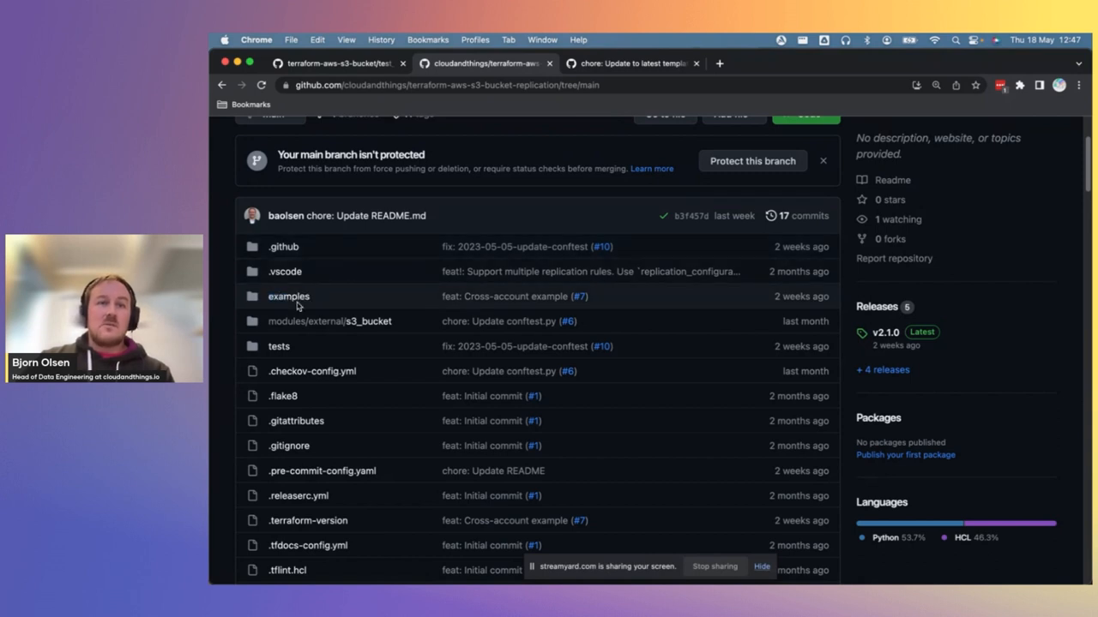
mouse_move(288, 296)
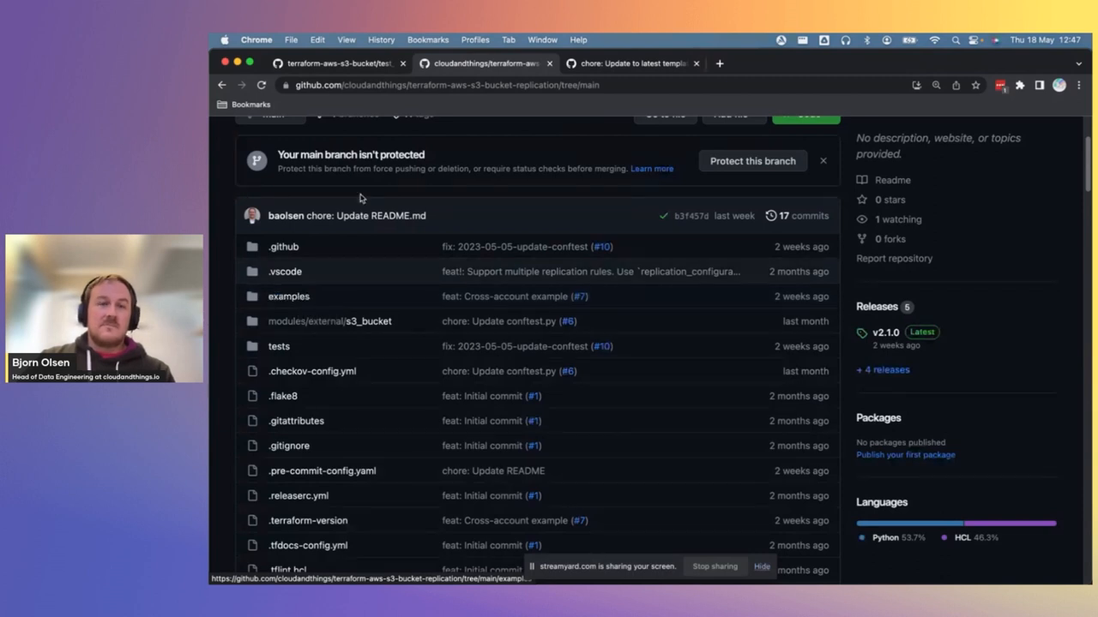
mouse_move(289, 296)
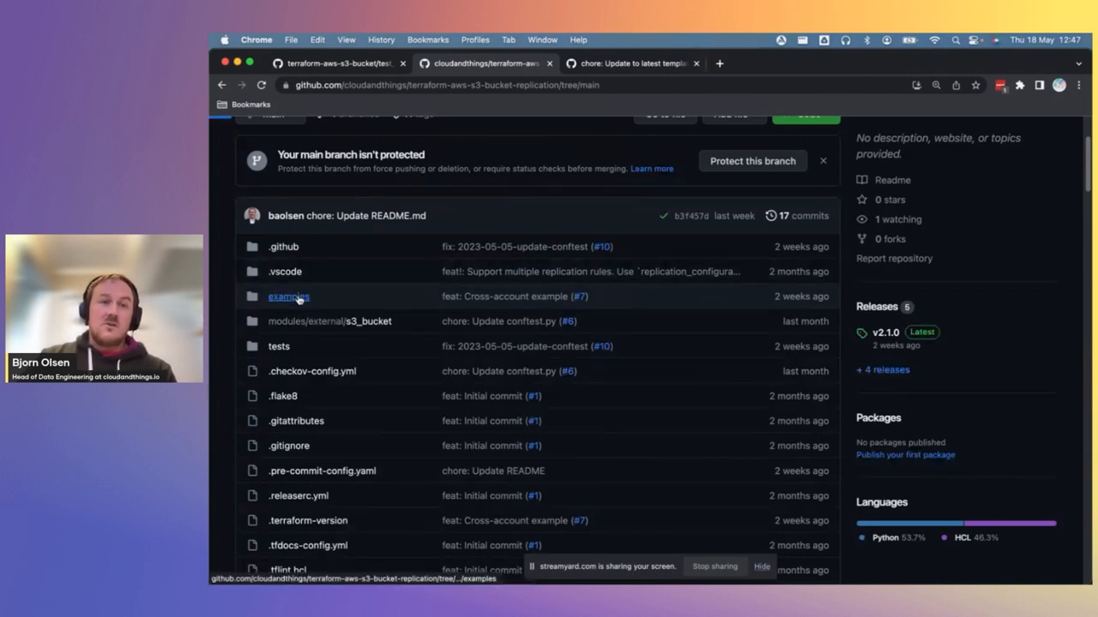
left_click(289, 296)
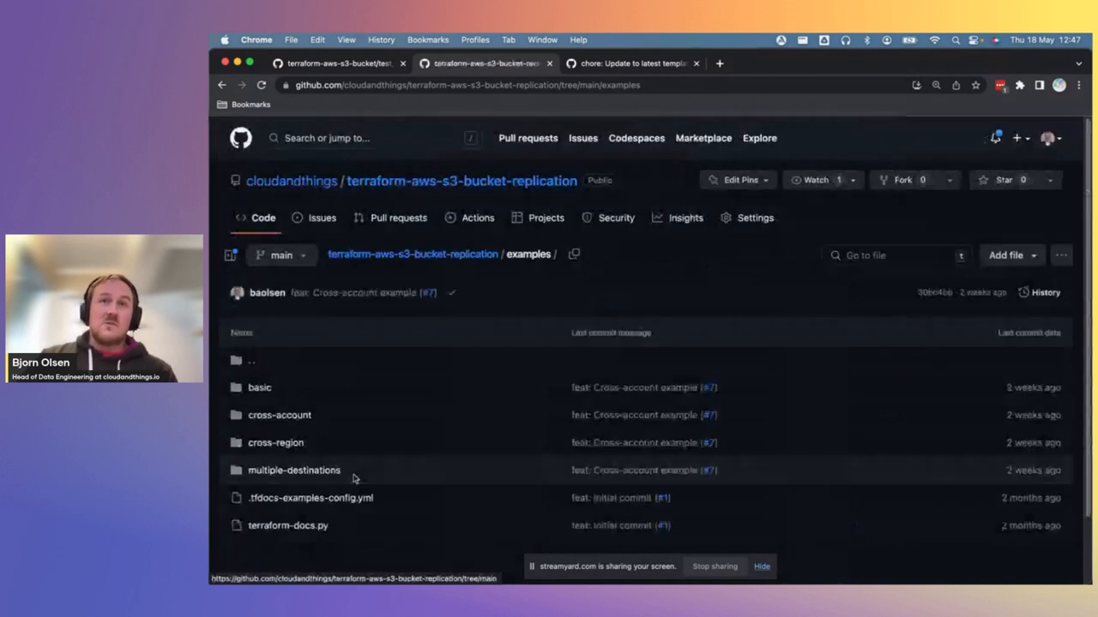
mouse_move(351, 444)
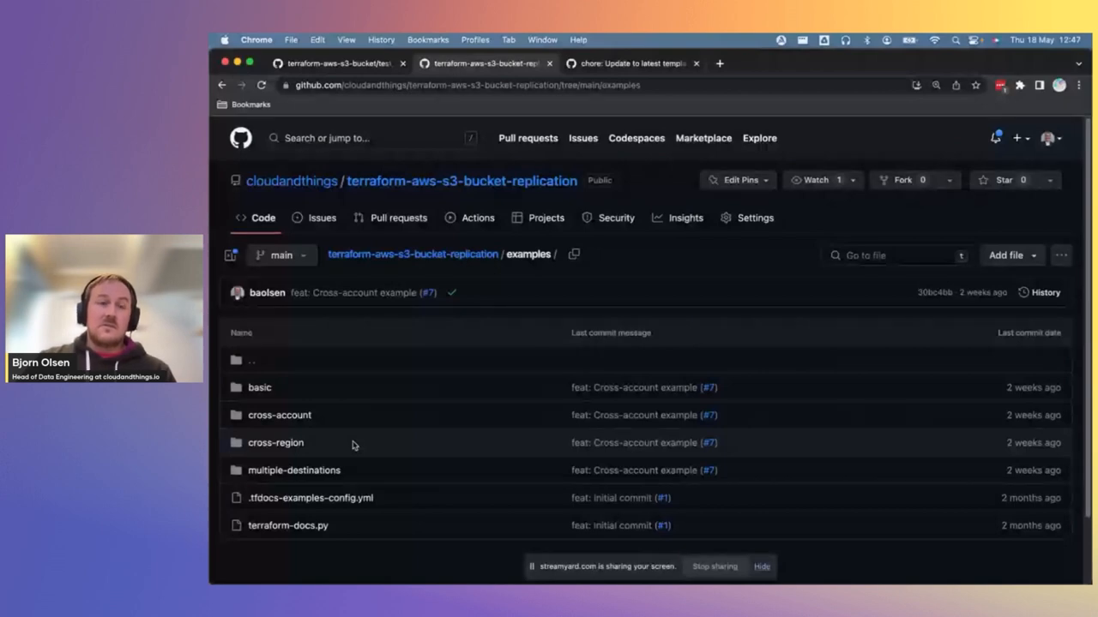
mouse_move(348, 404)
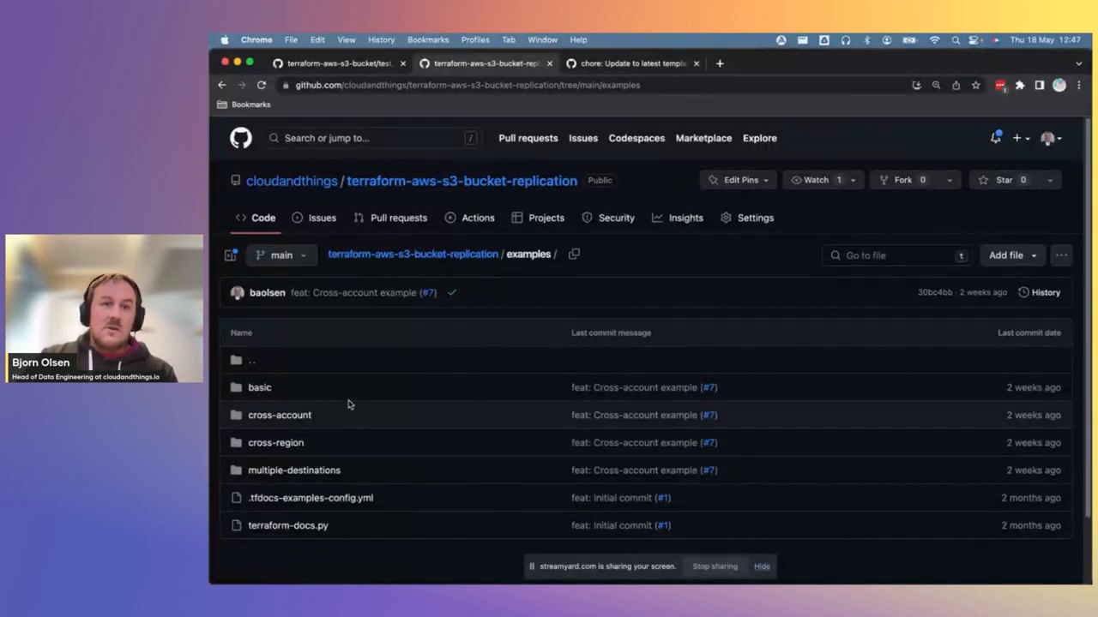
mouse_move(259, 387)
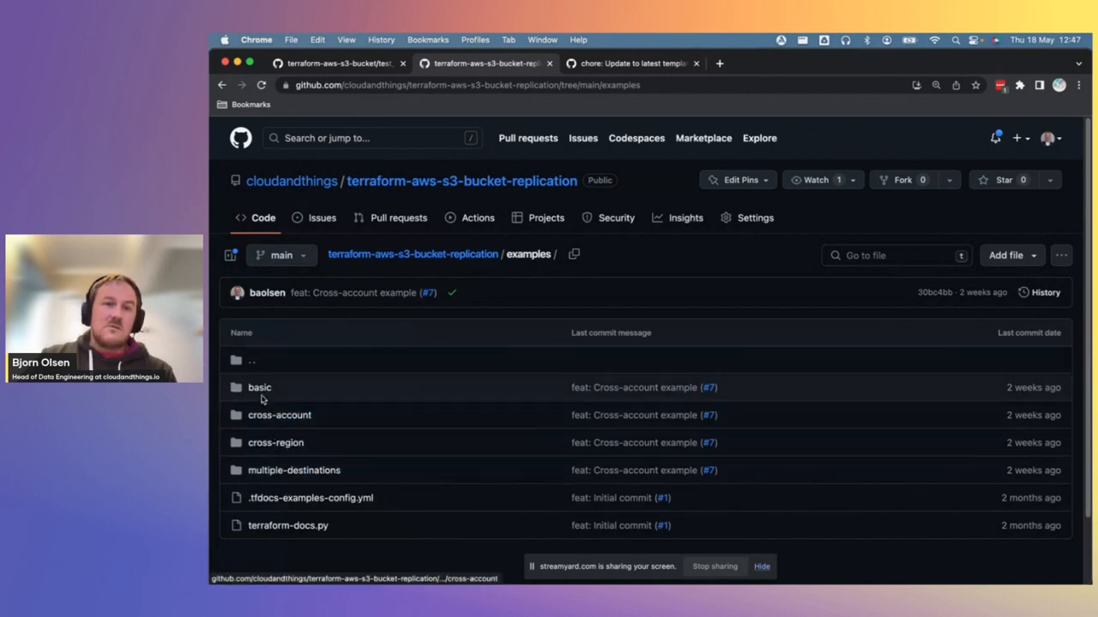
mouse_move(276, 426)
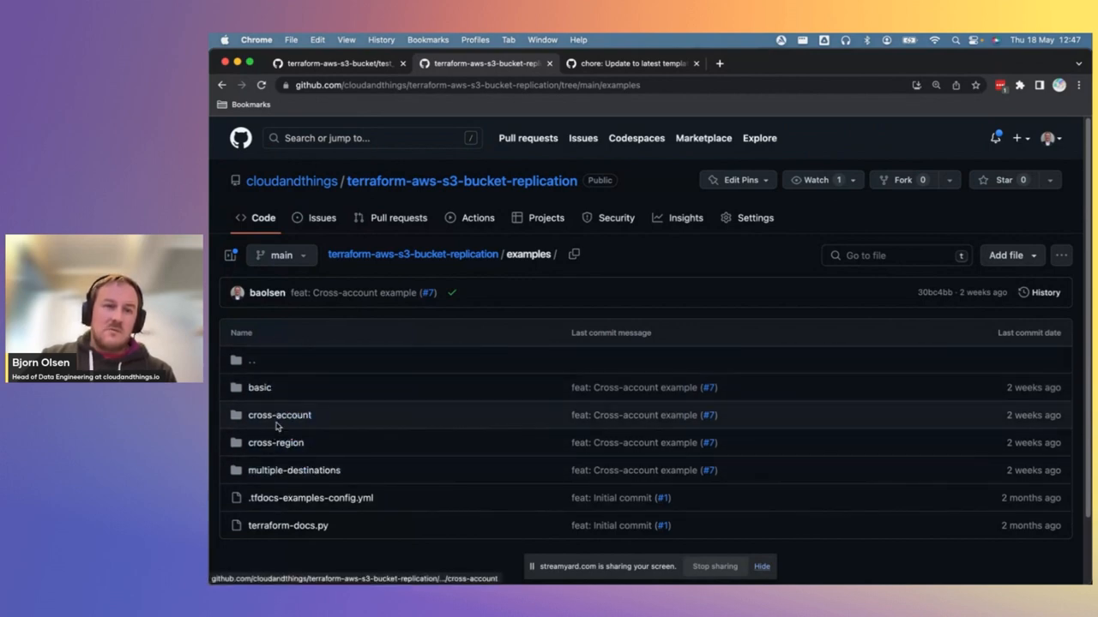
mouse_move(279, 415)
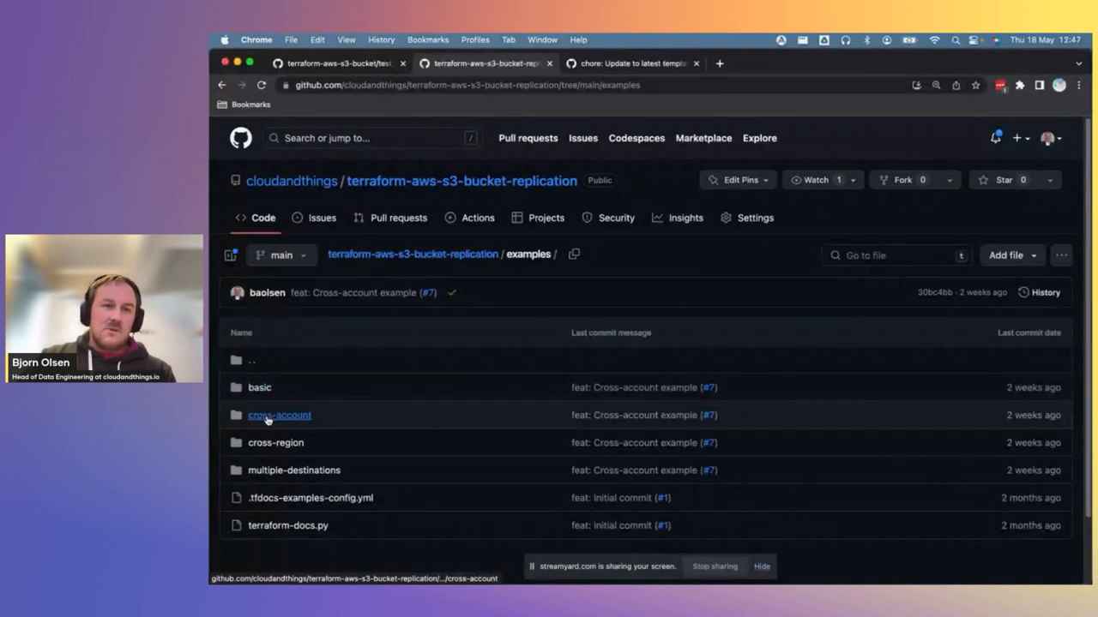
- Skim the cross-account example's main.tf, then open the repository's tests folder
left_click(280, 415)
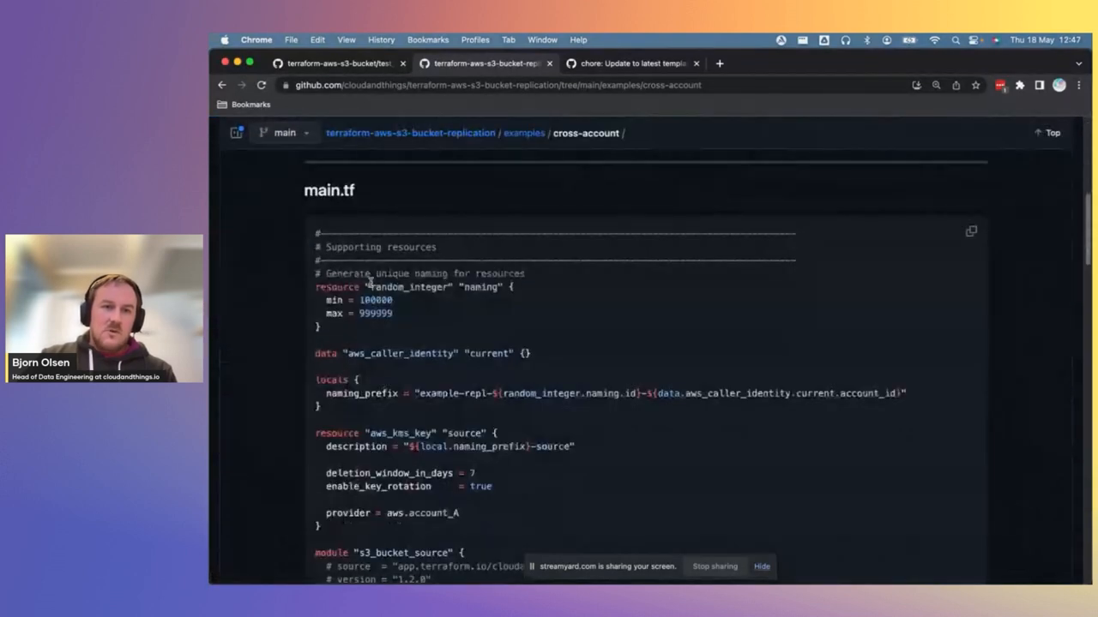
scroll("down", 3)
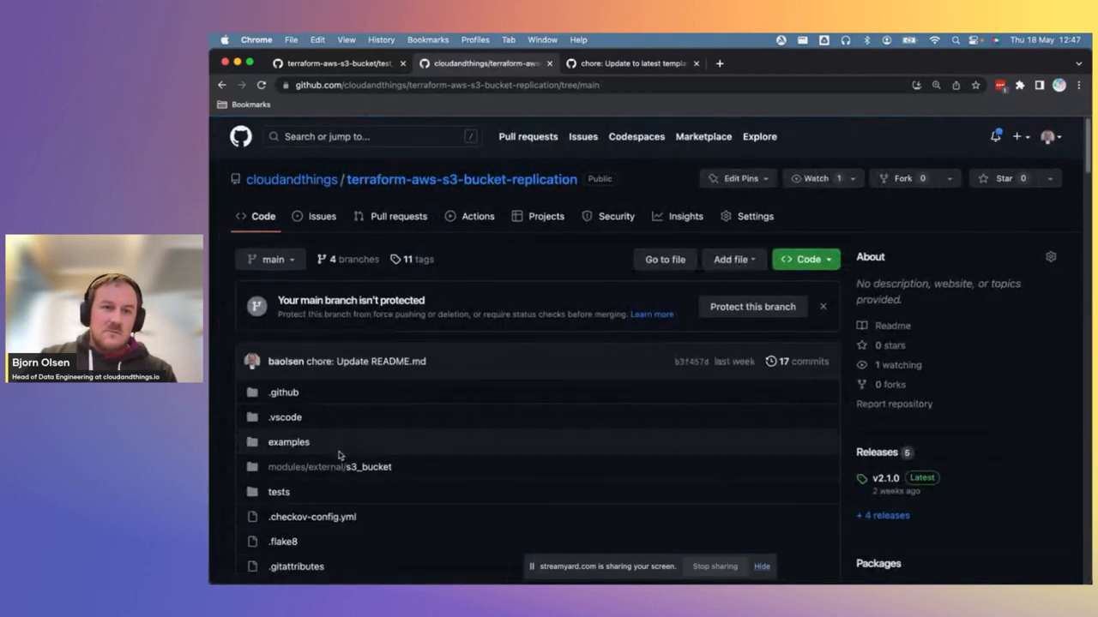
left_click(279, 492)
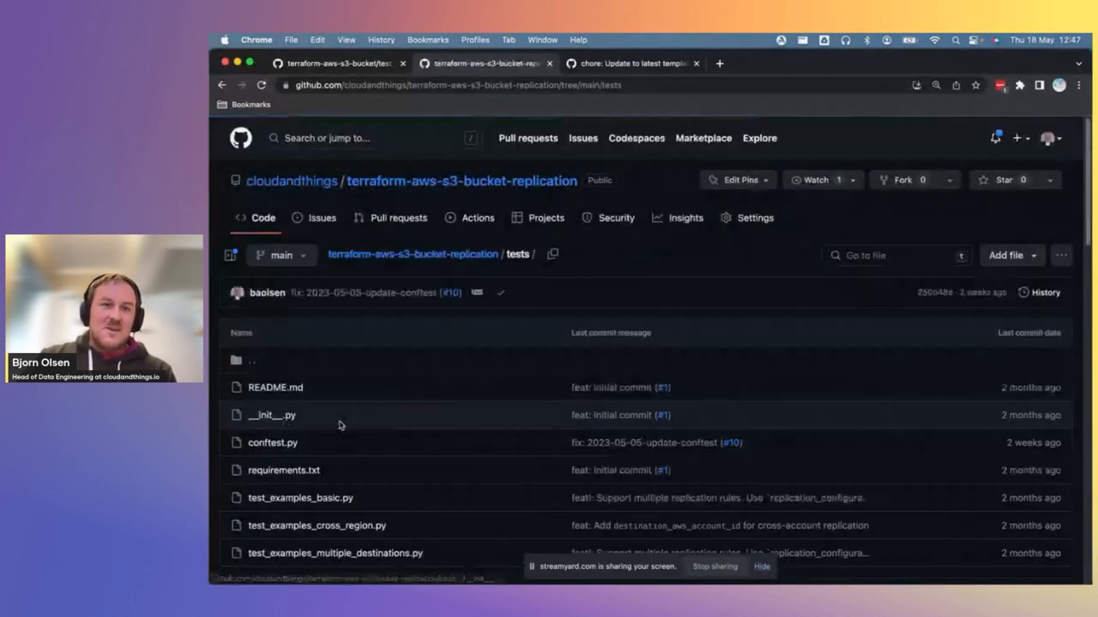
scroll("down", 3)
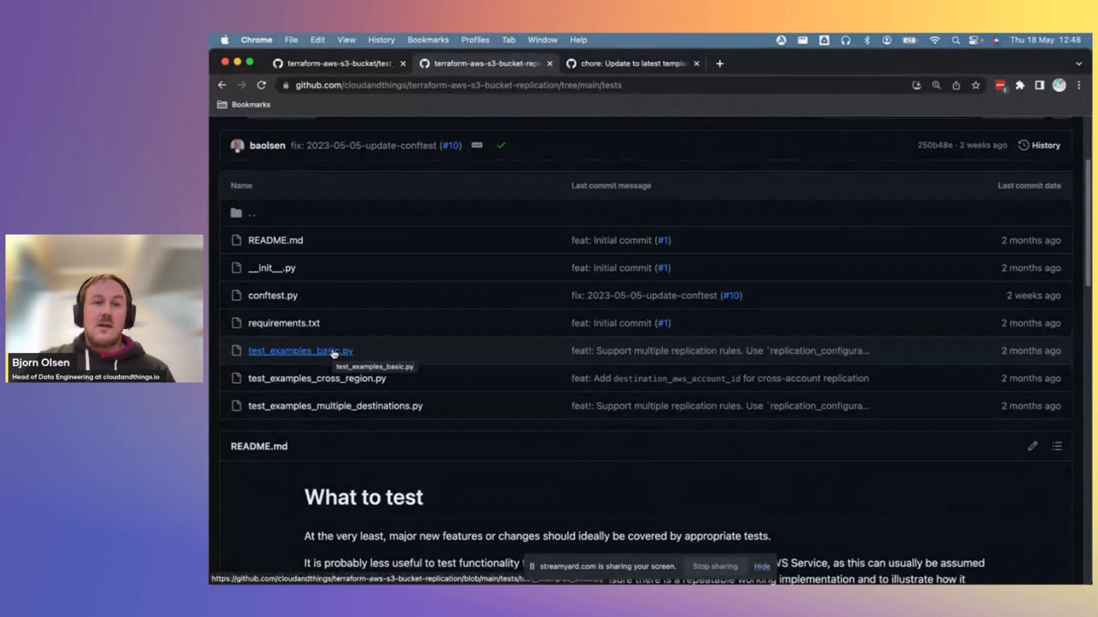
left_click(299, 351)
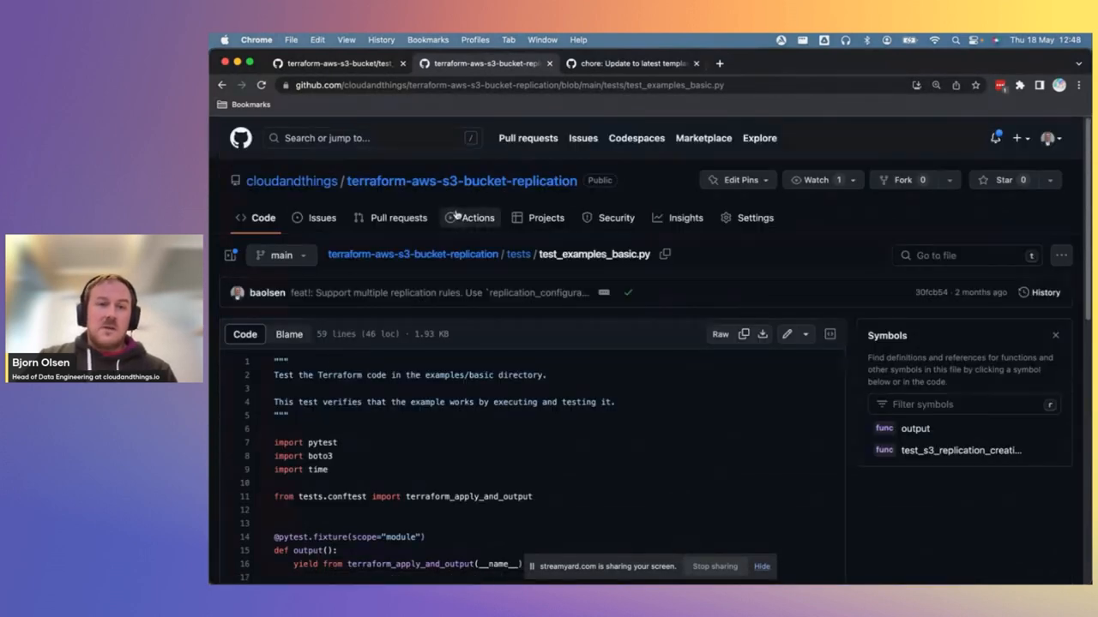
scroll("down", 3)
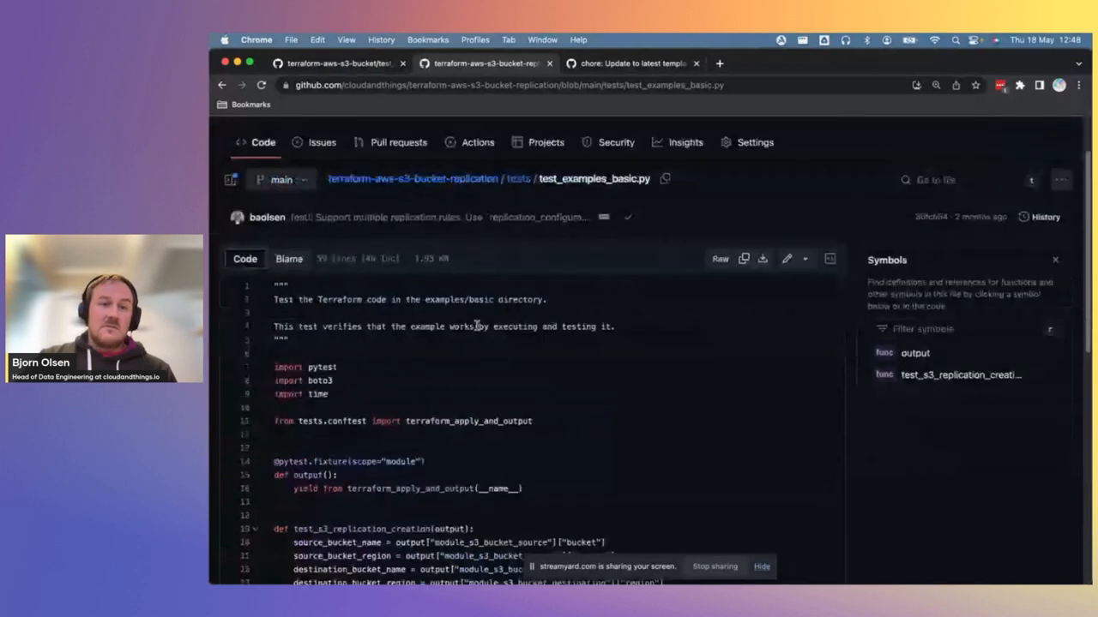
scroll("down", 3)
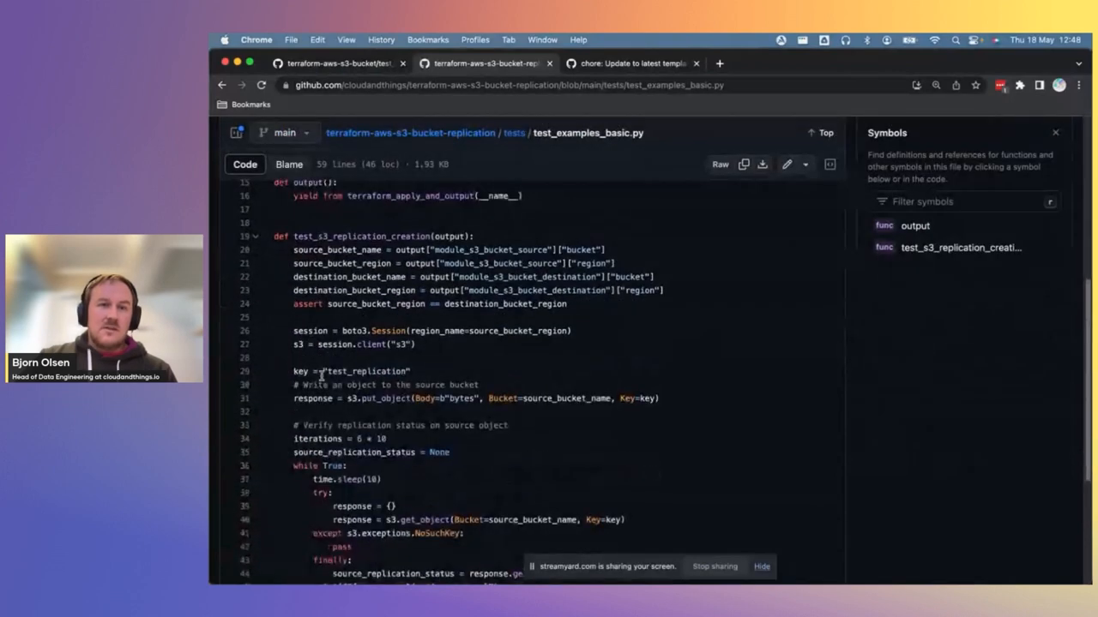
scroll("down", 3)
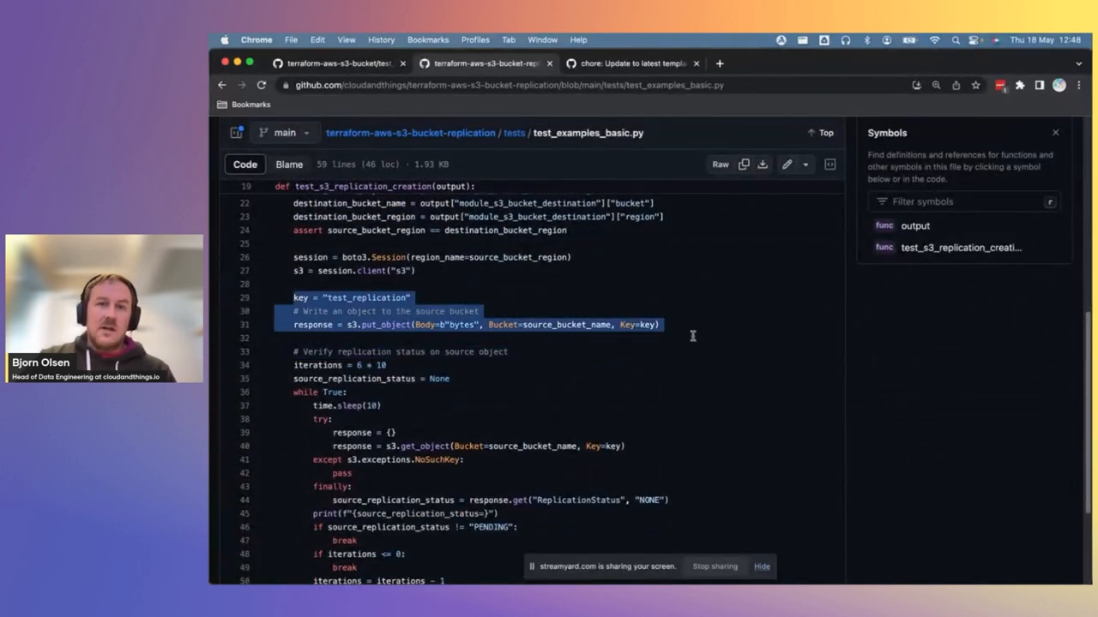
scroll("down", 3)
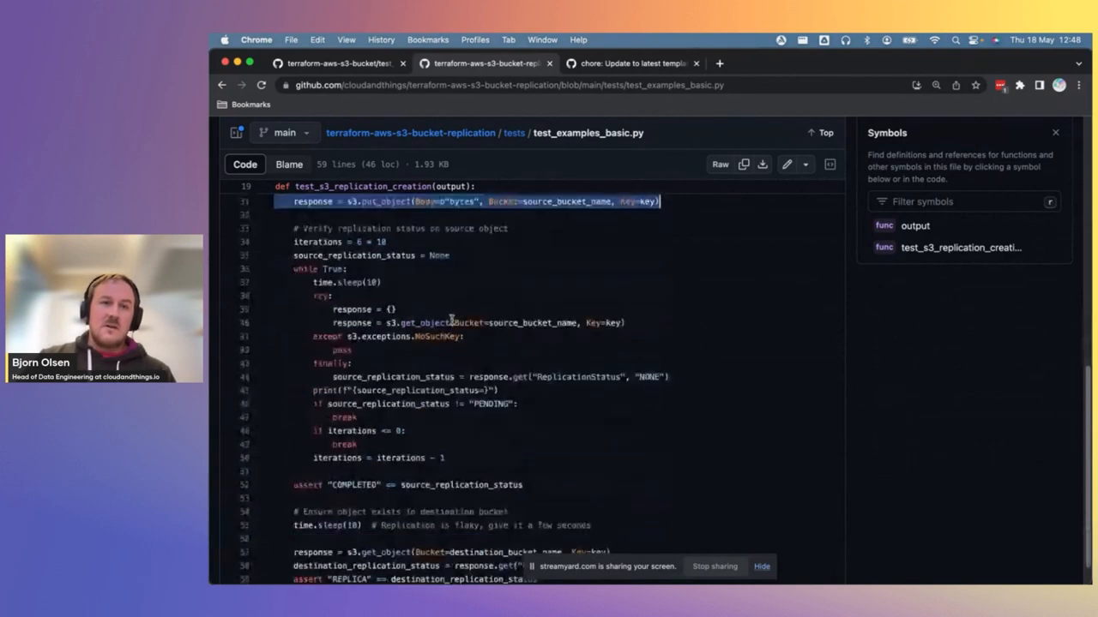
scroll("down", 3)
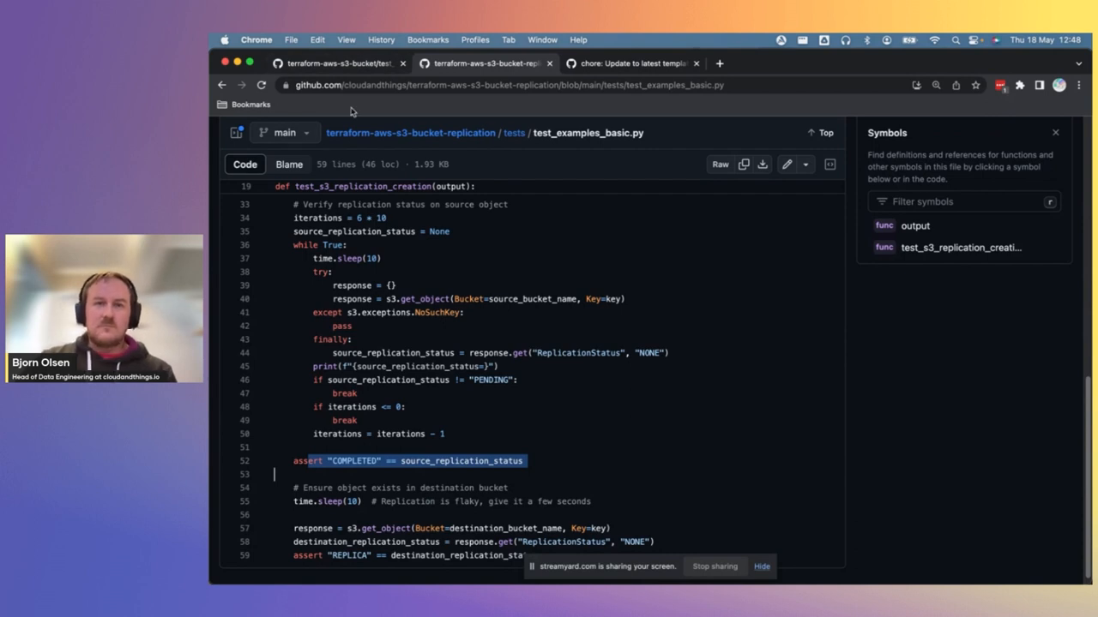
mouse_move(514, 133)
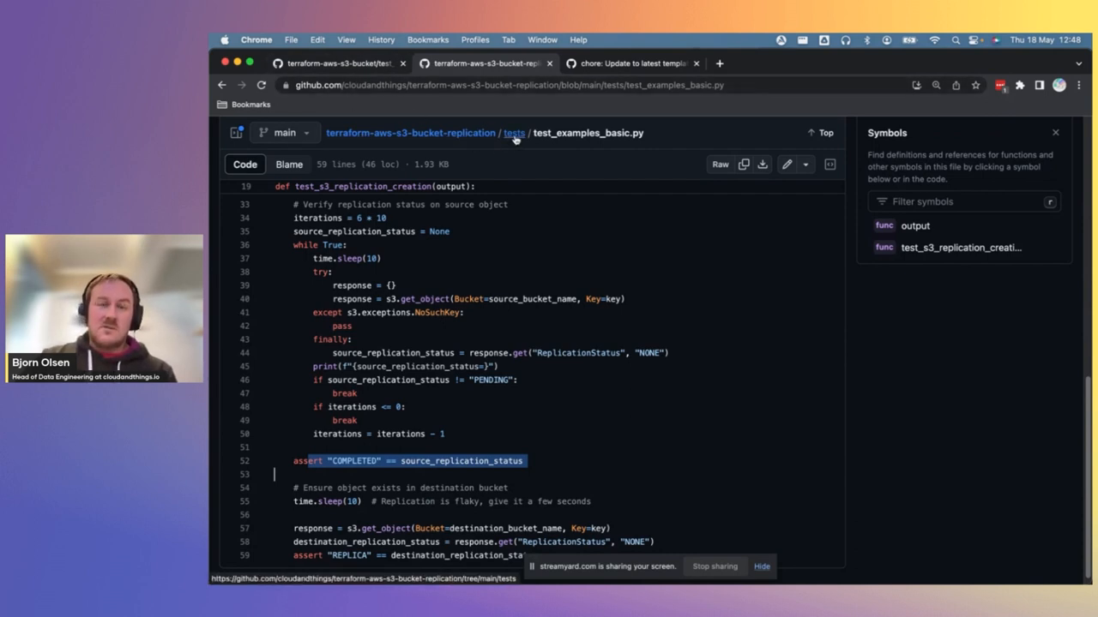
left_click(513, 133)
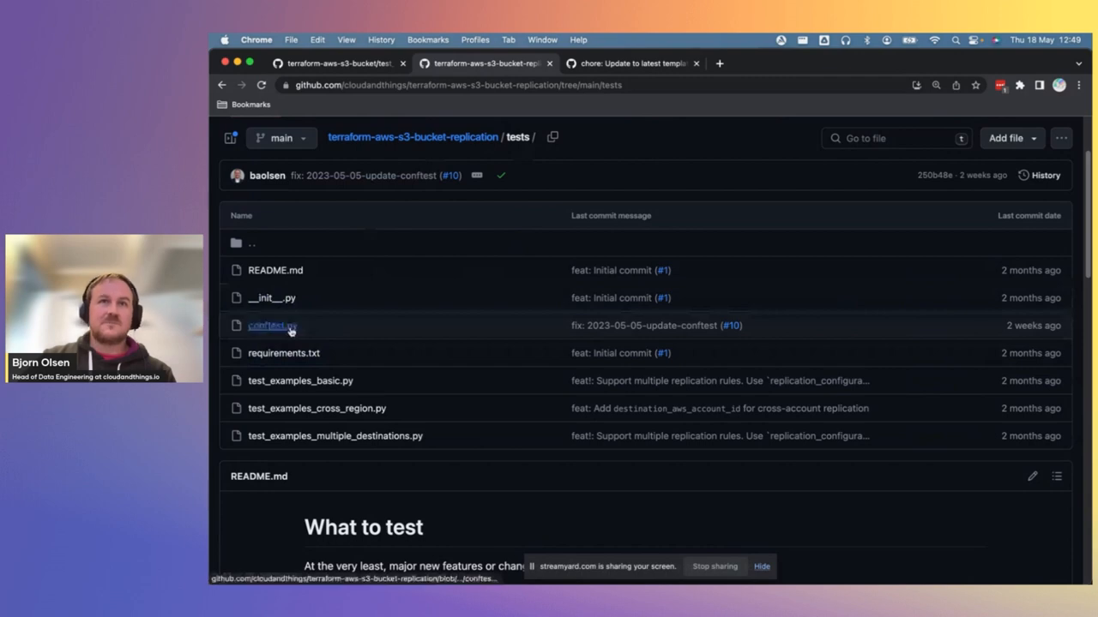
- Open conftest.py, highlighting the tftest import and the two TEST_SEARCH_CONFIGURATION entries
left_click(272, 325)
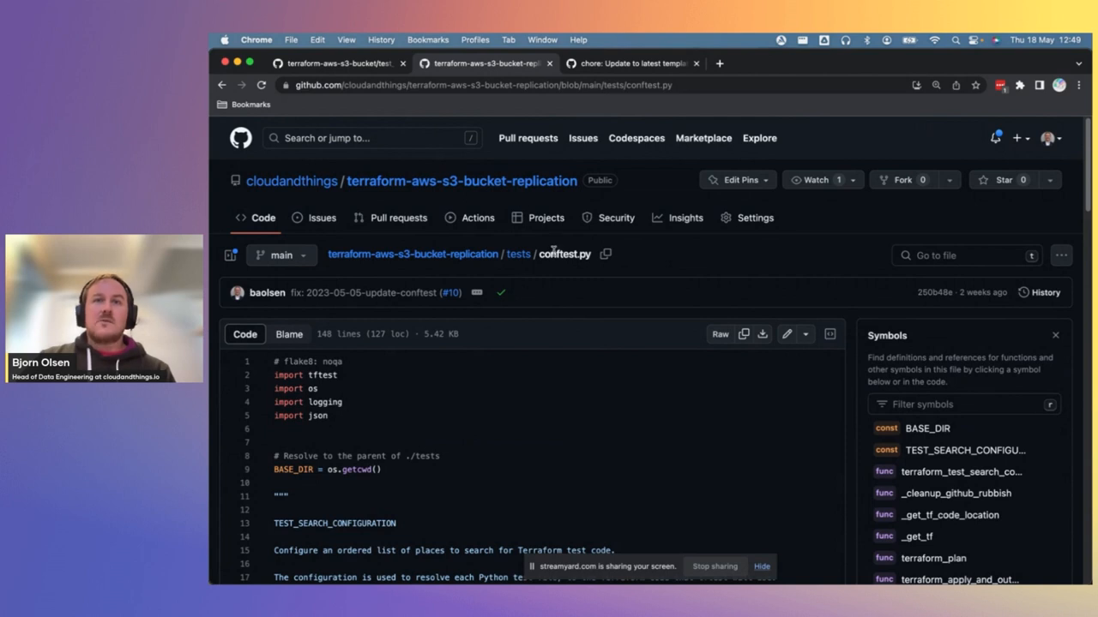
mouse_move(389, 400)
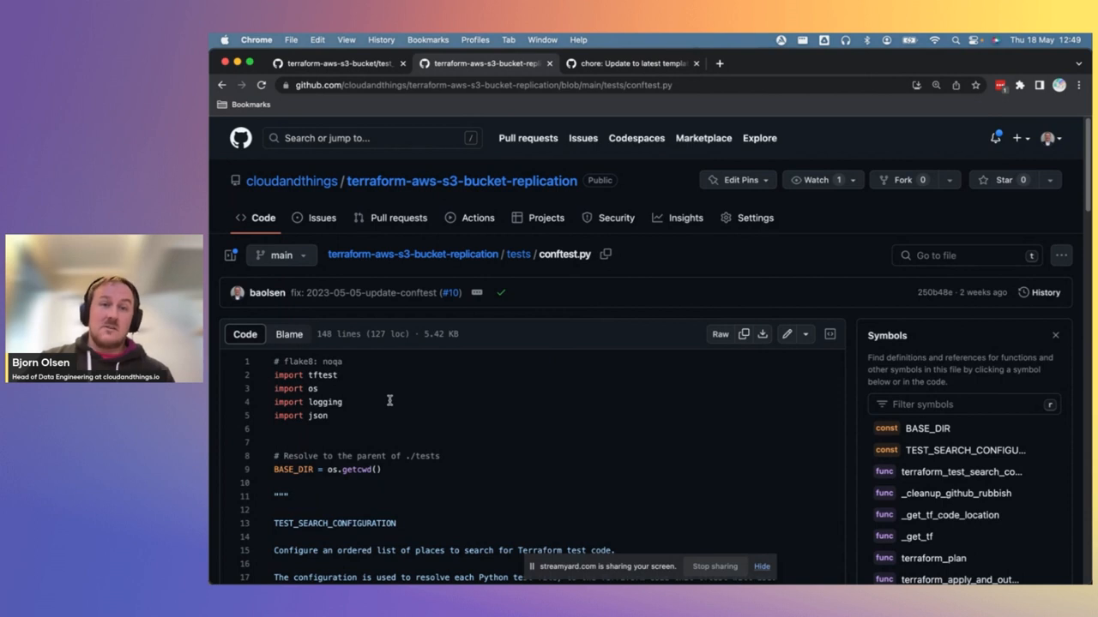
mouse_move(583, 258)
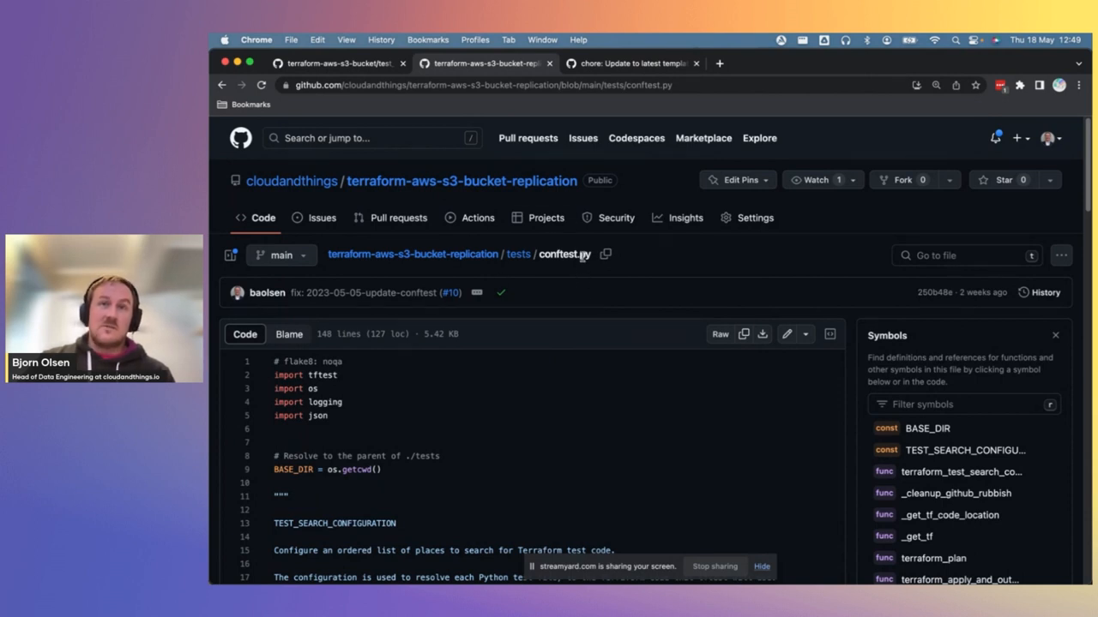
mouse_move(344, 392)
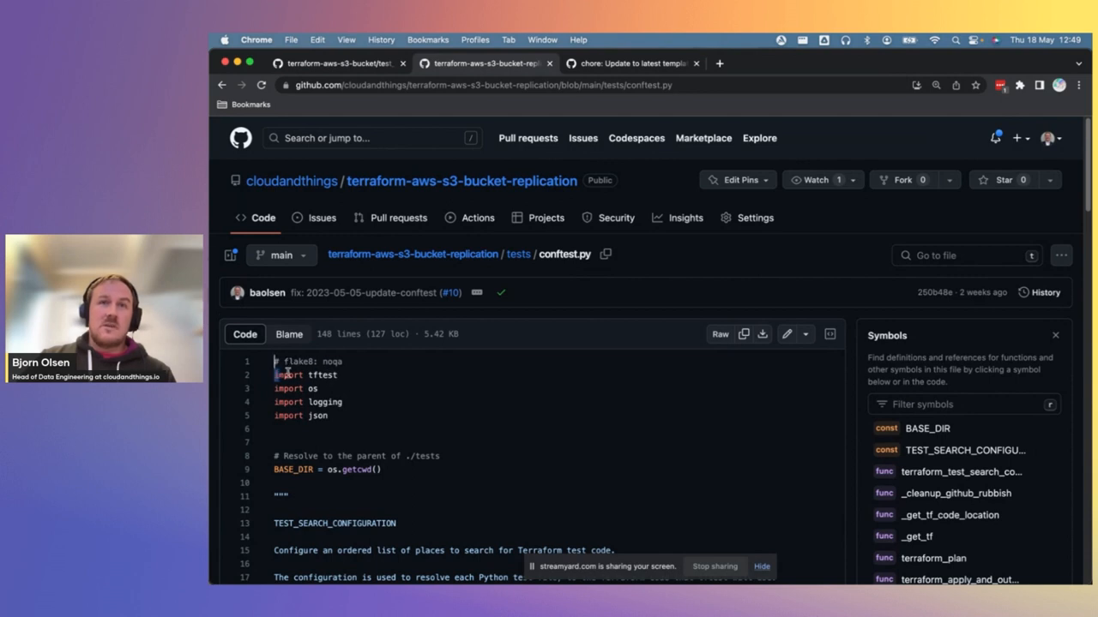
double_click(306, 375)
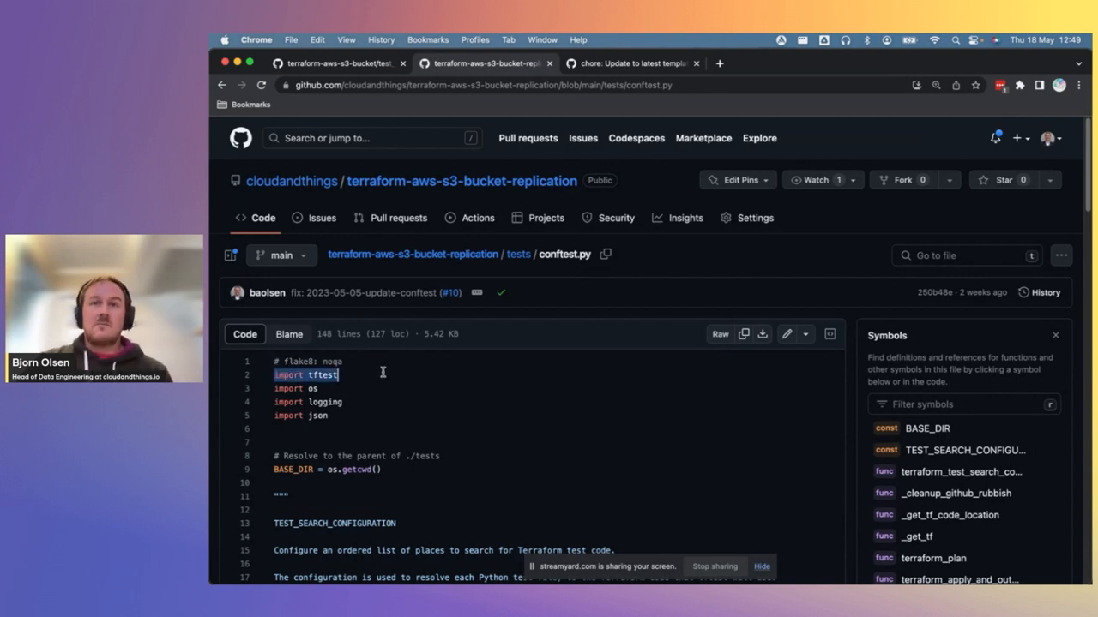
mouse_move(365, 442)
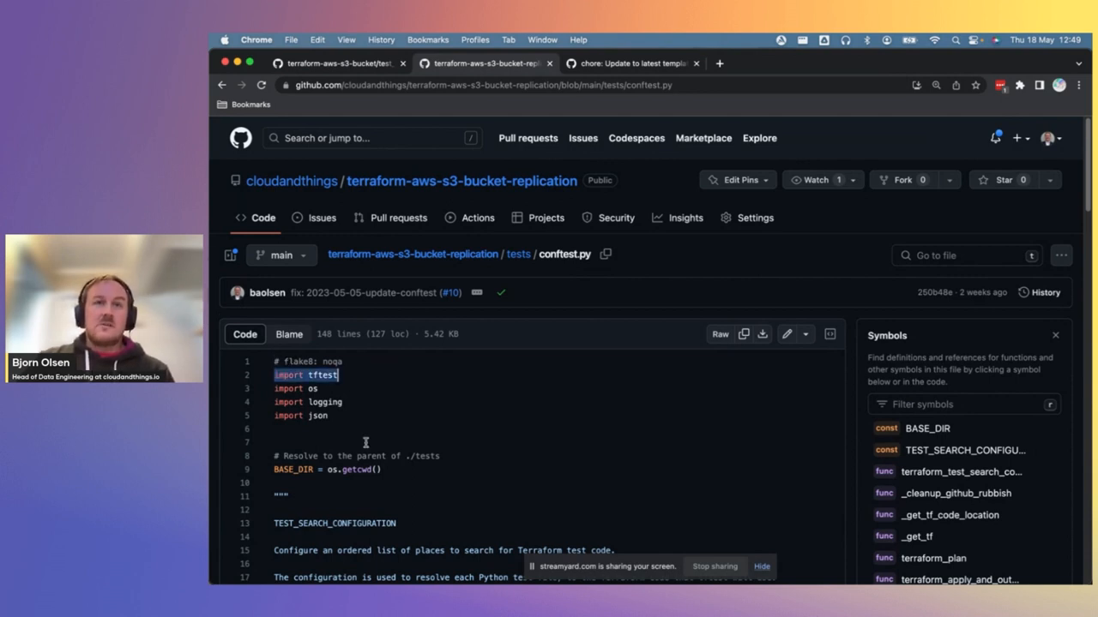
mouse_move(388, 459)
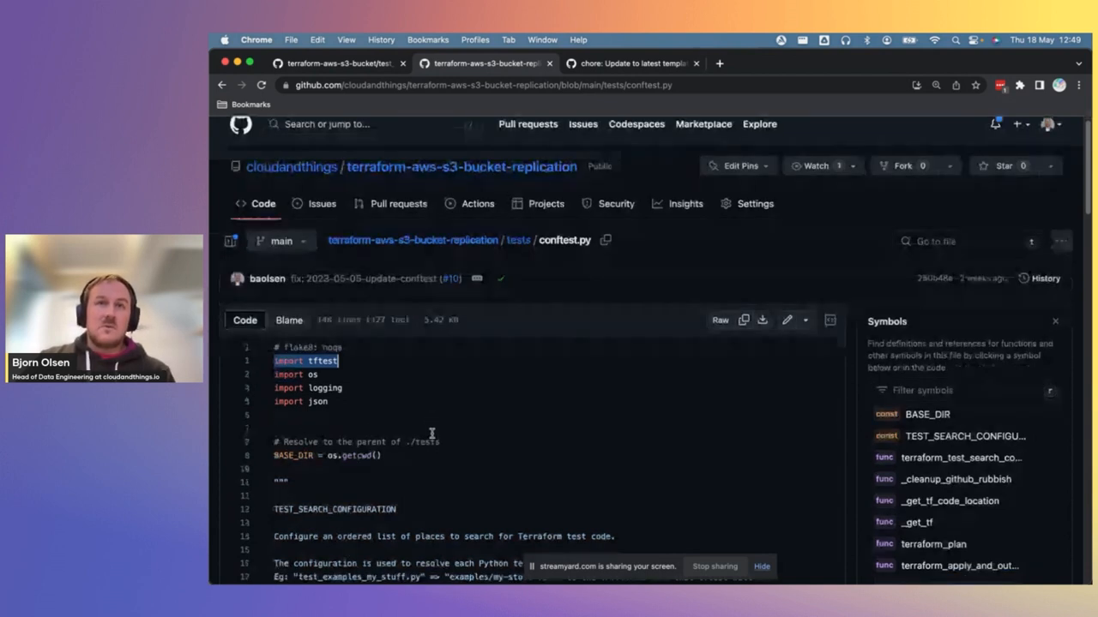
scroll("down", 3)
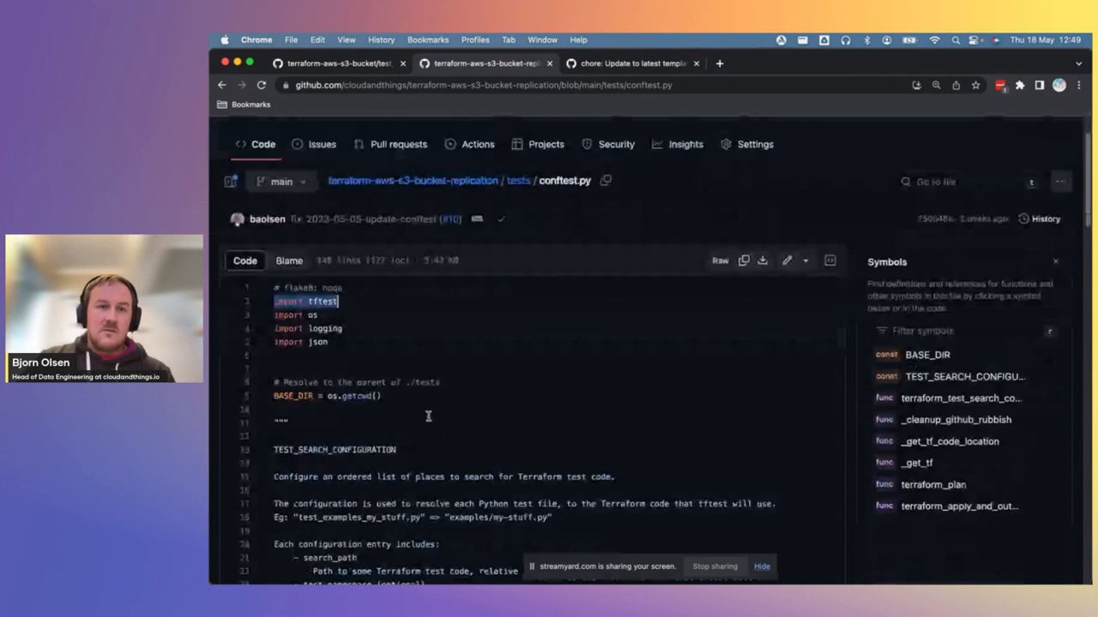
scroll("down", 3)
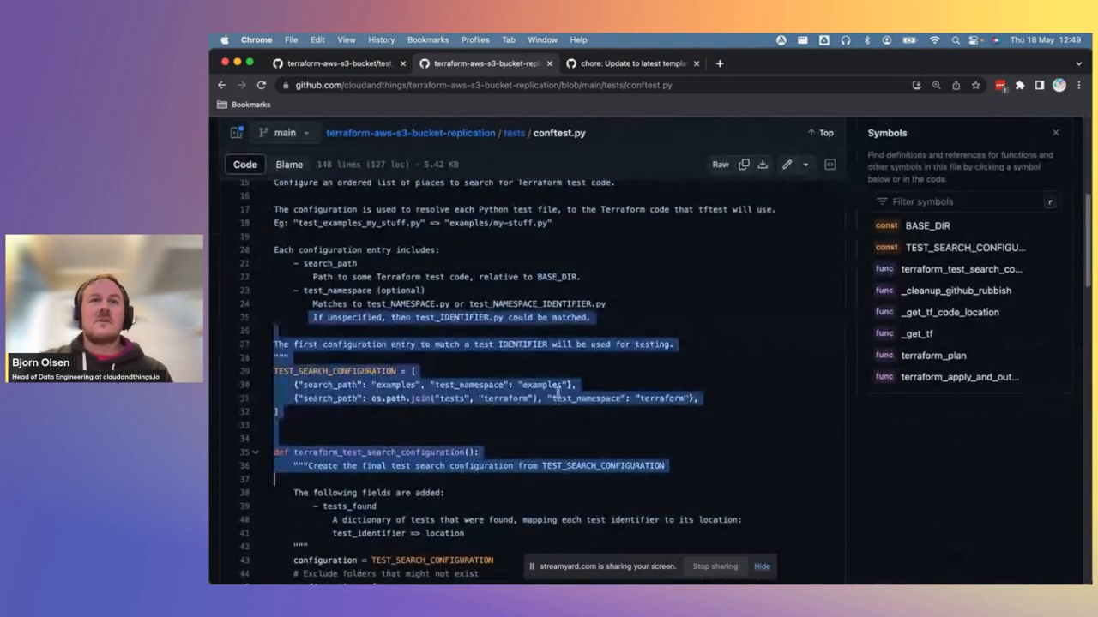
left_click(699, 398)
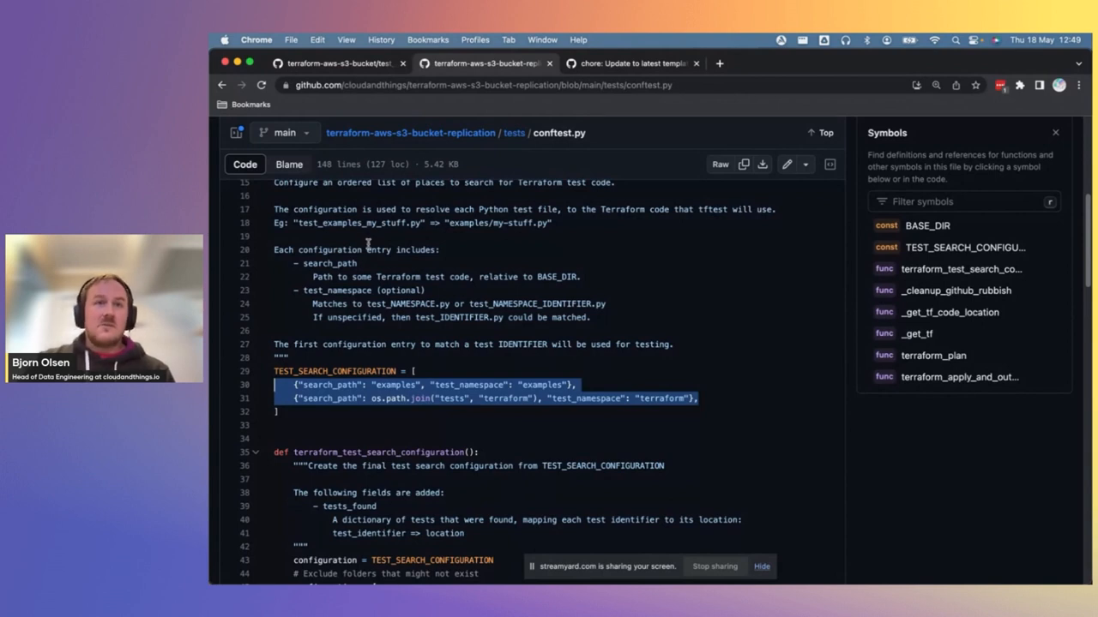
left_click(485, 397)
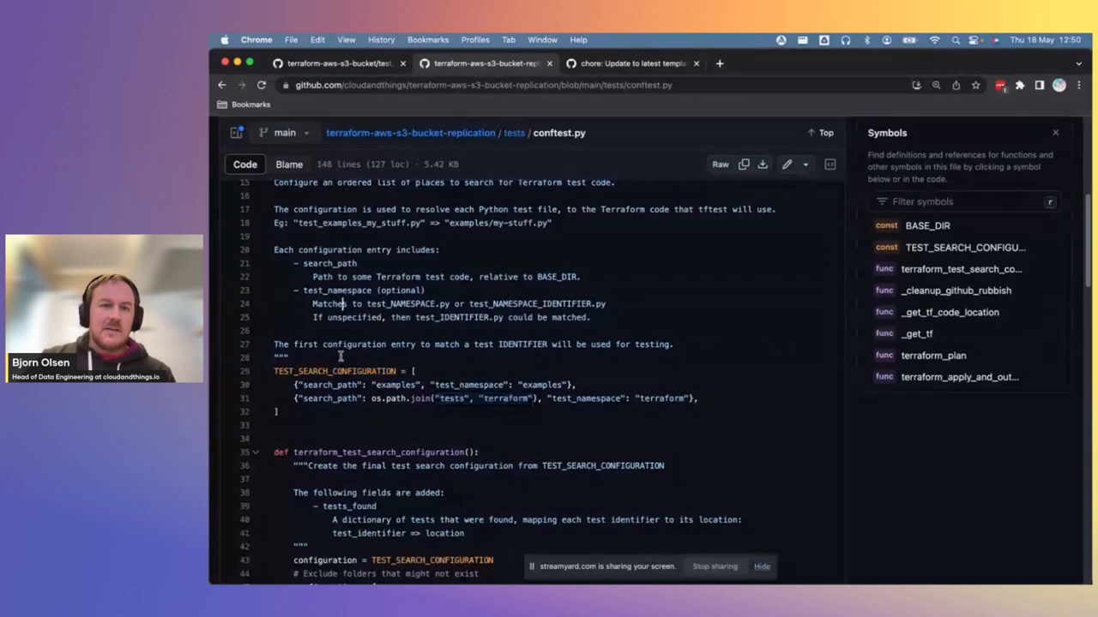
- Scroll through conftest.py, highlighting _get_tf, down to terraform_plan and terraform_apply_and_output
scroll("down", 3)
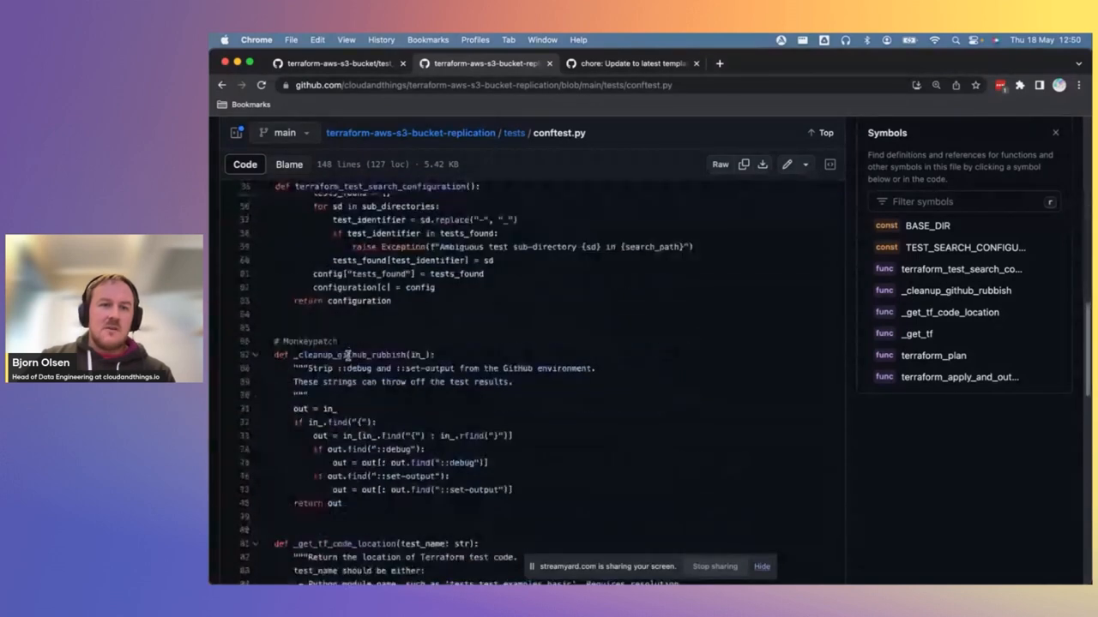
scroll("down", 3)
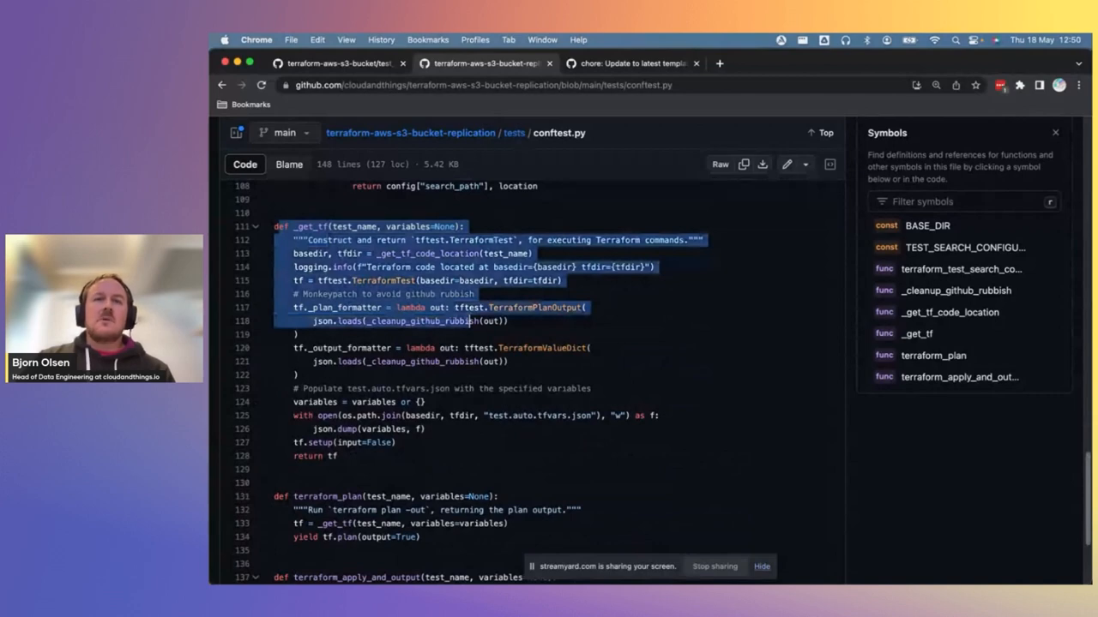
left_click(466, 294)
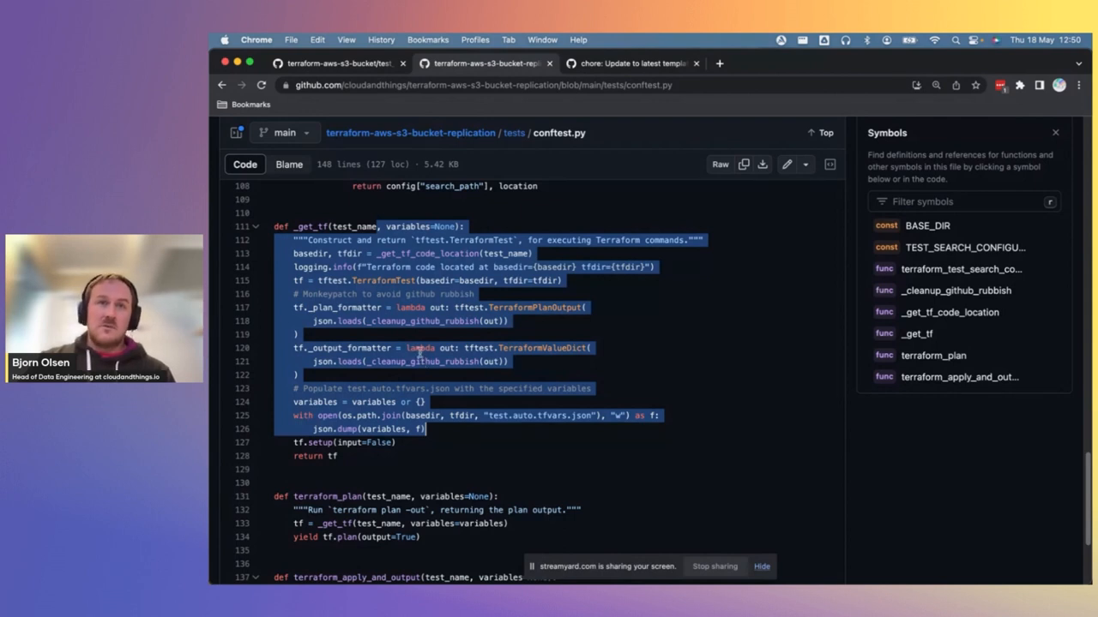
scroll("down", 3)
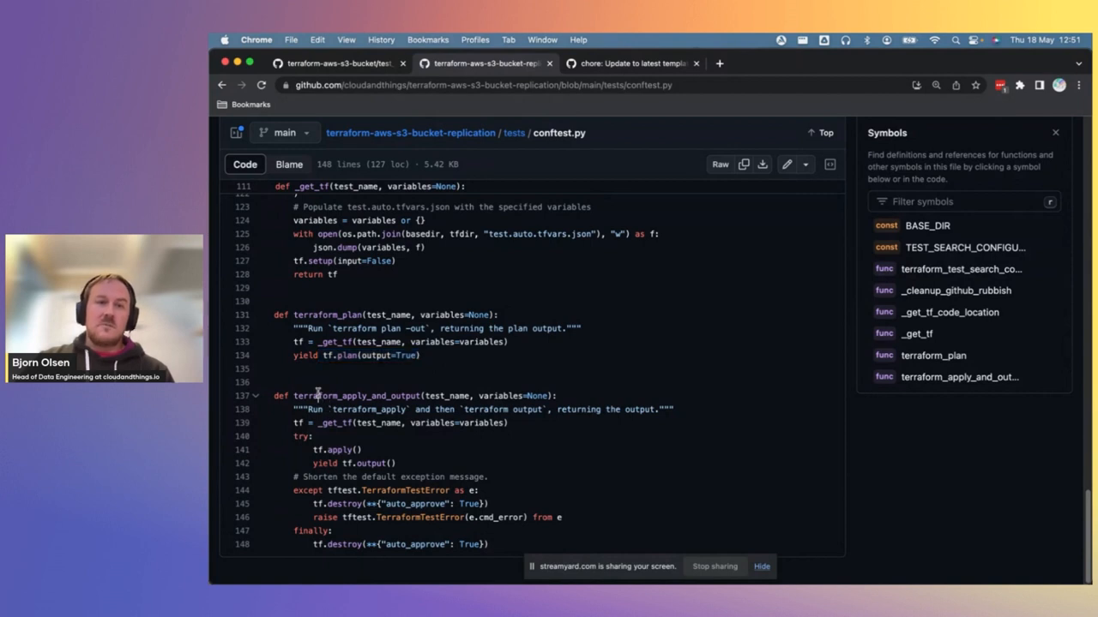
left_click(959, 376)
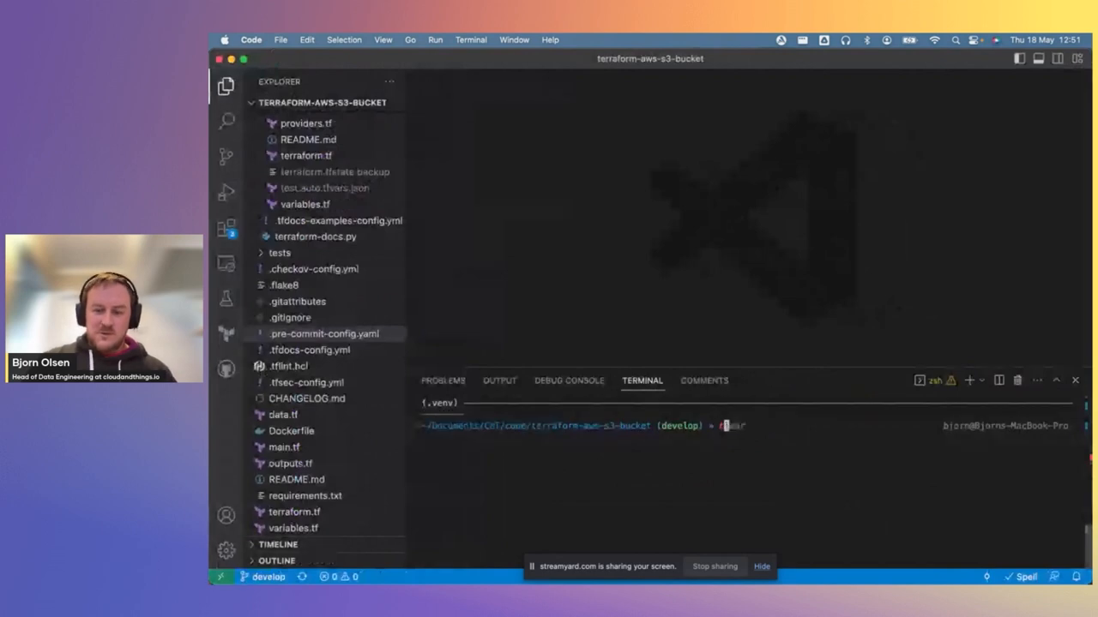
- Run pytest in the terraform-aws-s3-bucket terminal
type("pytest")
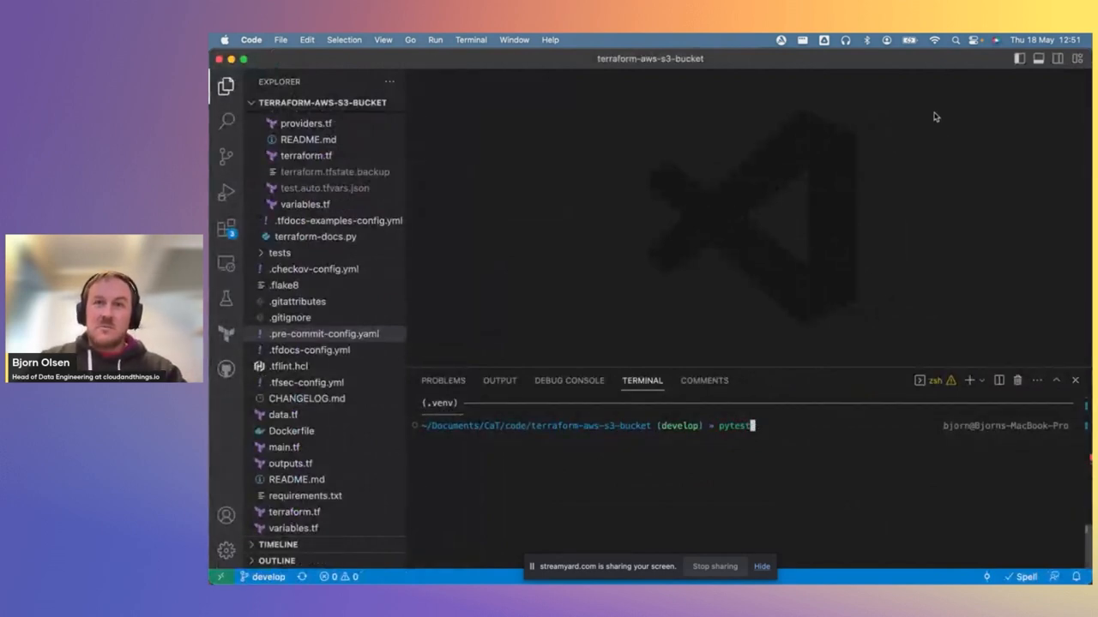
mouse_move(650, 69)
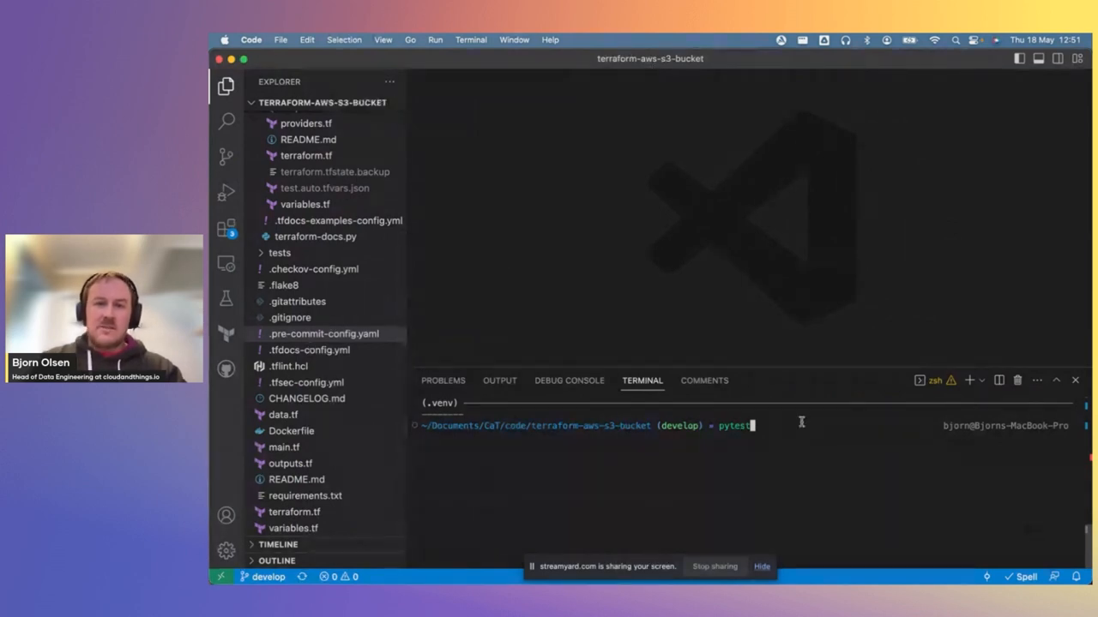
key("Return")
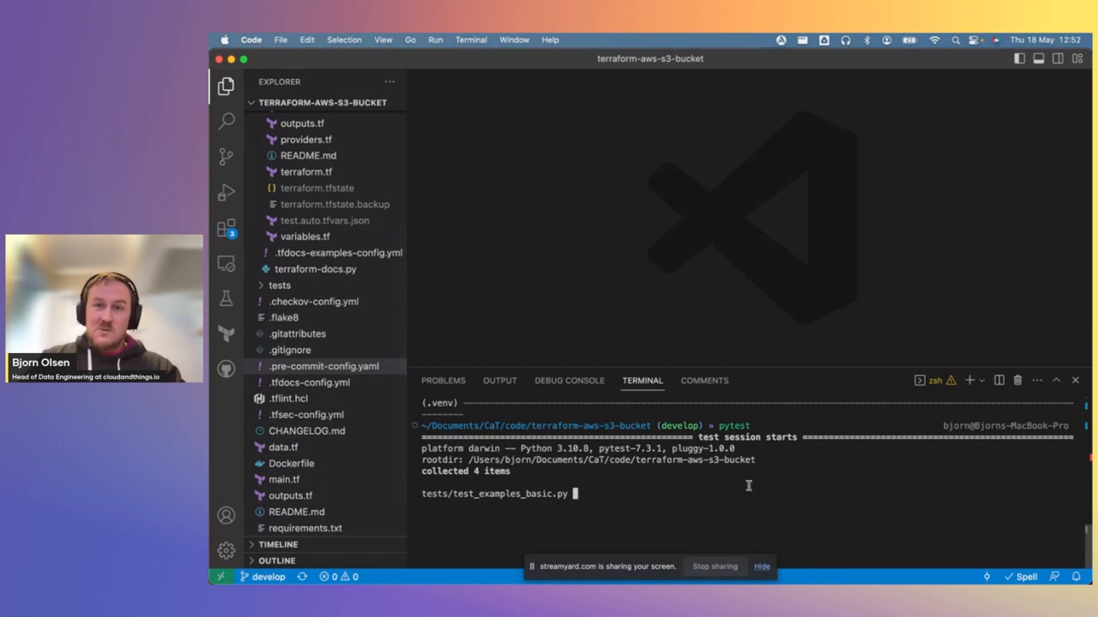
mouse_move(581, 157)
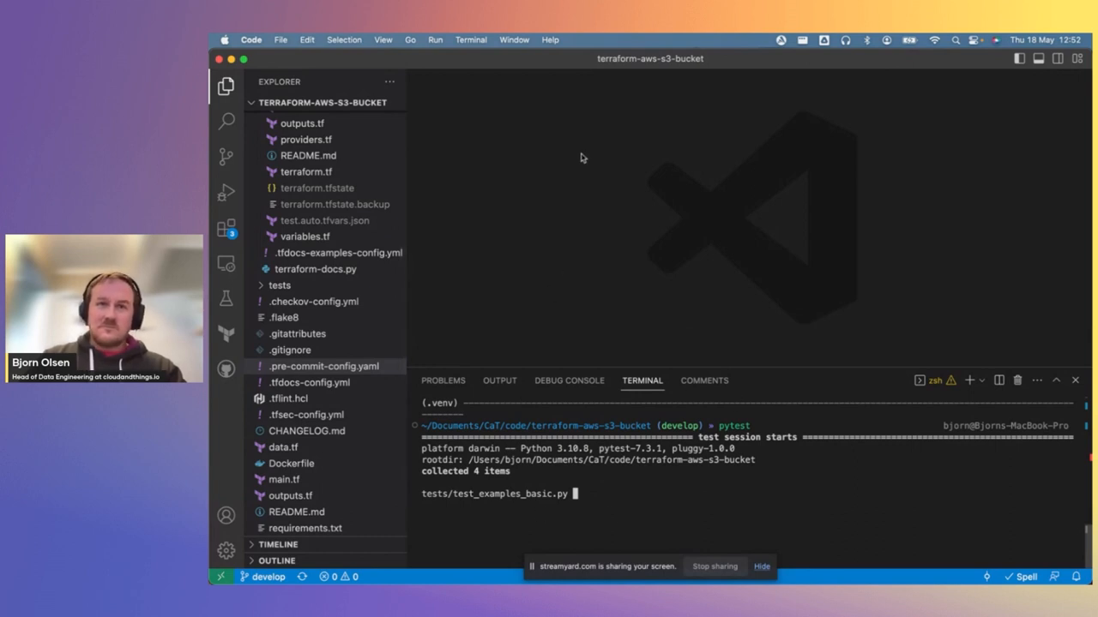
mouse_move(491, 66)
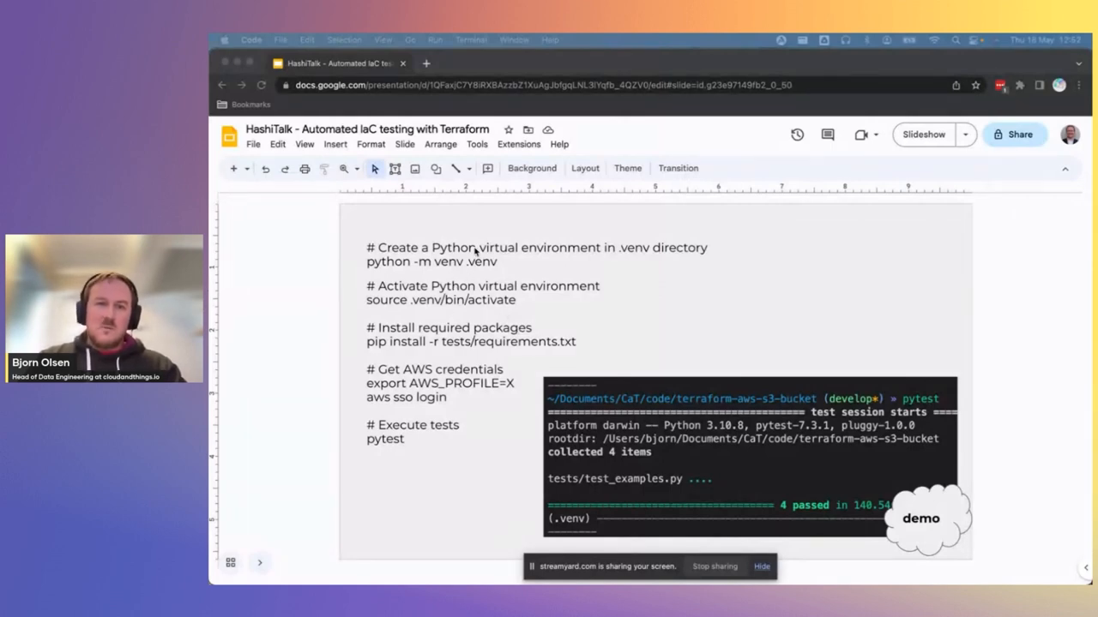
mouse_move(440, 359)
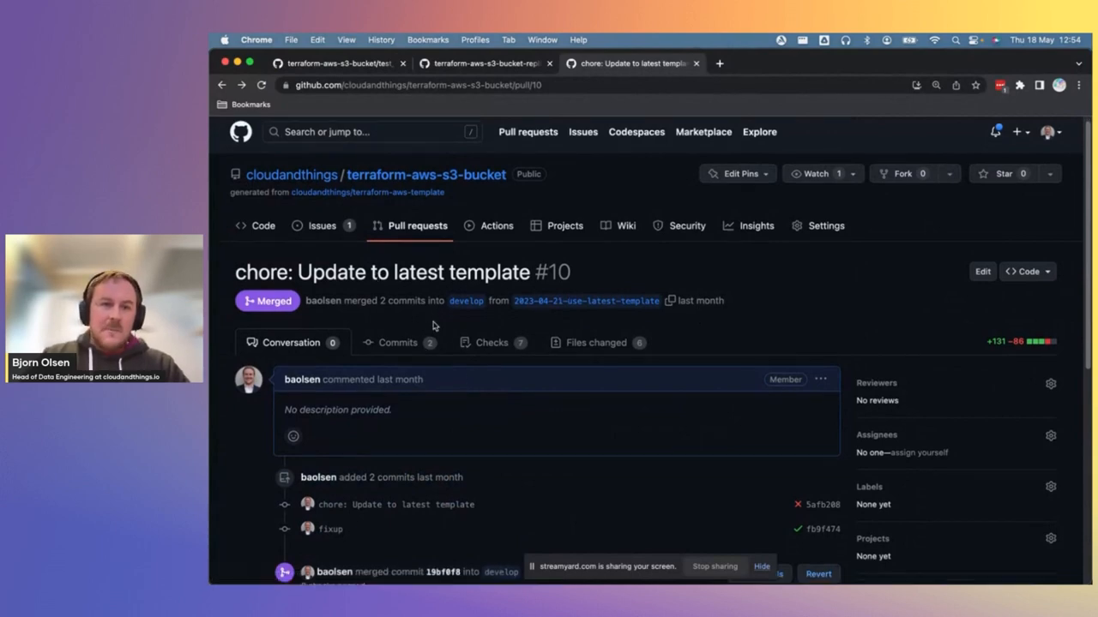
scroll("down", 3)
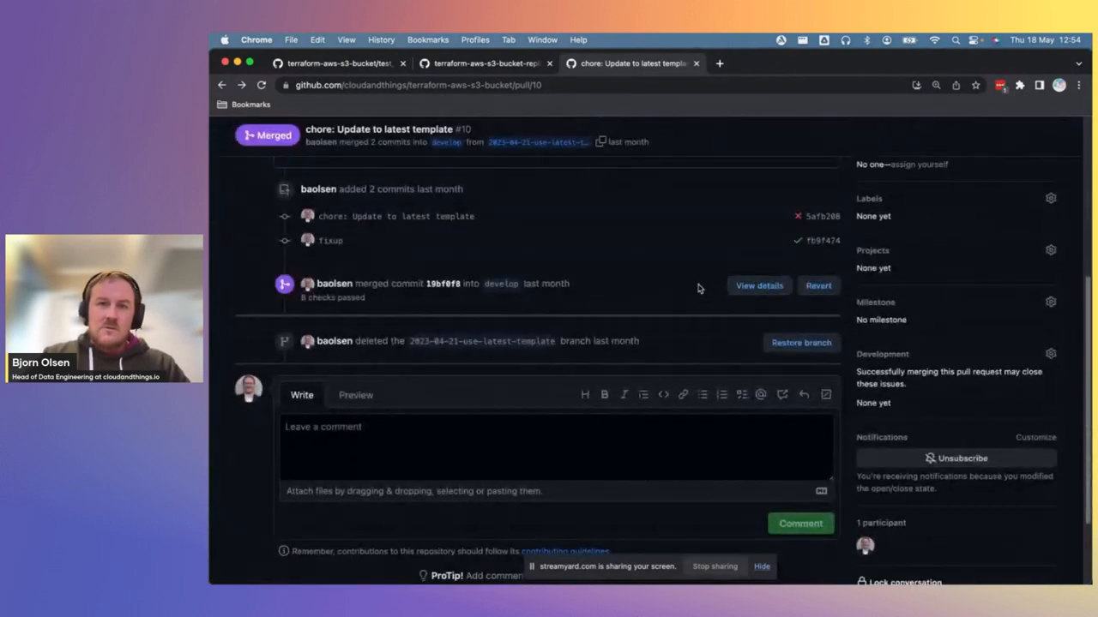
left_click(758, 286)
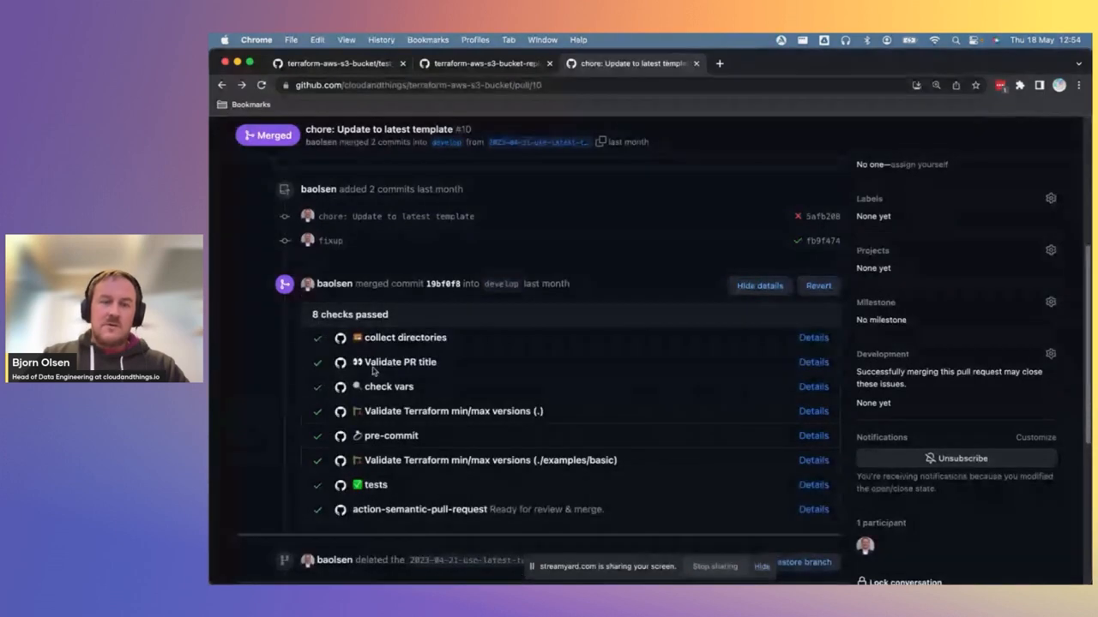
mouse_move(394, 426)
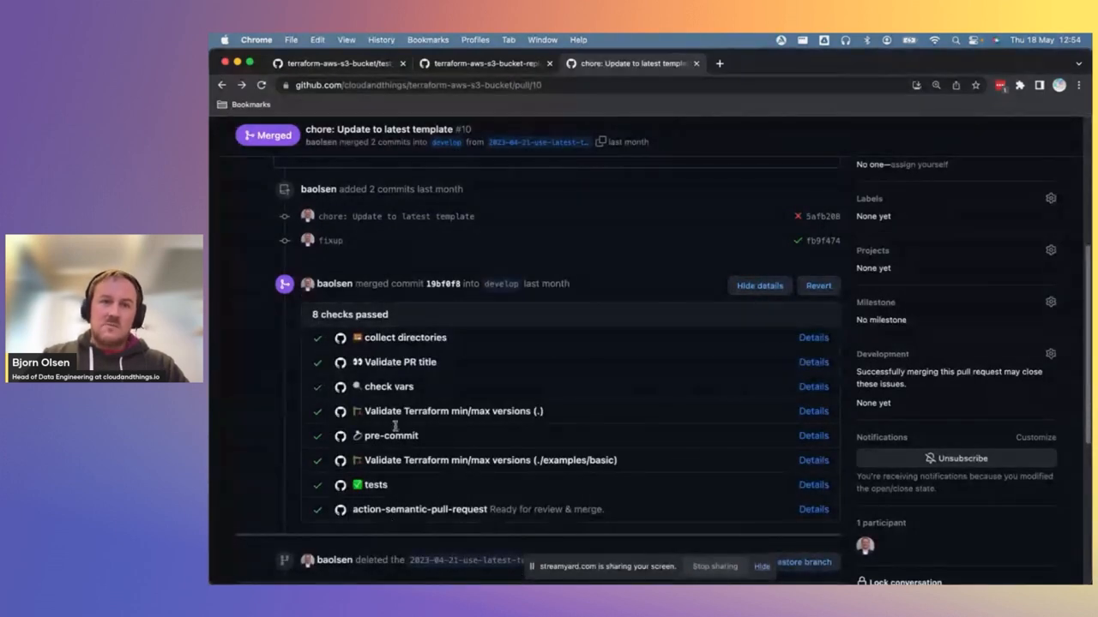
scroll("up", 3)
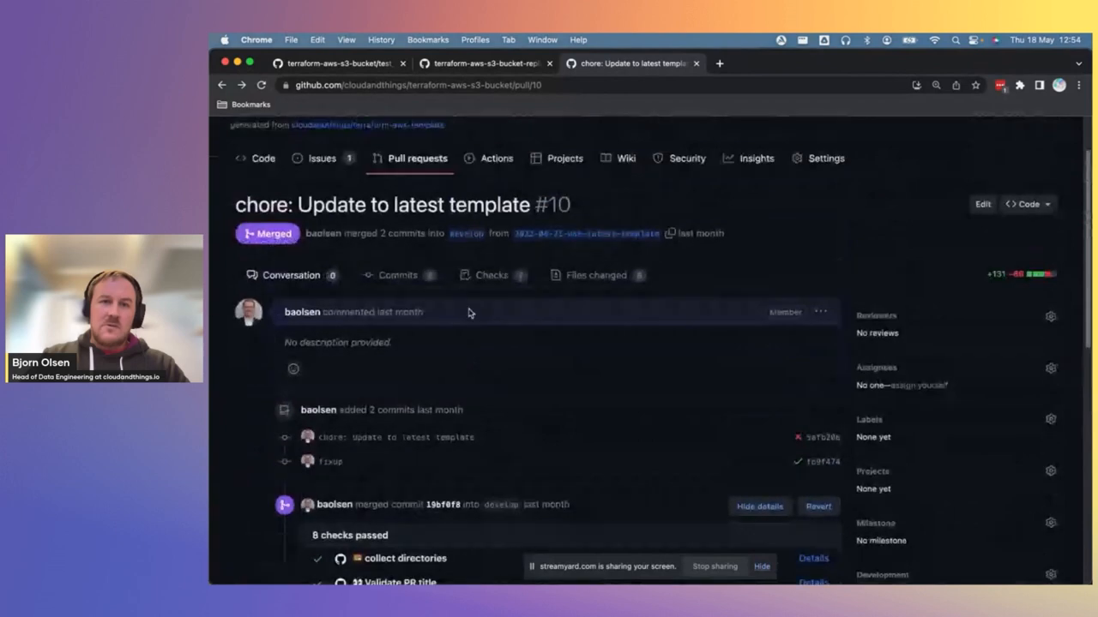
left_click(492, 276)
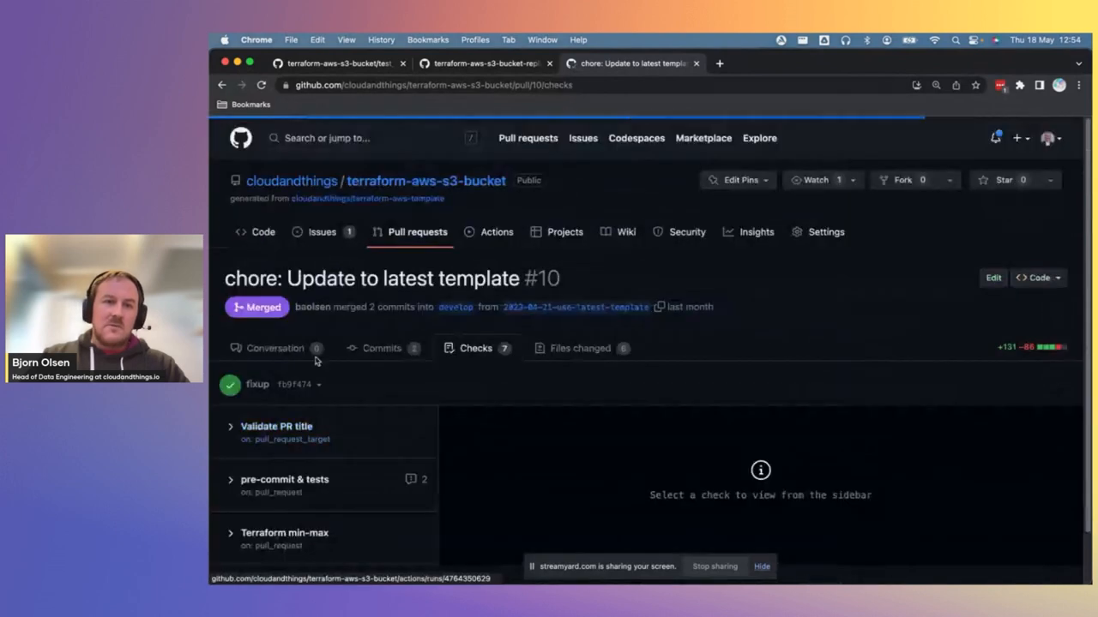
scroll("down", 3)
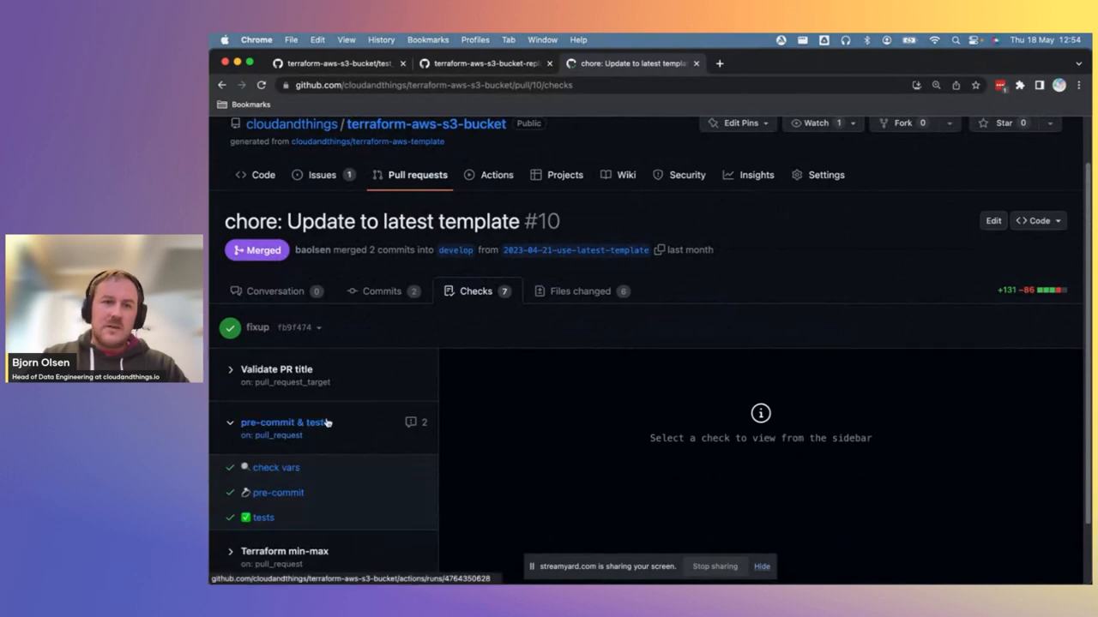
left_click(283, 422)
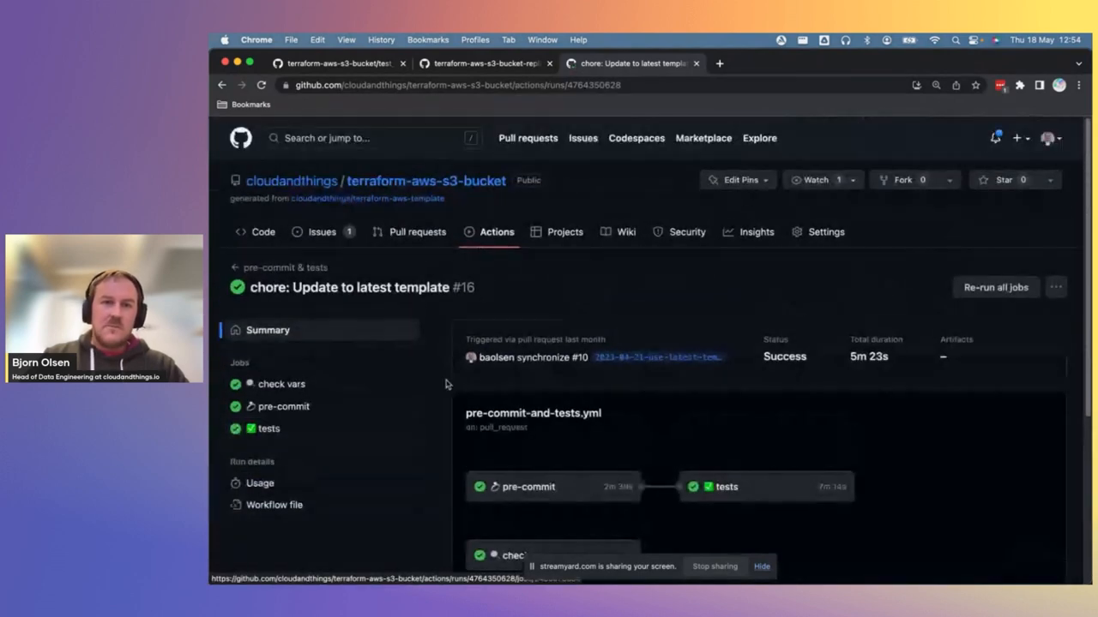
scroll("down", 3)
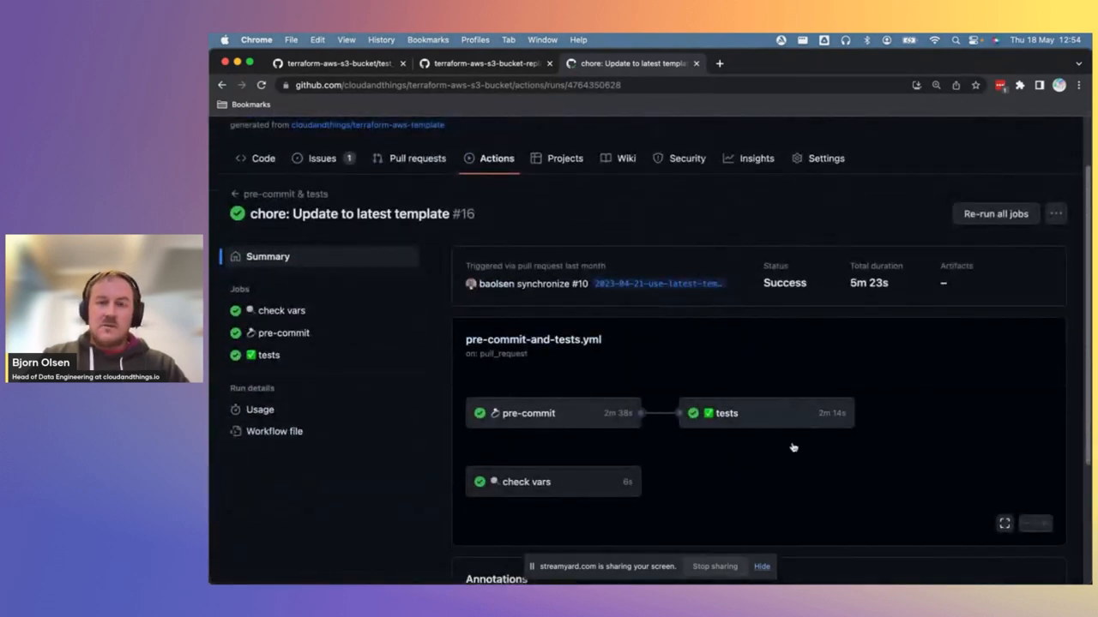
mouse_move(586, 375)
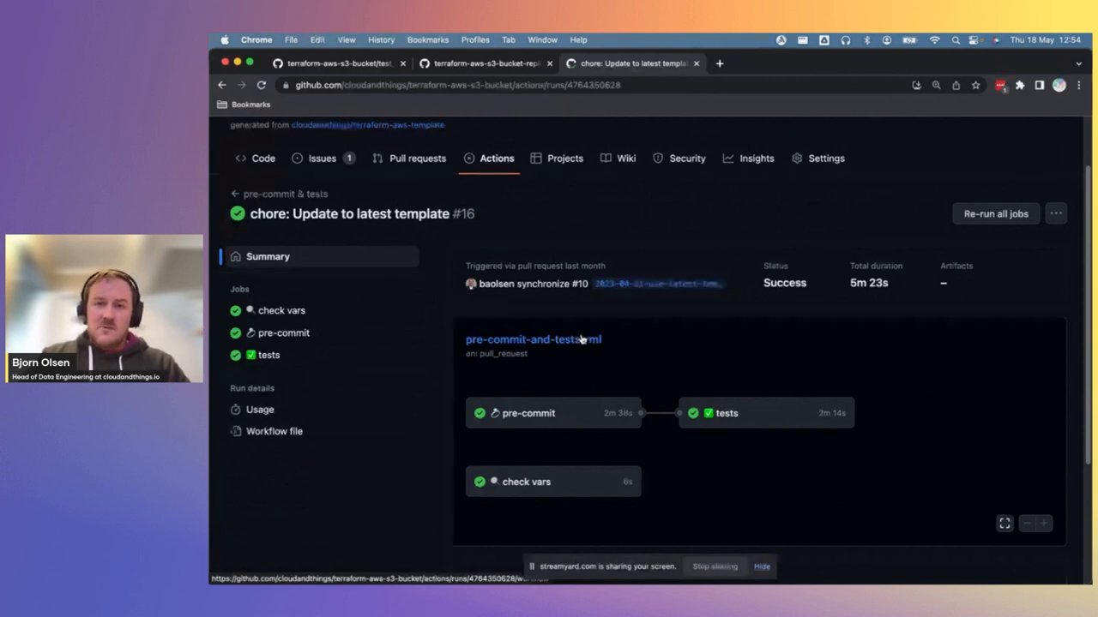
left_click(726, 412)
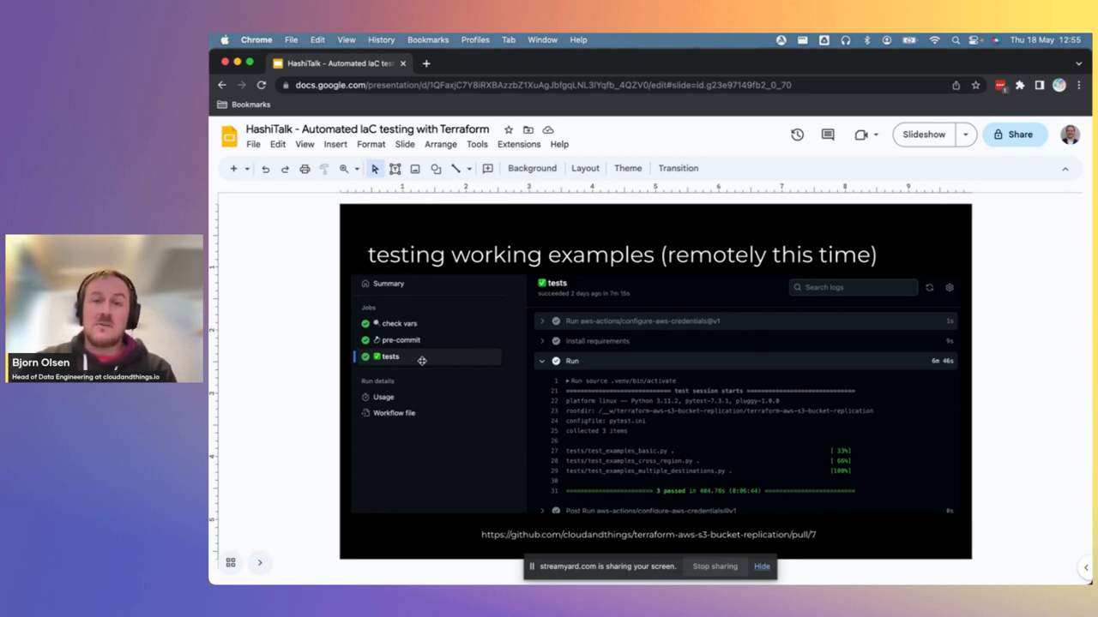
mouse_move(620, 315)
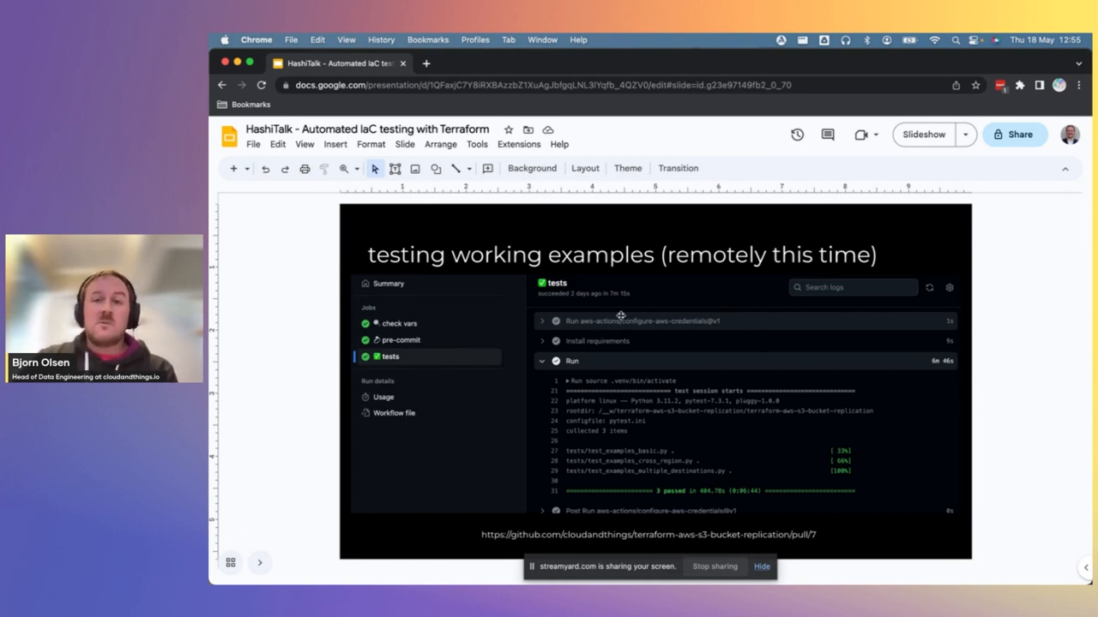
mouse_move(697, 289)
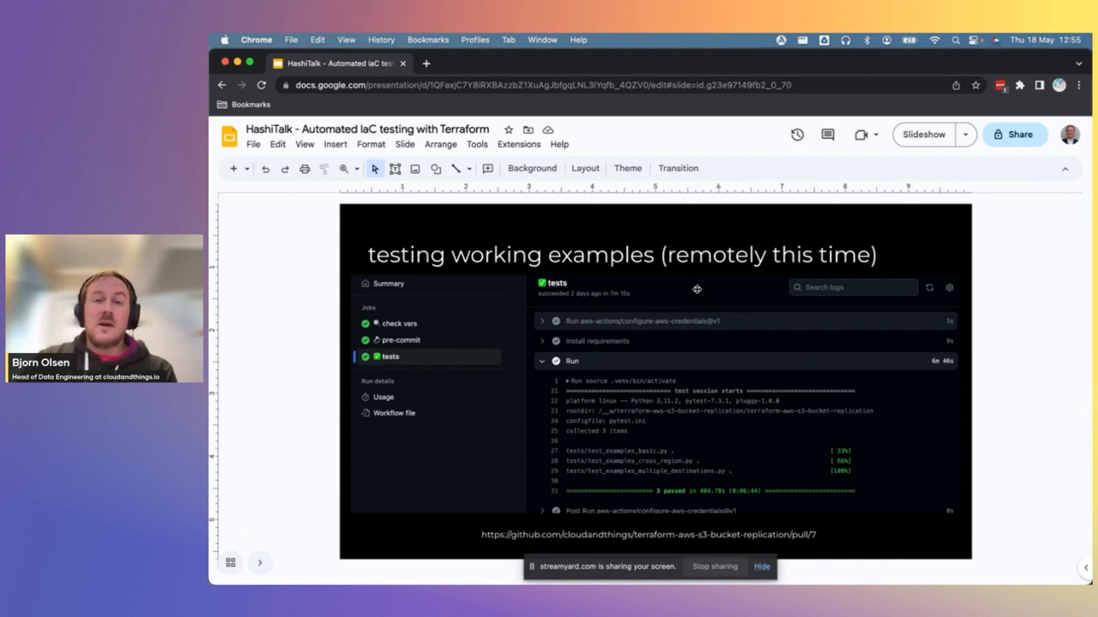
mouse_move(671, 430)
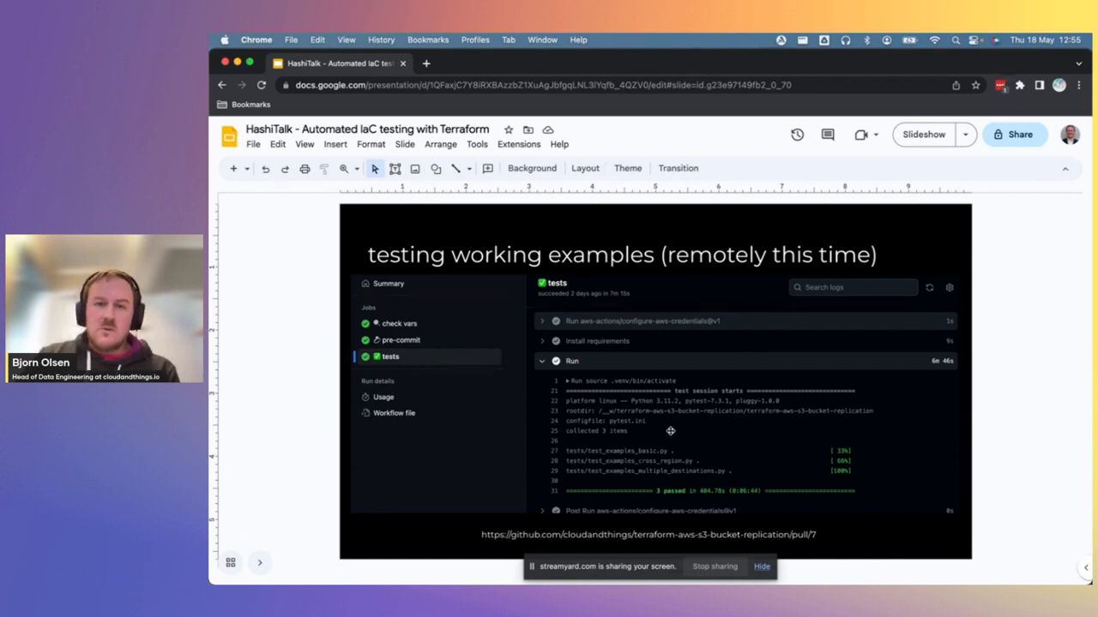
mouse_move(642, 442)
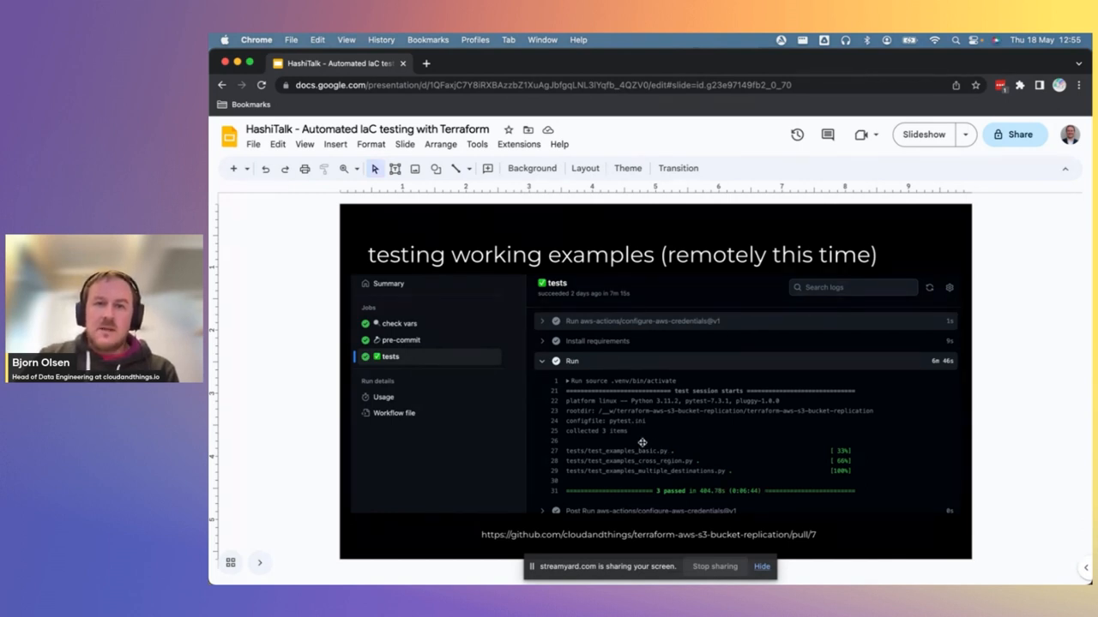
mouse_move(639, 470)
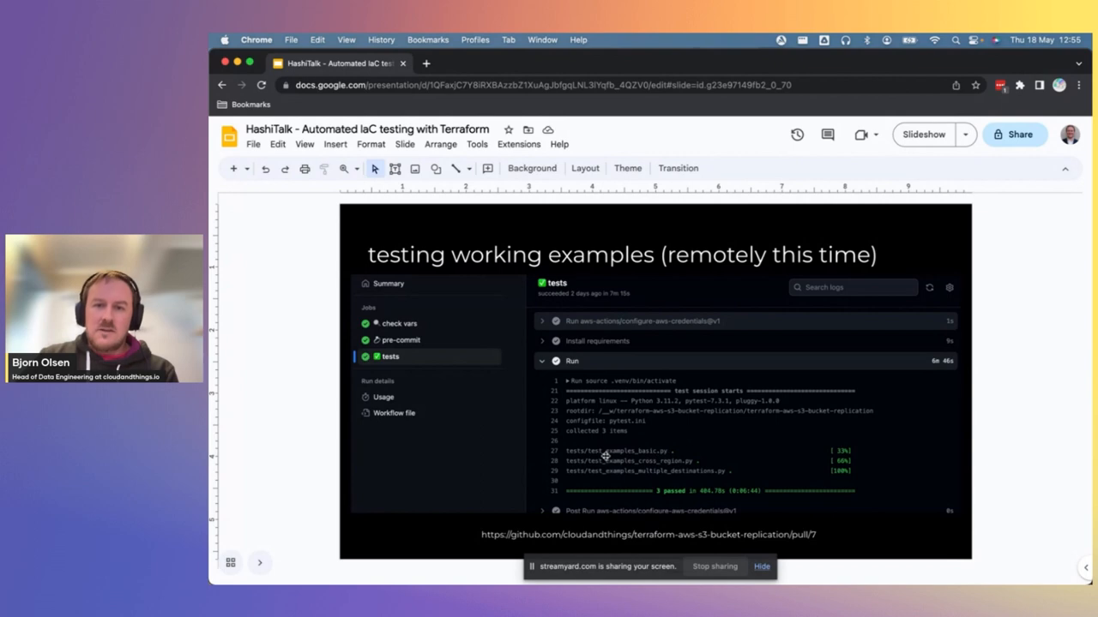
mouse_move(647, 463)
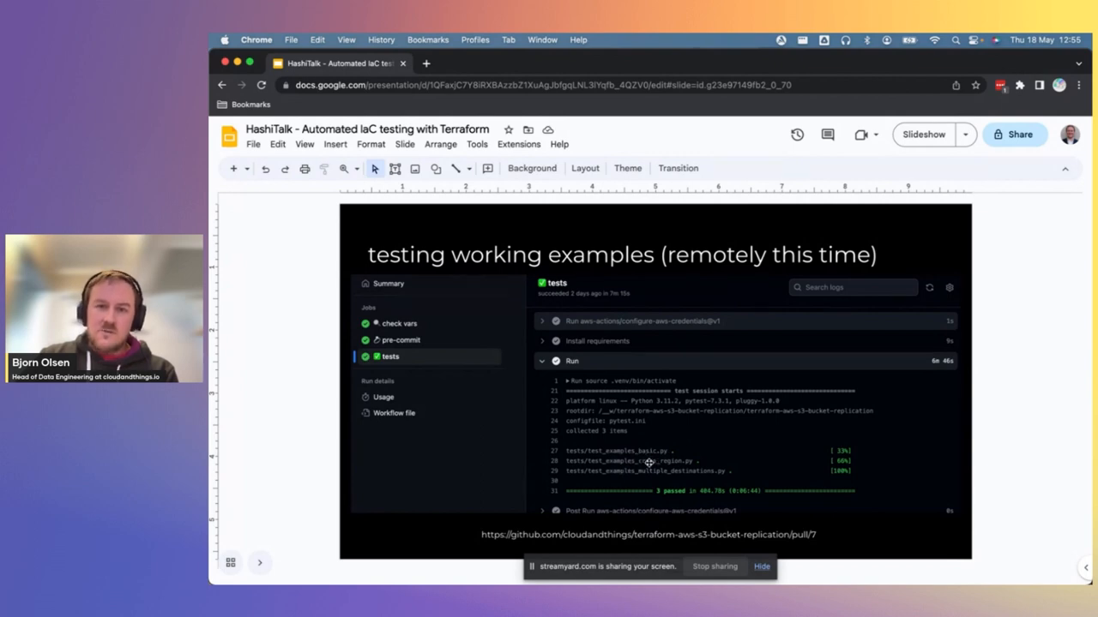
mouse_move(686, 472)
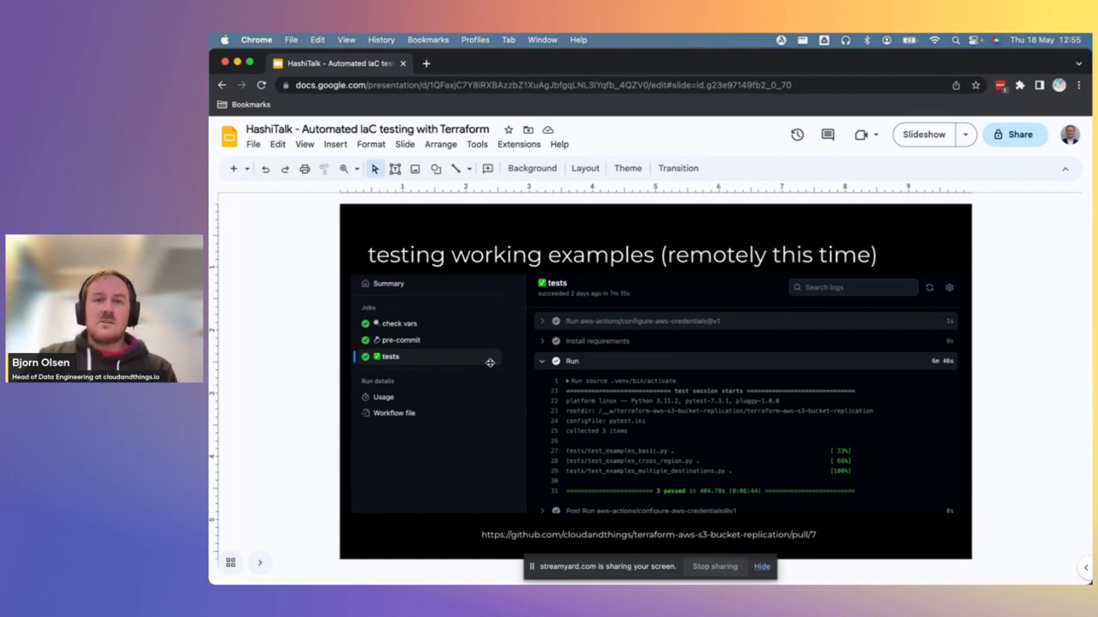
mouse_move(646, 458)
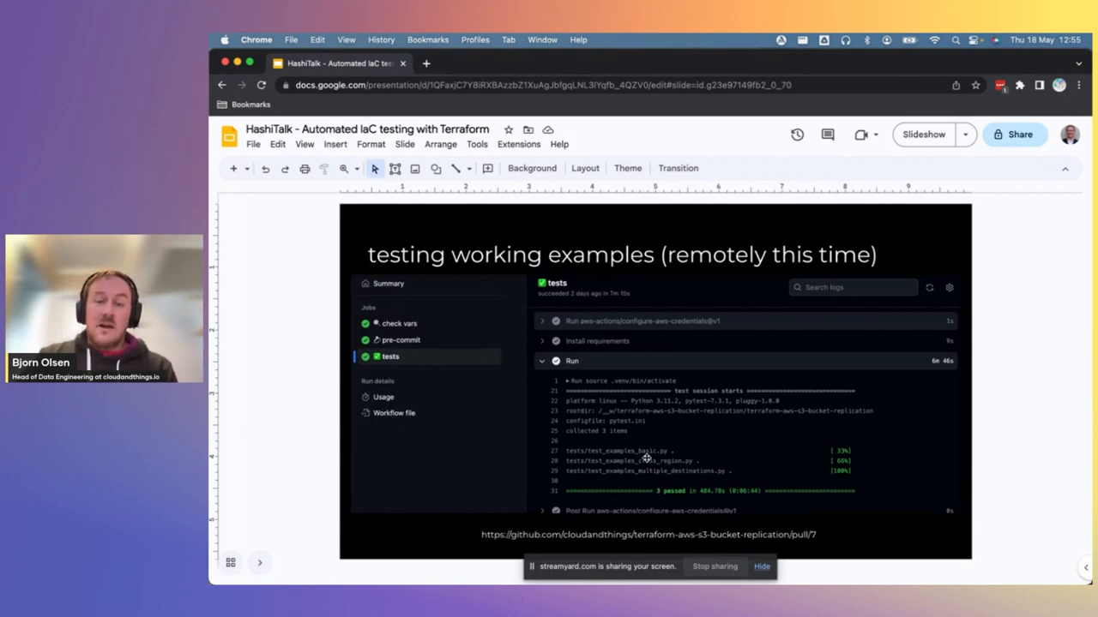
mouse_move(657, 453)
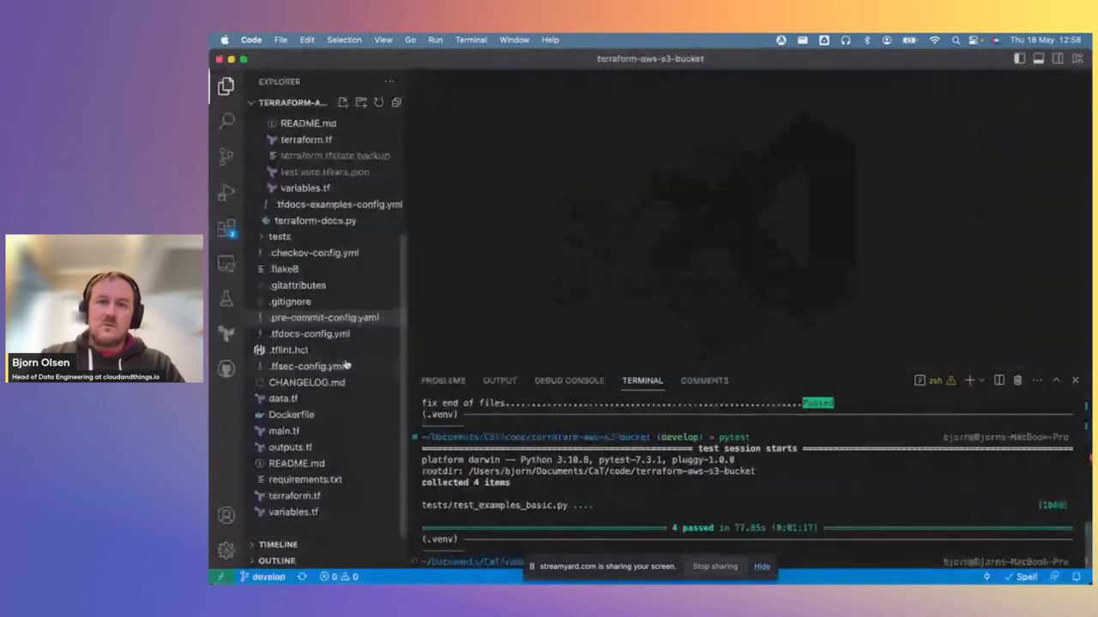
- Open .pre-commit-config.yaml from the Explorer and scroll through it
left_click(324, 317)
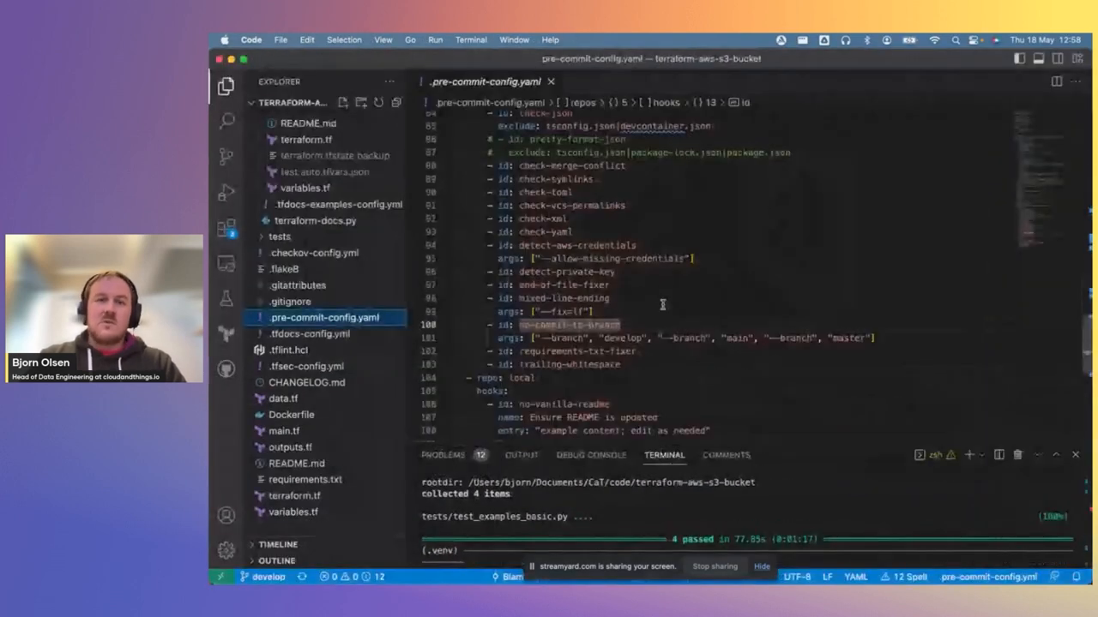
scroll("up", 3)
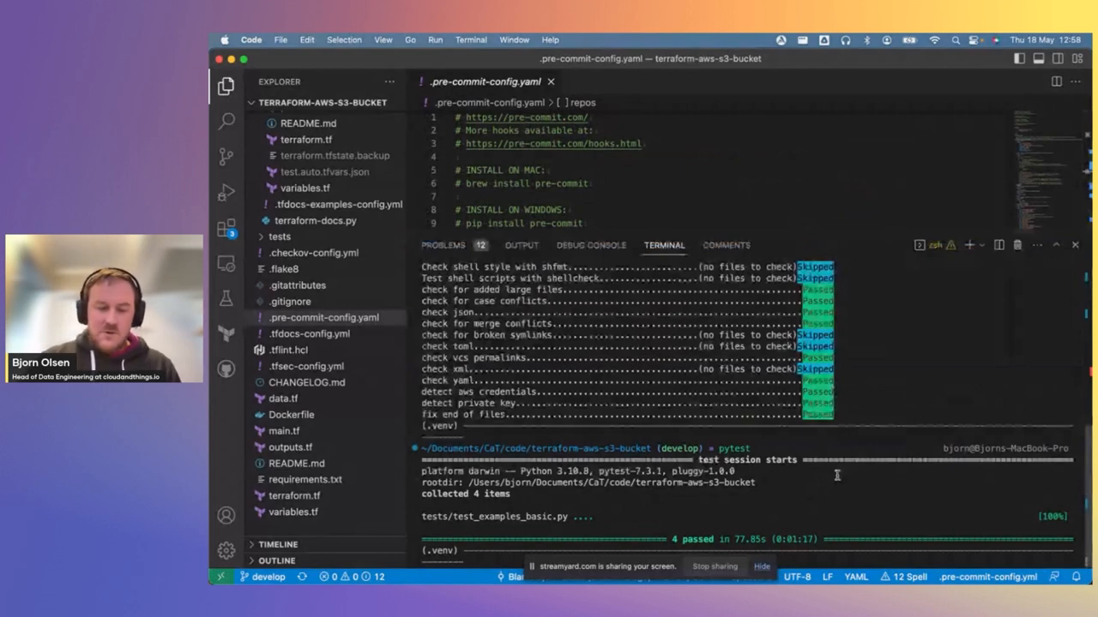
scroll("down", 3)
type("pre-commit run -a")
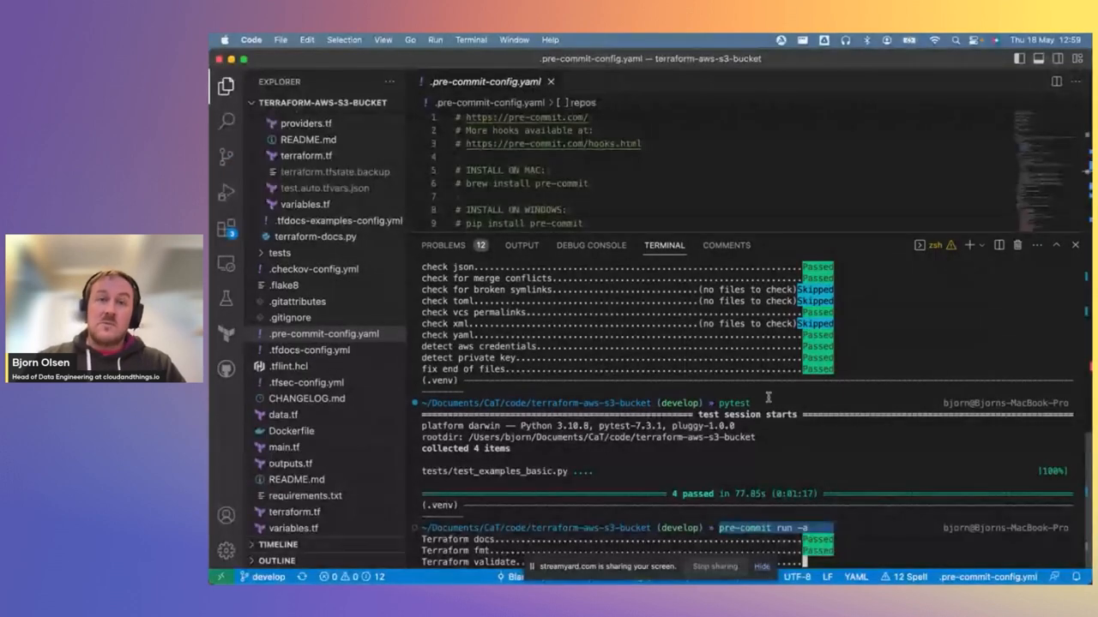
- Shrink the terminal panel and scroll .pre-commit-config.yaml to the repos/TERRAFORM hooks
left_click_drag(763, 257, 763, 287)
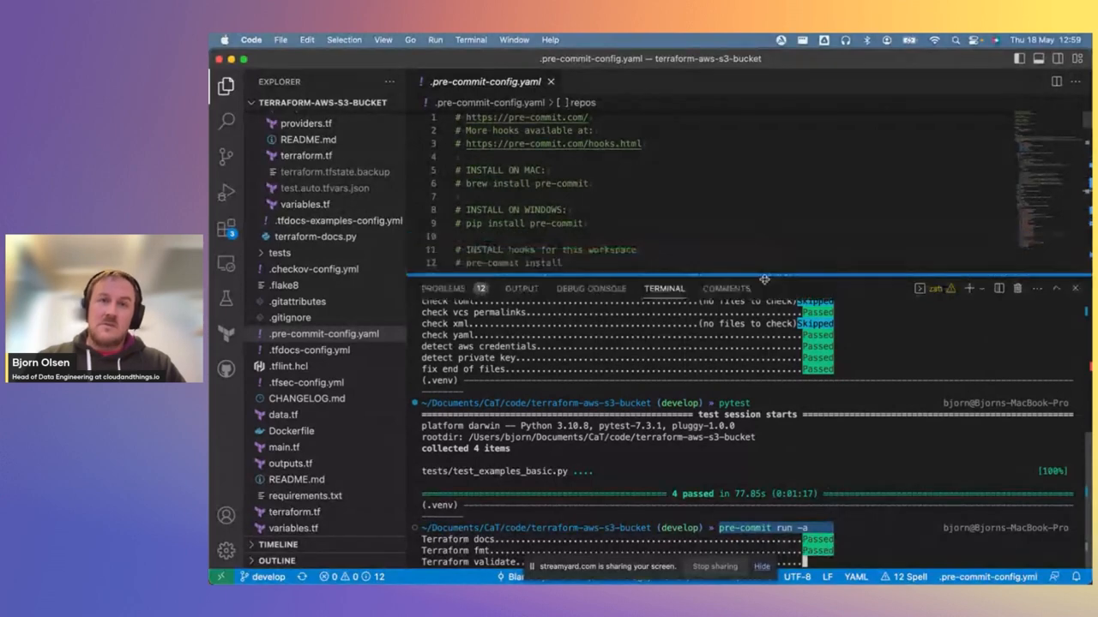
left_click_drag(763, 279, 763, 334)
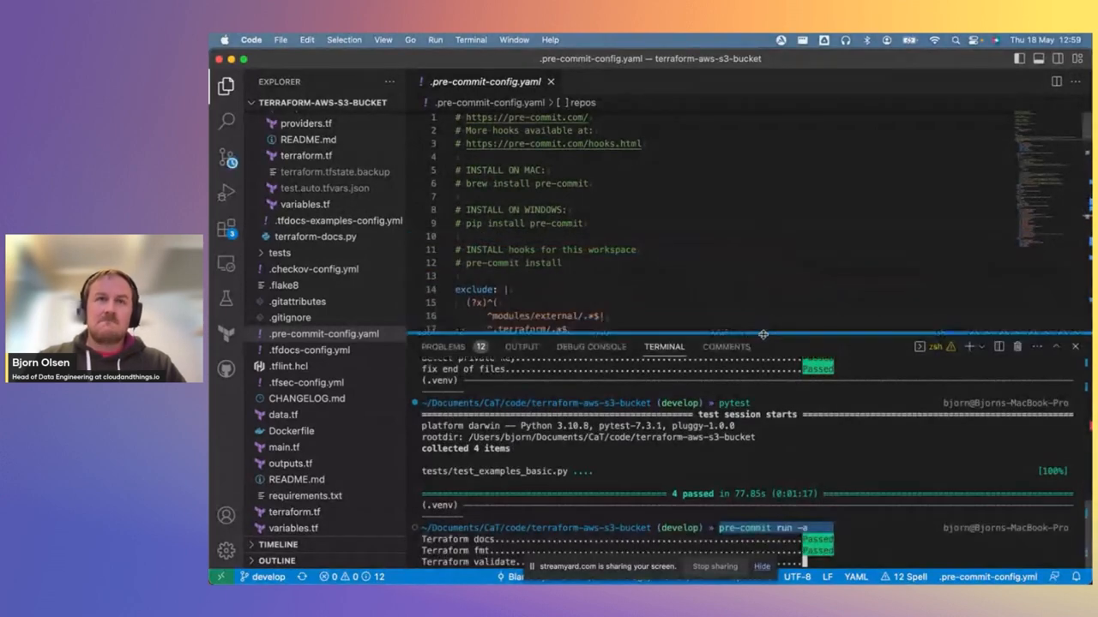
scroll("down", 3)
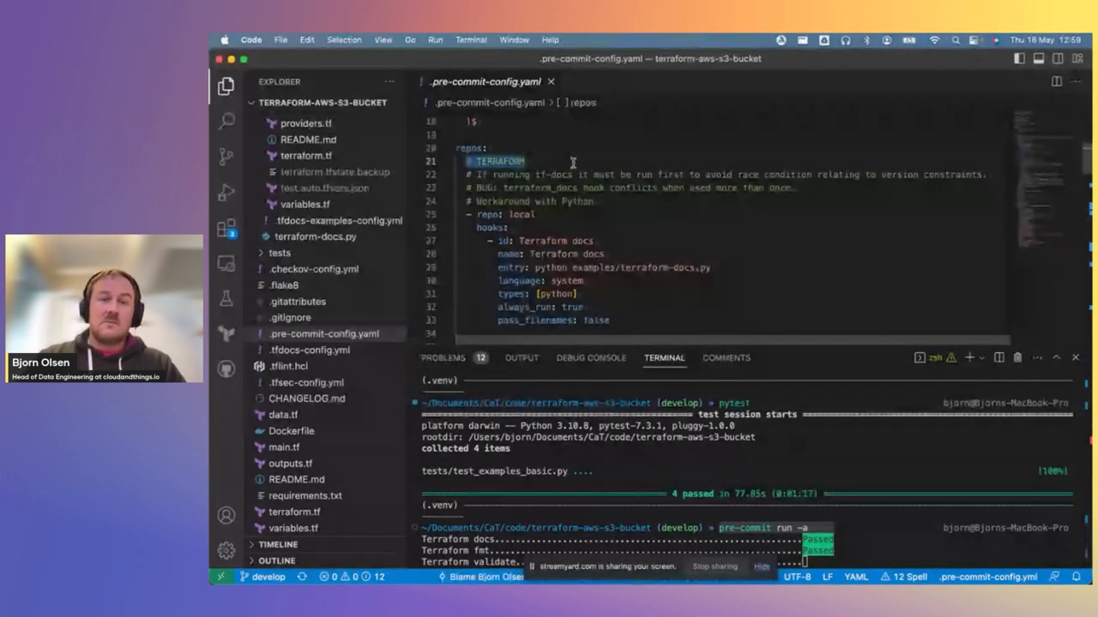
scroll("down", 3)
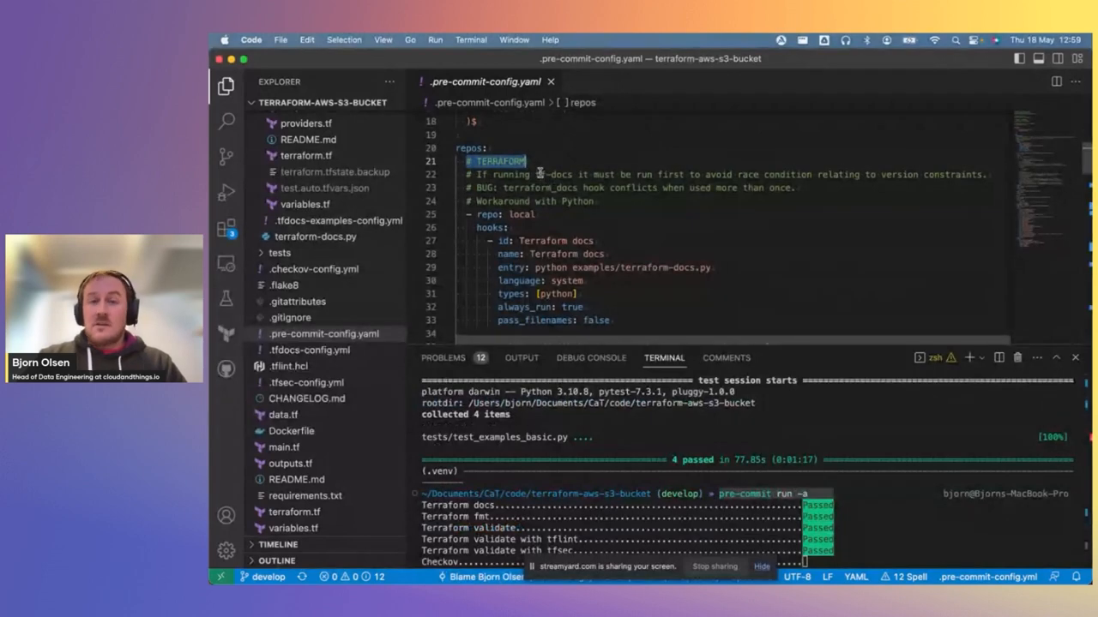
scroll("down", 3)
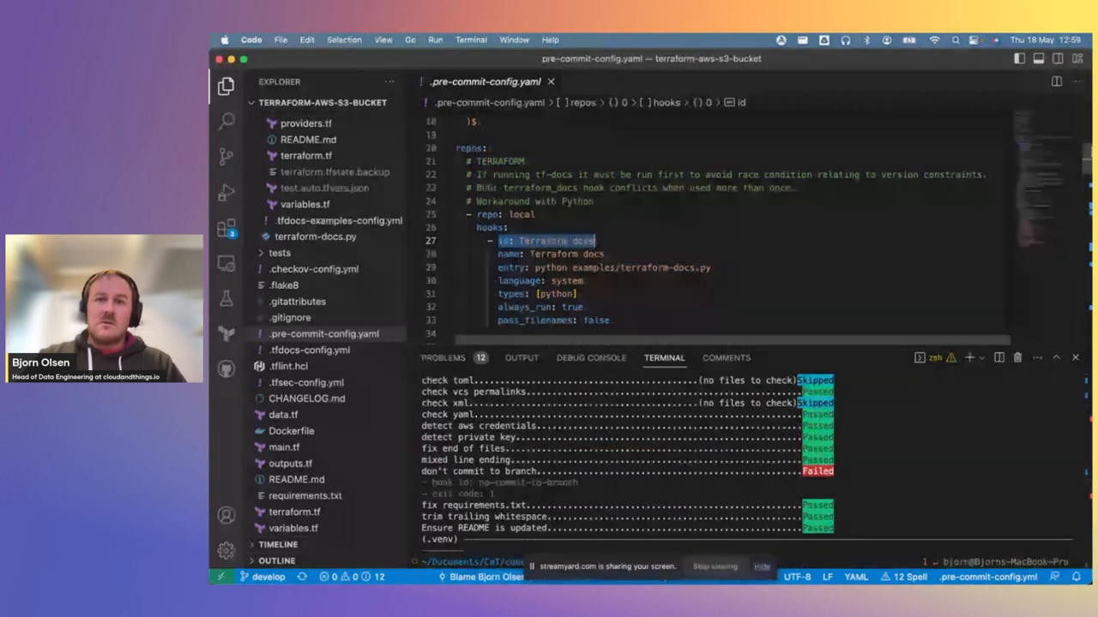
- Scroll .pre-commit-config.yaml down through the shell hooks
scroll("down", 3)
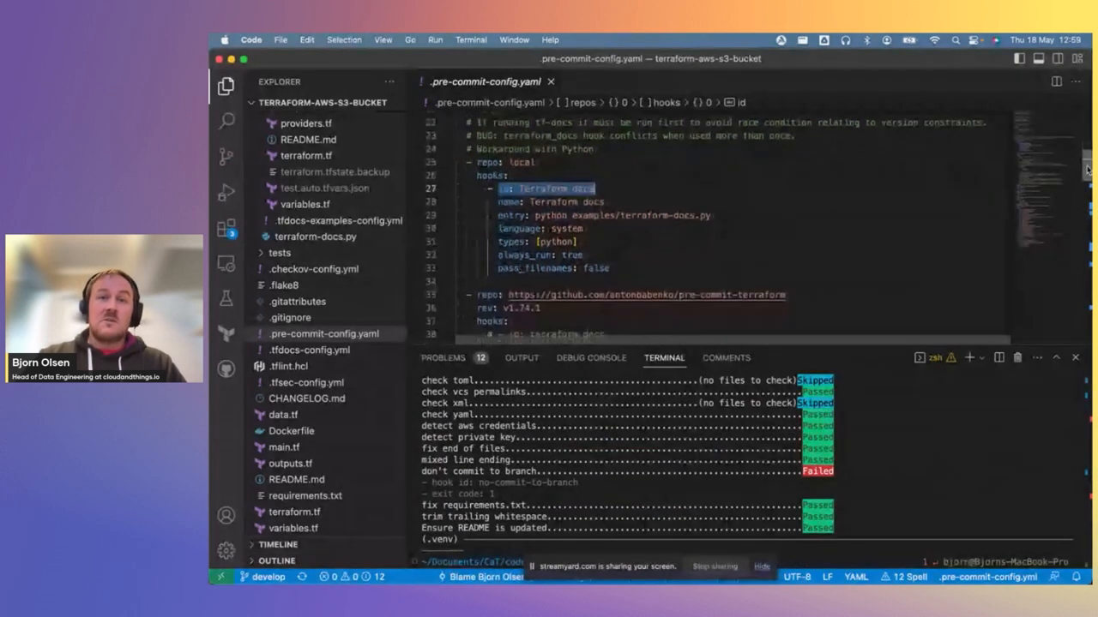
scroll("down", 3)
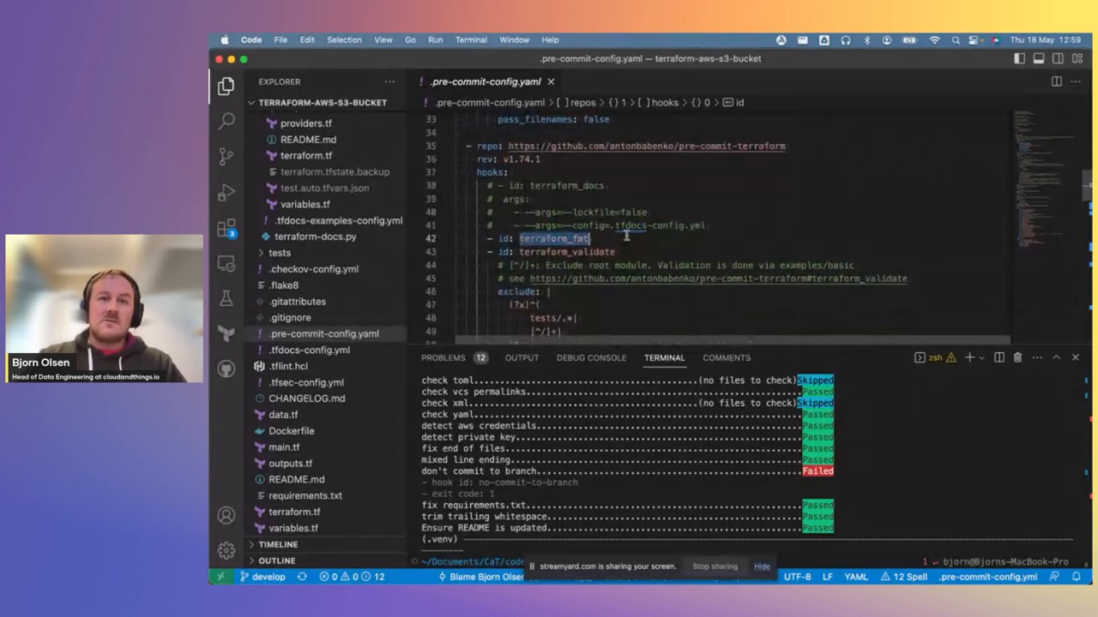
scroll("down", 3)
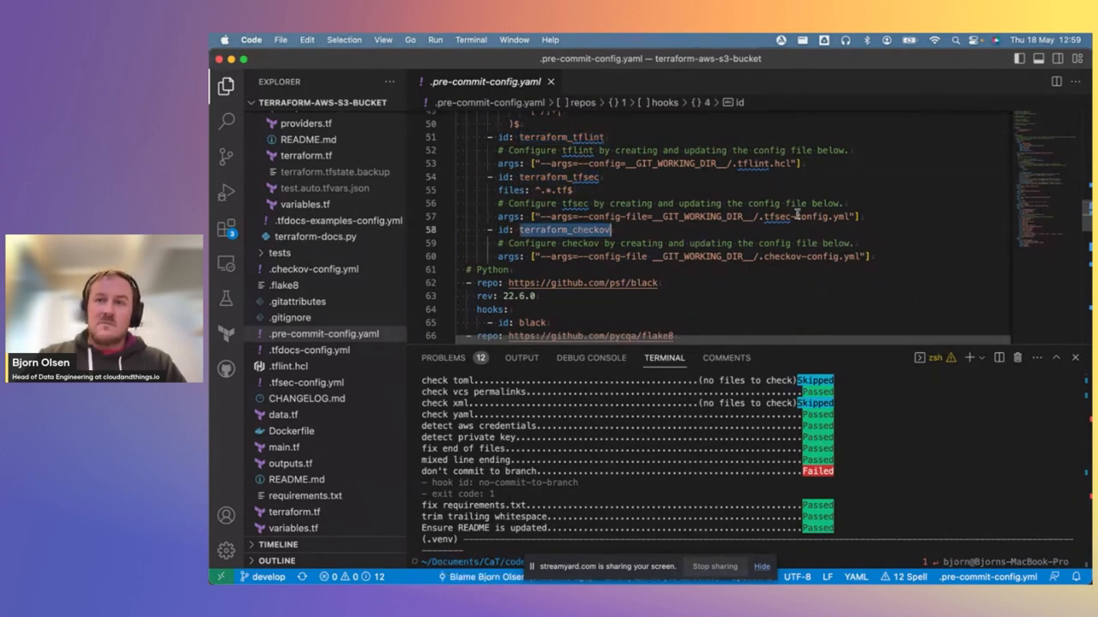
scroll("down", 3)
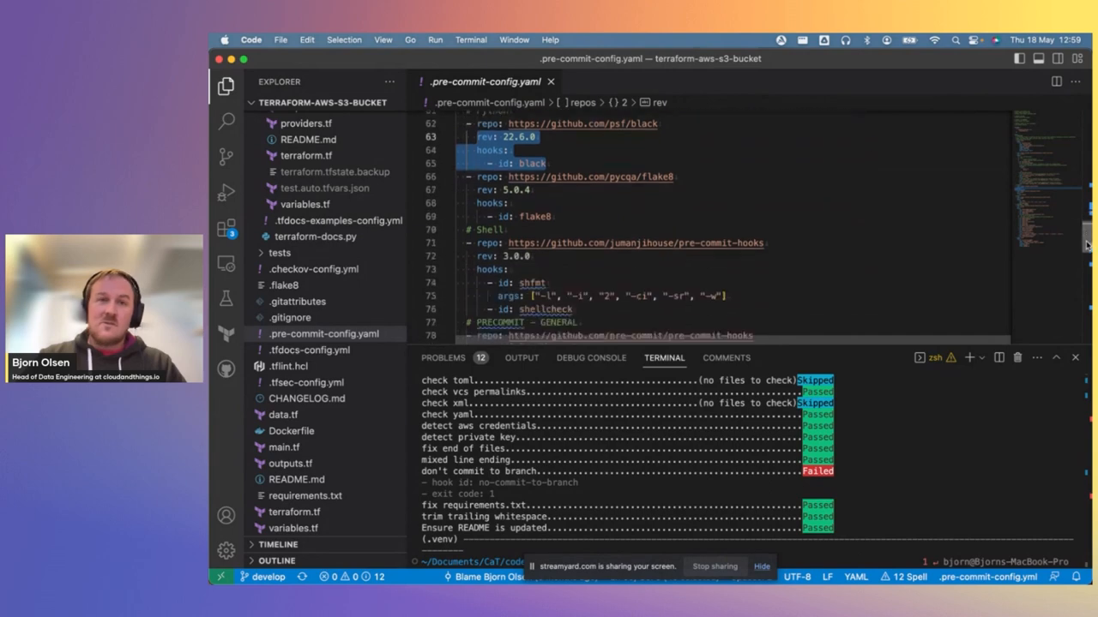
scroll("down", 3)
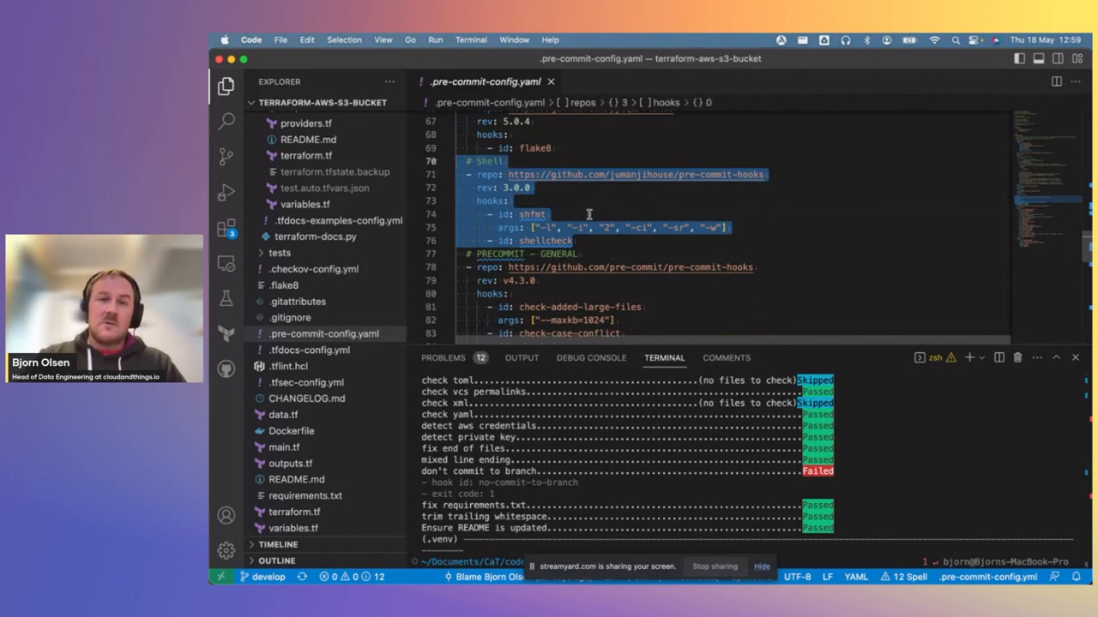
- Clear selections and reach the general hooks, including no-commit-to-branch for develop, main and master
left_click(532, 215)
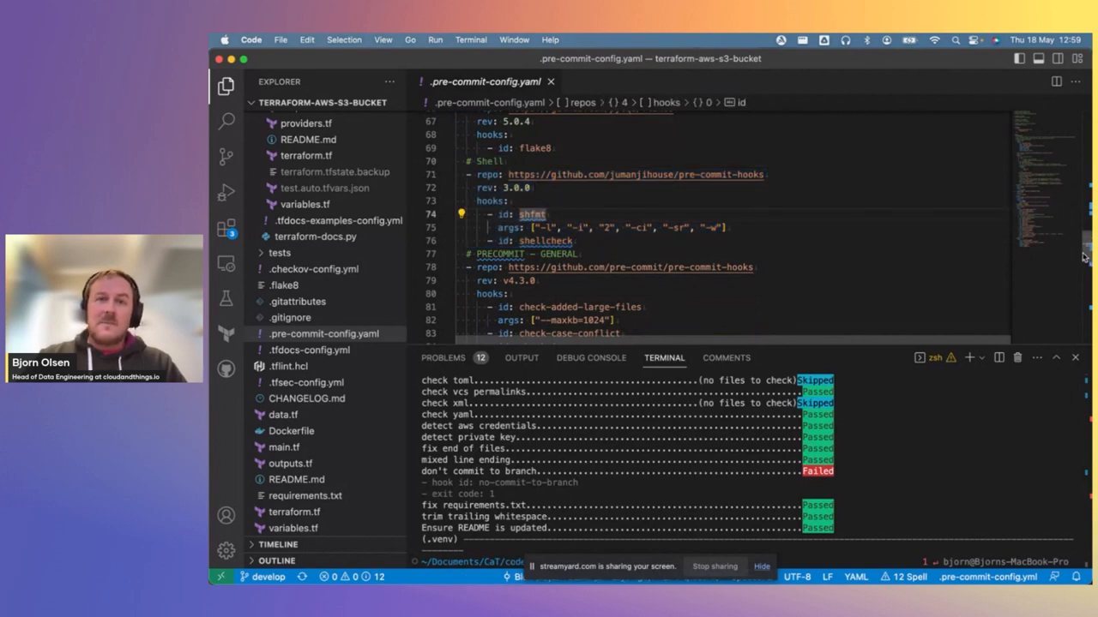
scroll("down", 3)
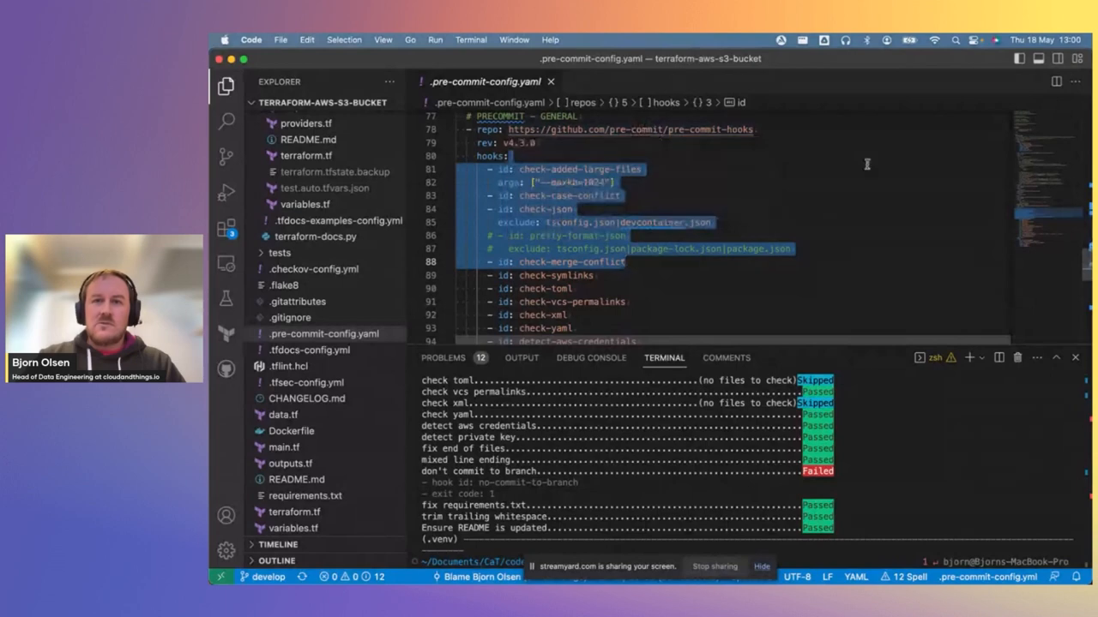
left_click(570, 196)
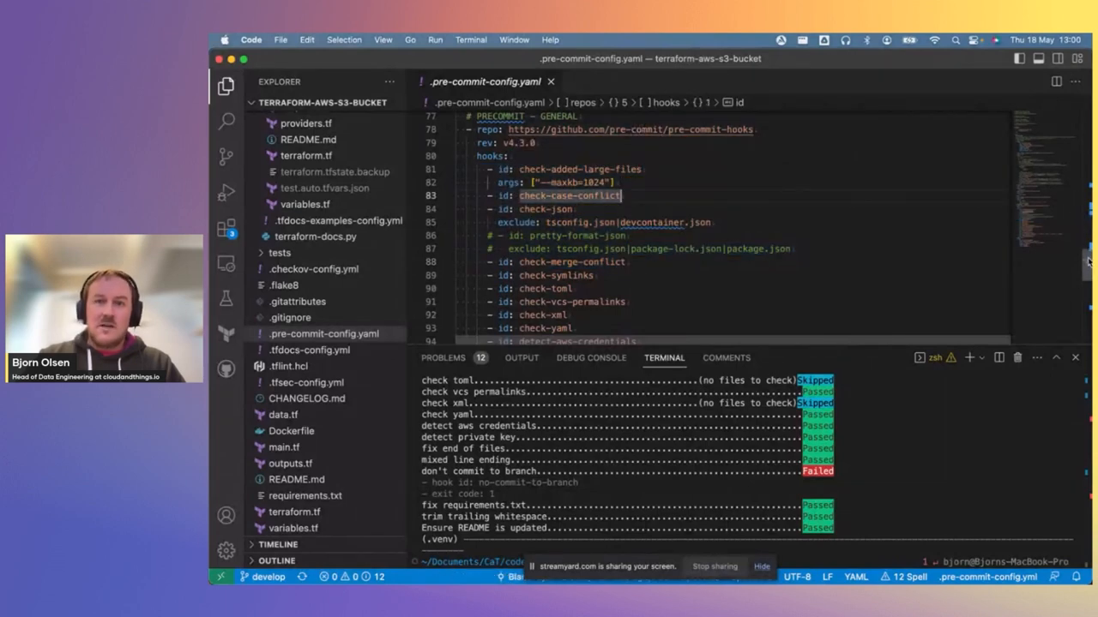
scroll("down", 3)
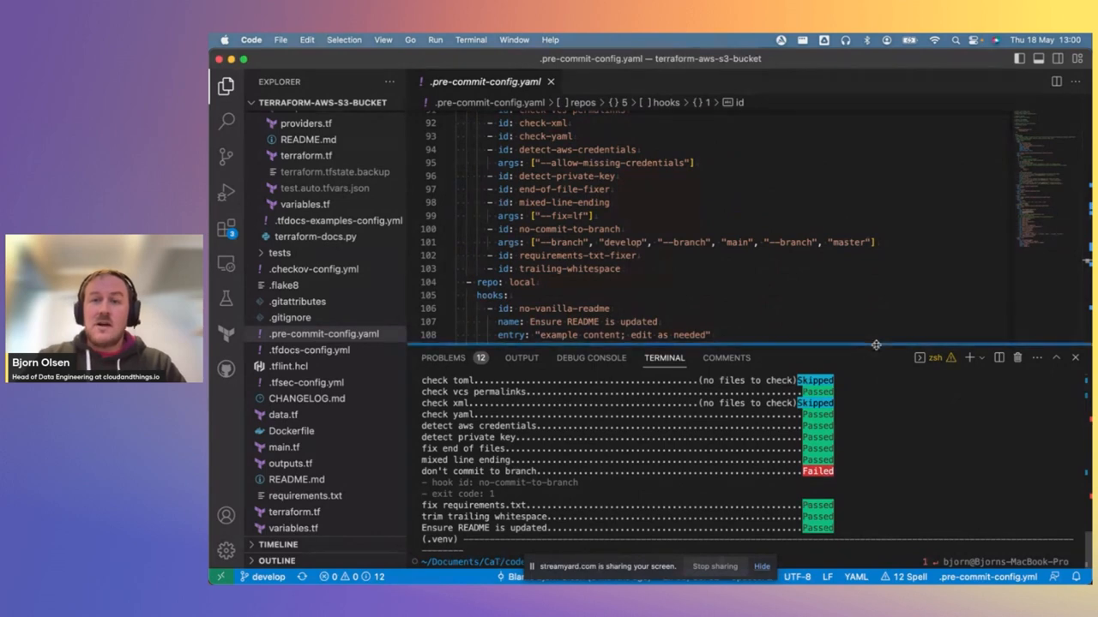
- Raise the terminal border to show all pre-commit results from Checkov down
left_click_drag(875, 346, 875, 241)
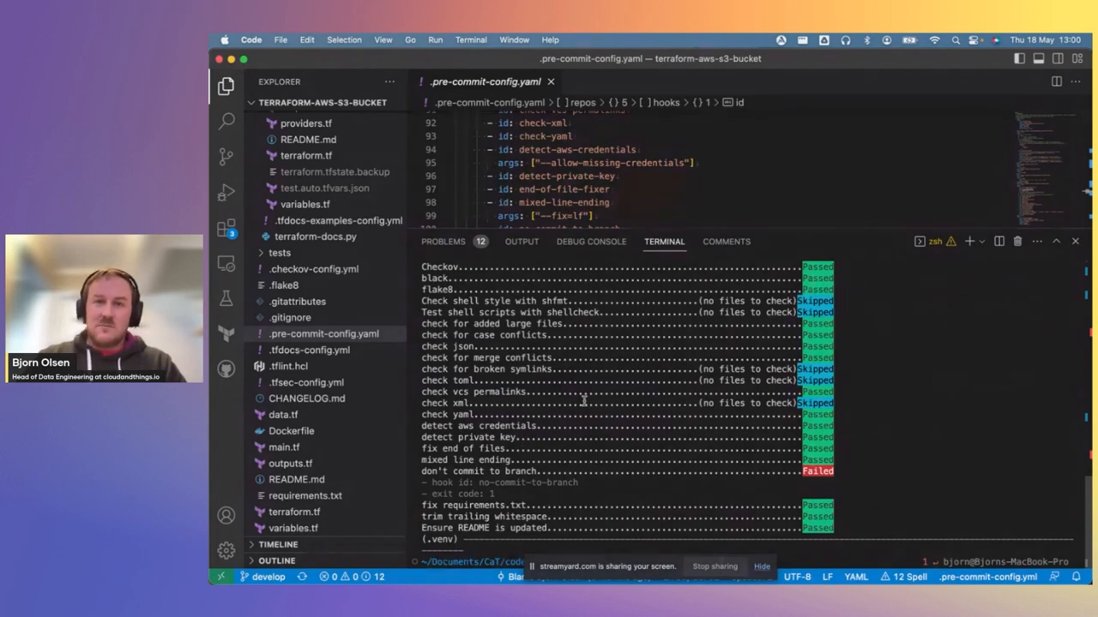
left_click_drag(762, 241, 761, 212)
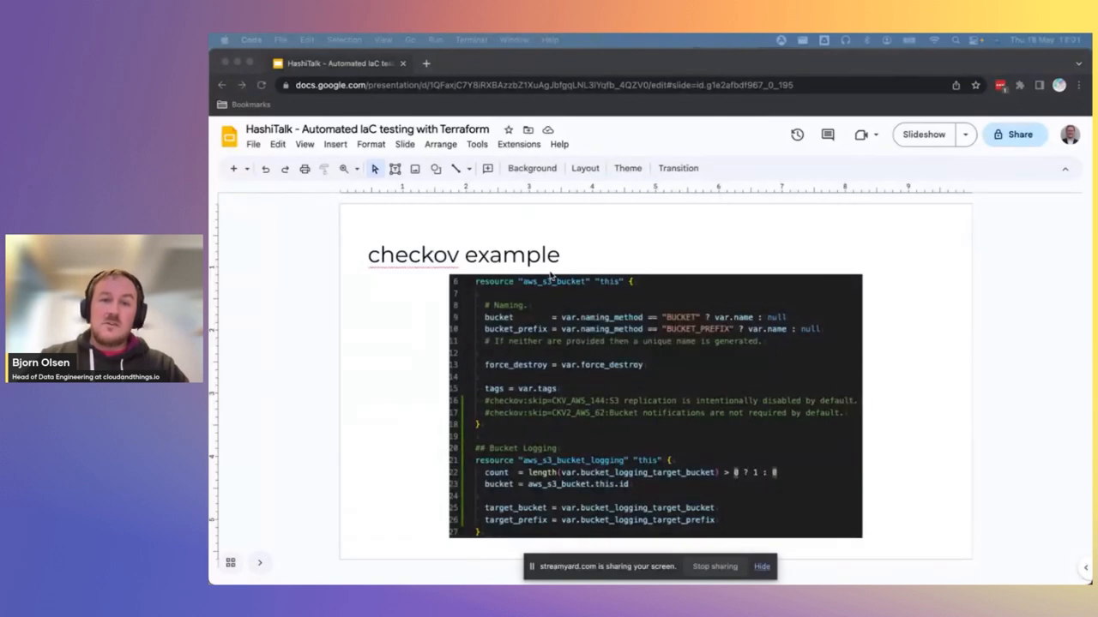
mouse_move(480, 483)
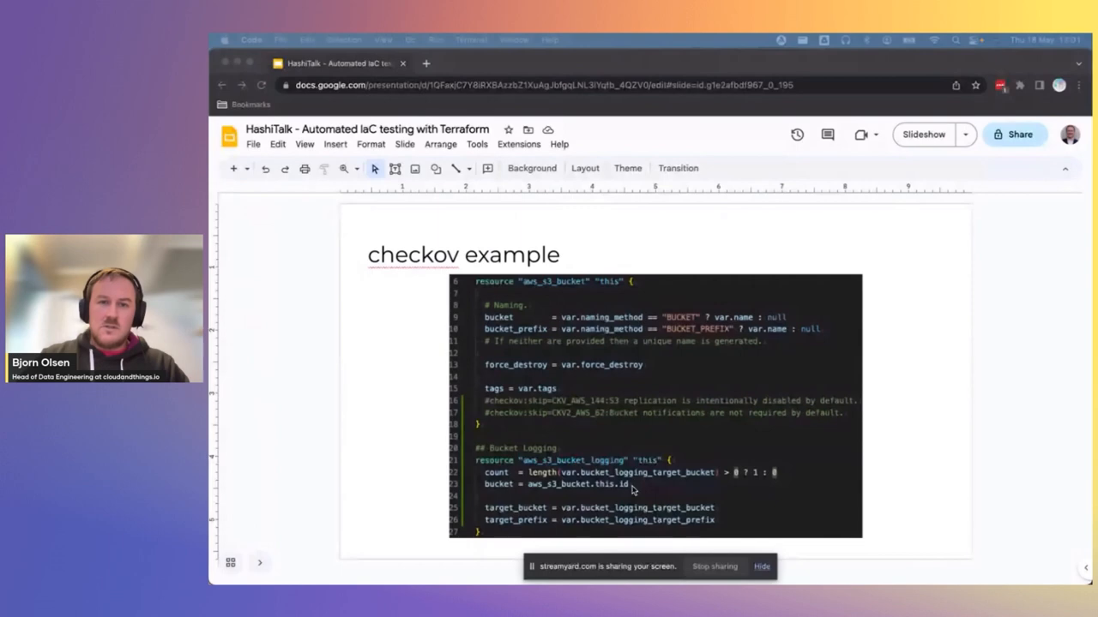
mouse_move(498, 411)
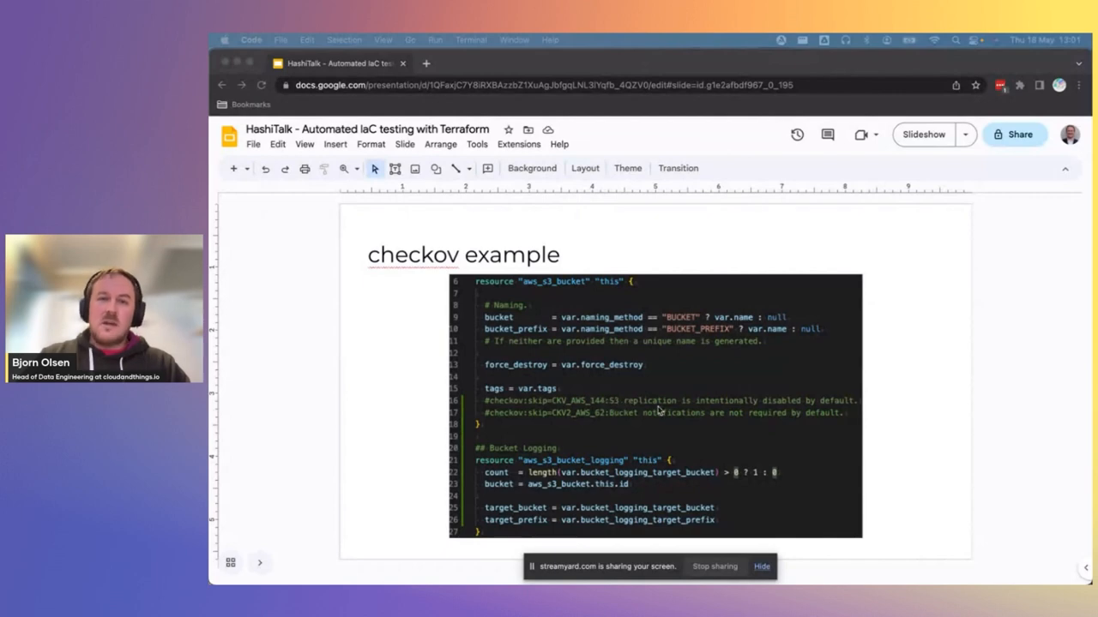
mouse_move(603, 415)
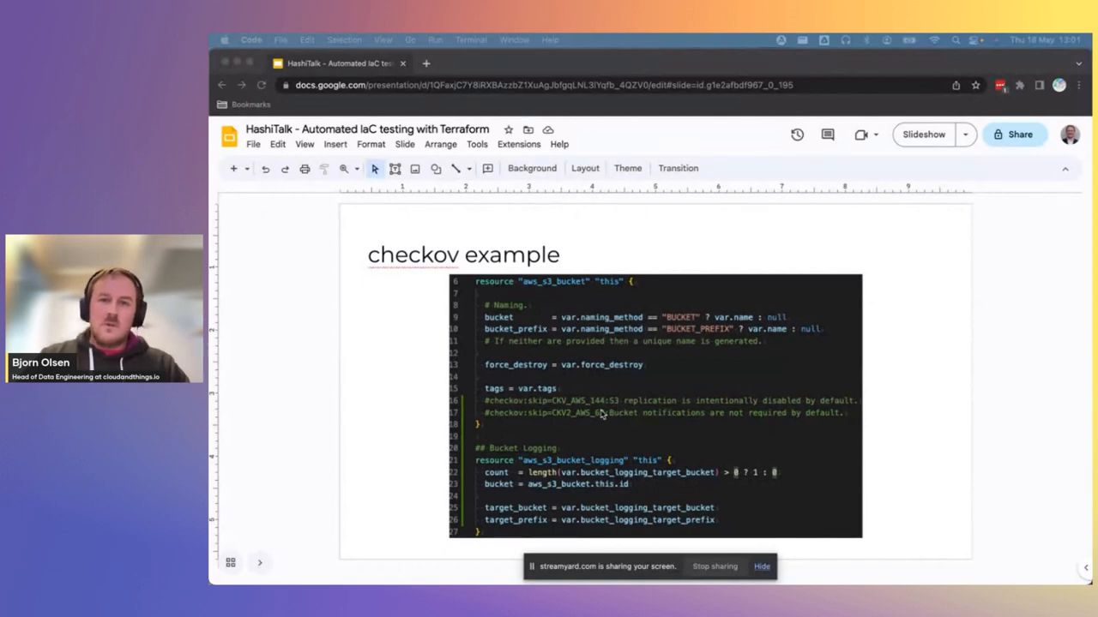
mouse_move(516, 383)
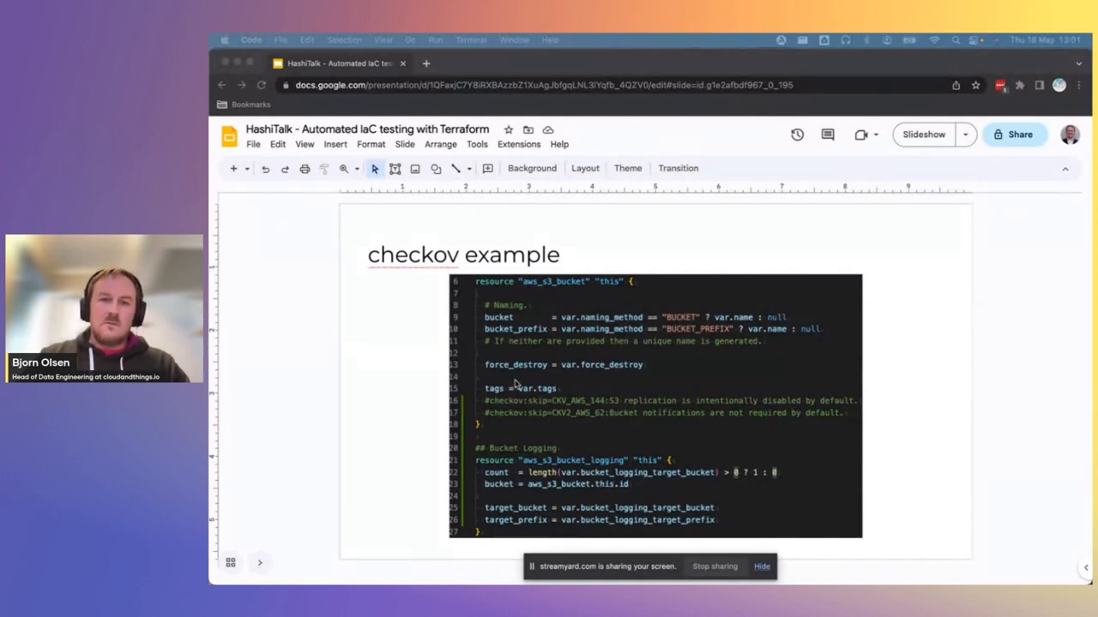
mouse_move(635, 397)
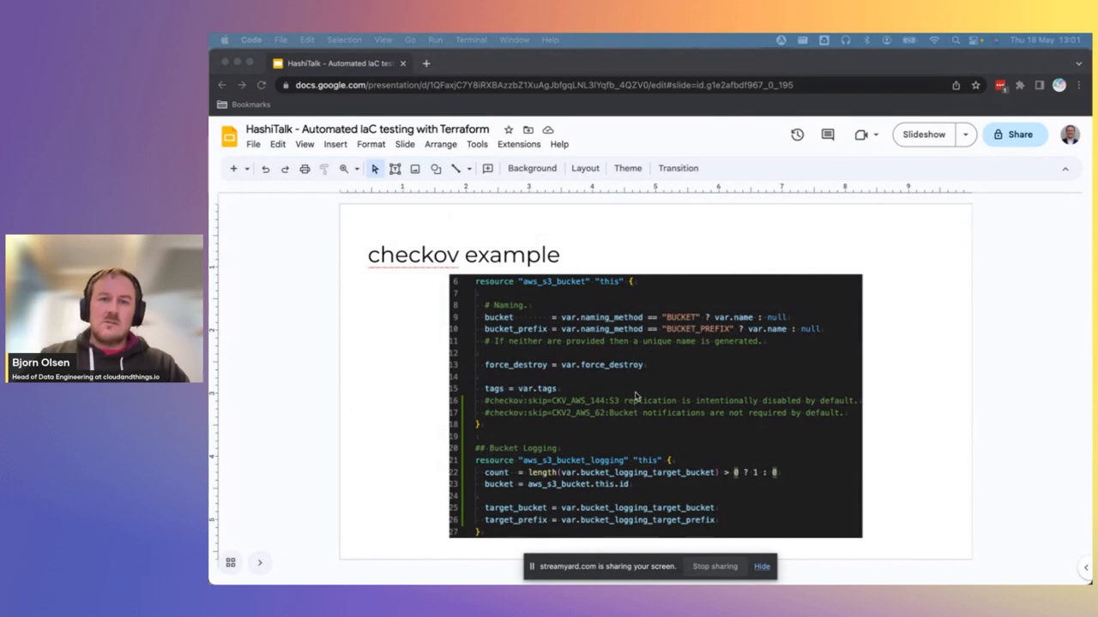
mouse_move(579, 396)
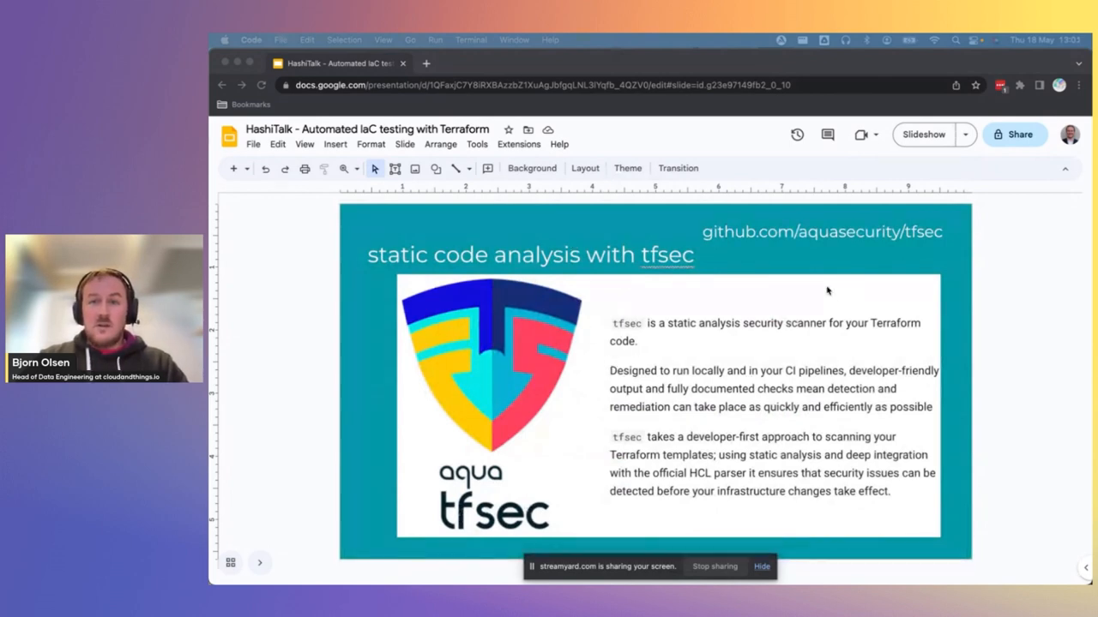
mouse_move(842, 333)
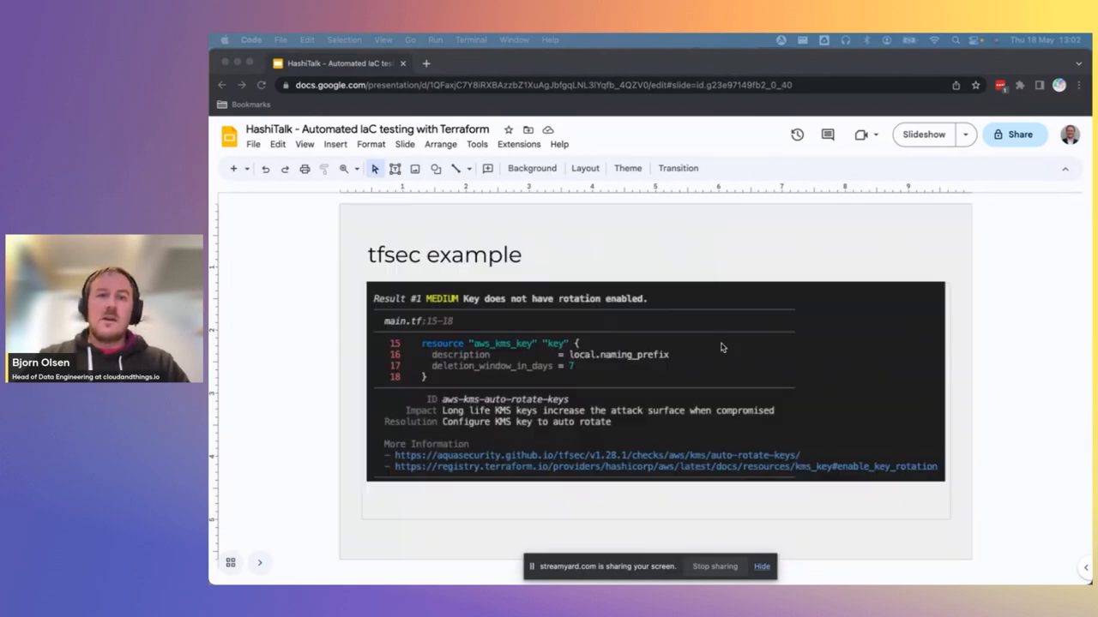
mouse_move(504, 58)
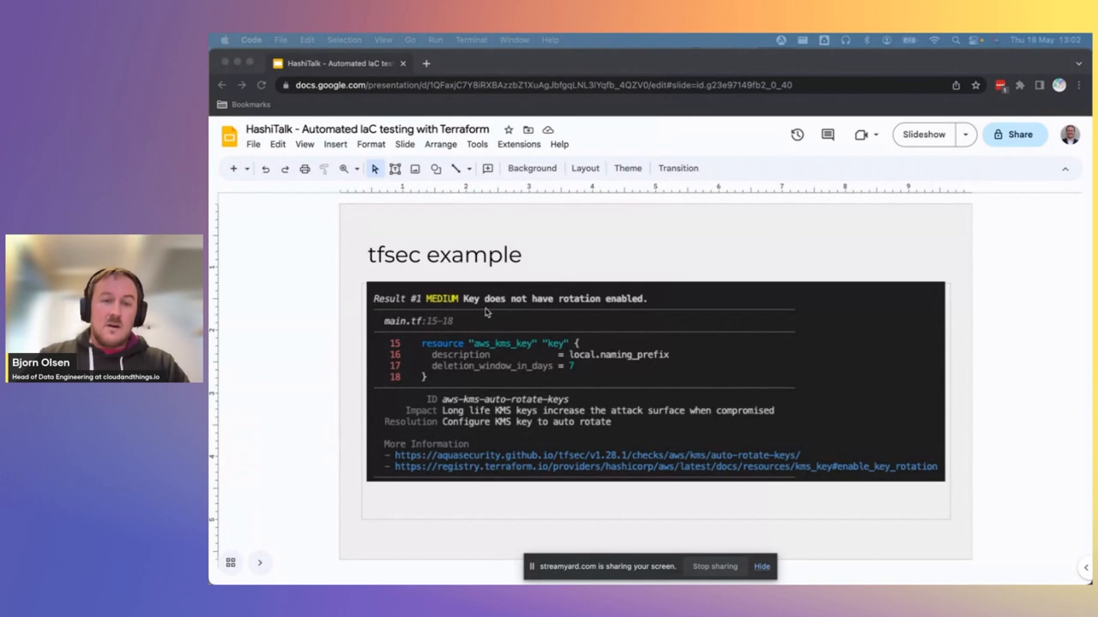
mouse_move(541, 316)
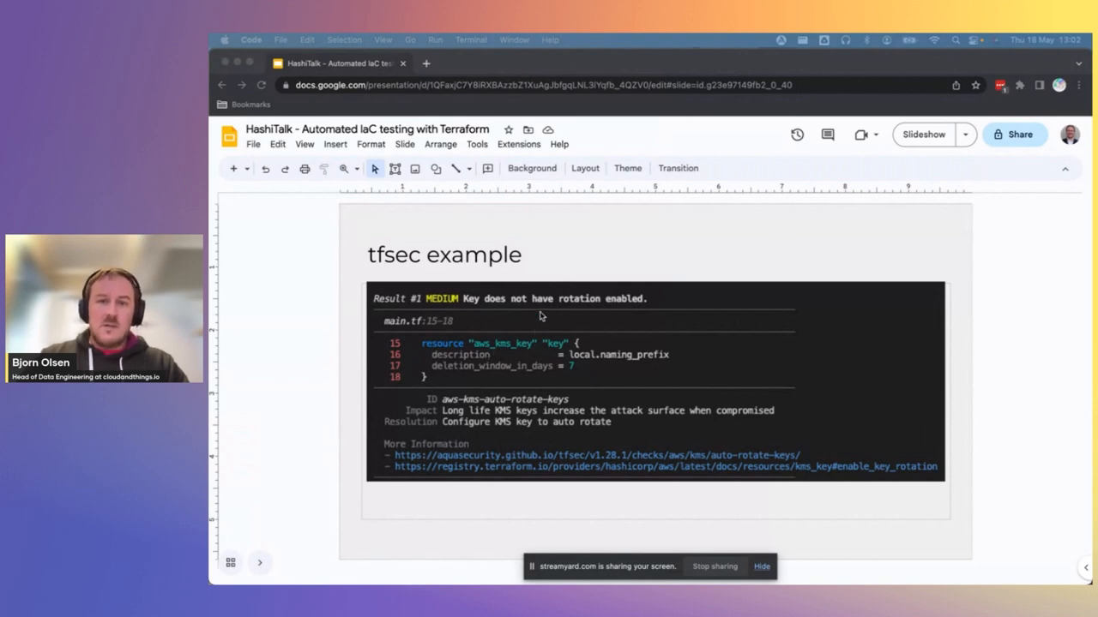
mouse_move(663, 391)
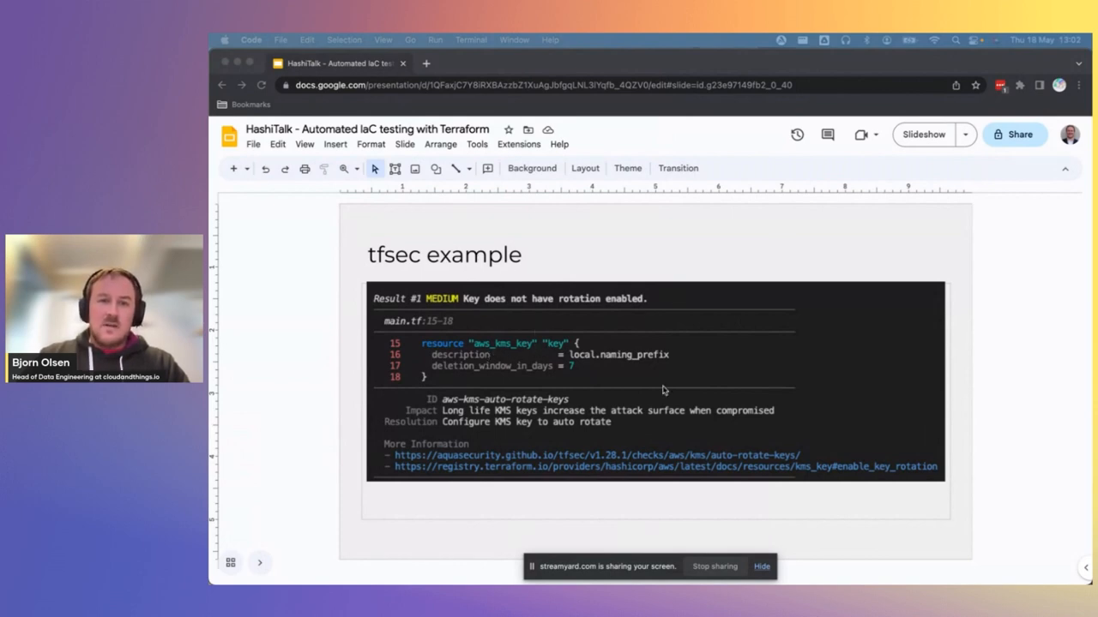
mouse_move(620, 419)
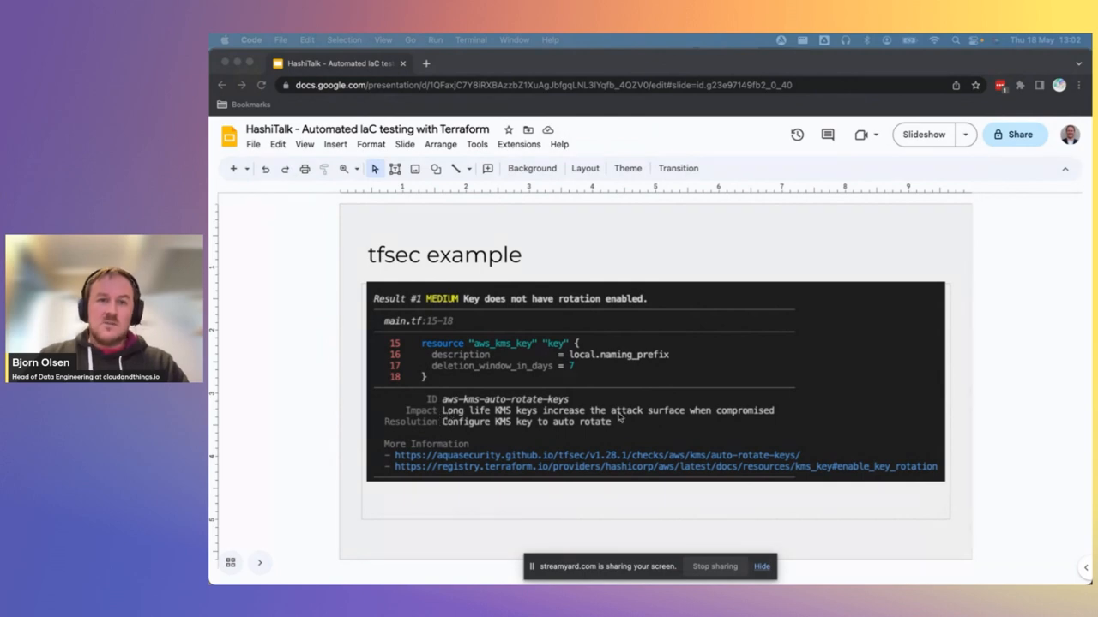
mouse_move(668, 468)
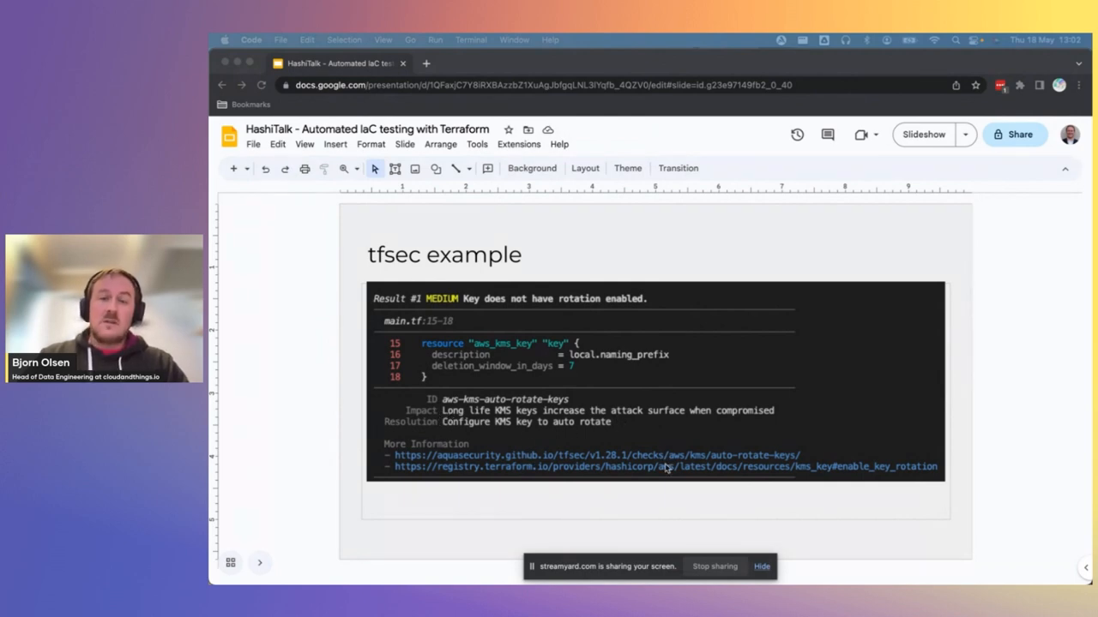
mouse_move(662, 437)
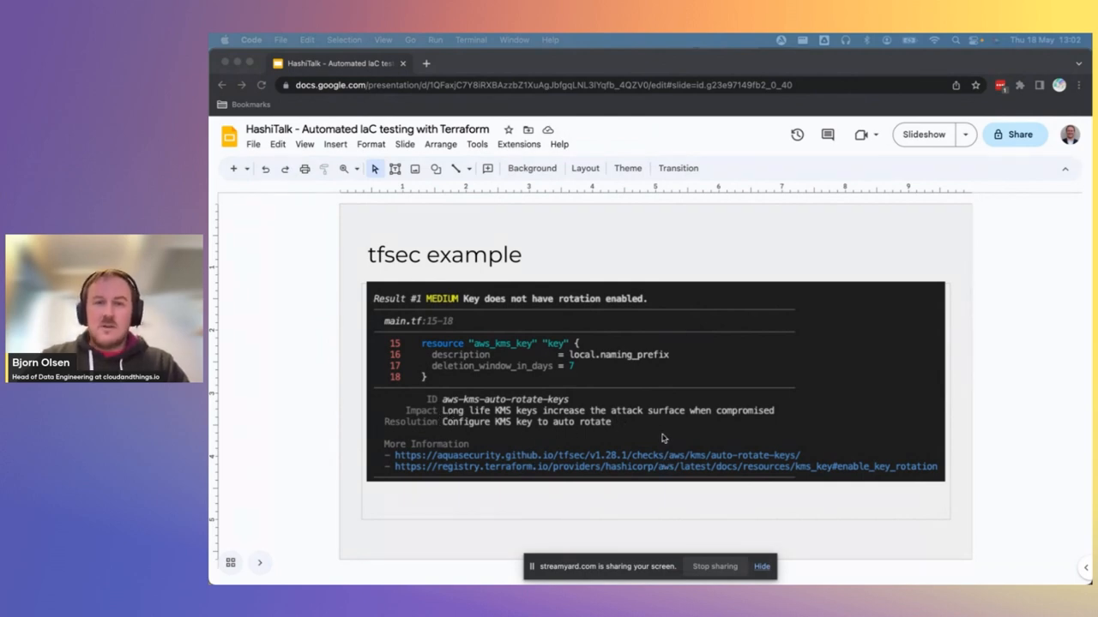
mouse_move(446, 374)
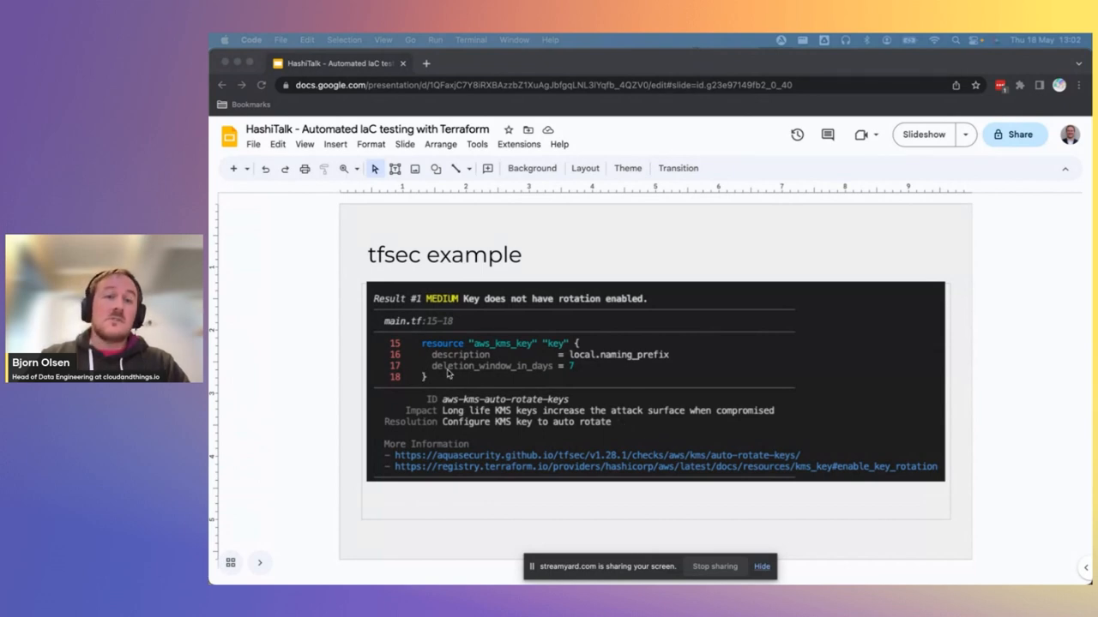
mouse_move(517, 349)
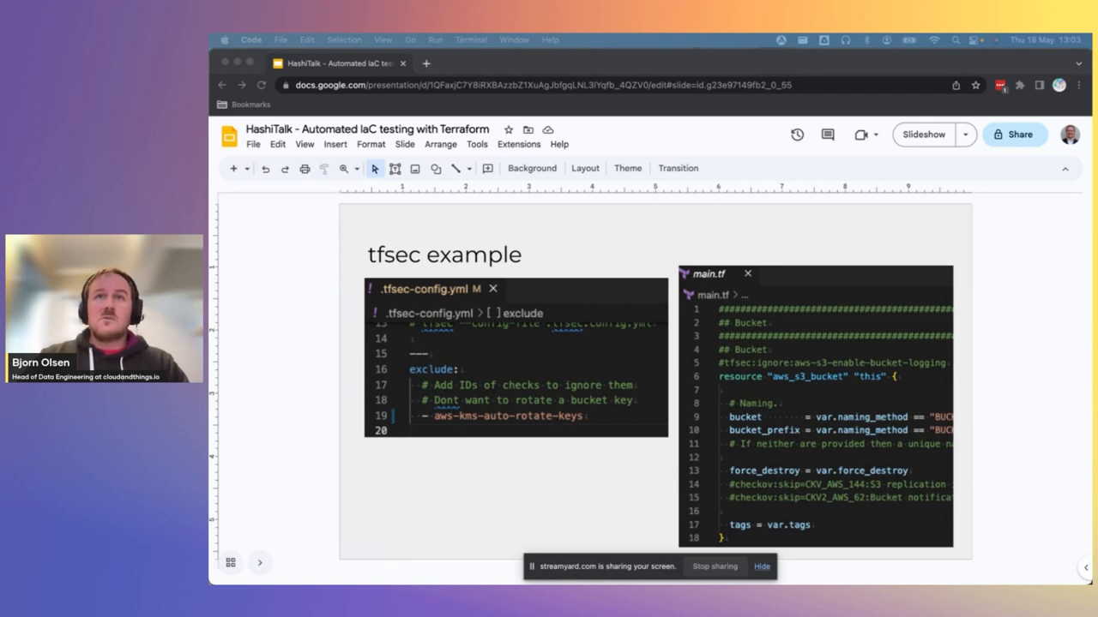
mouse_move(782, 367)
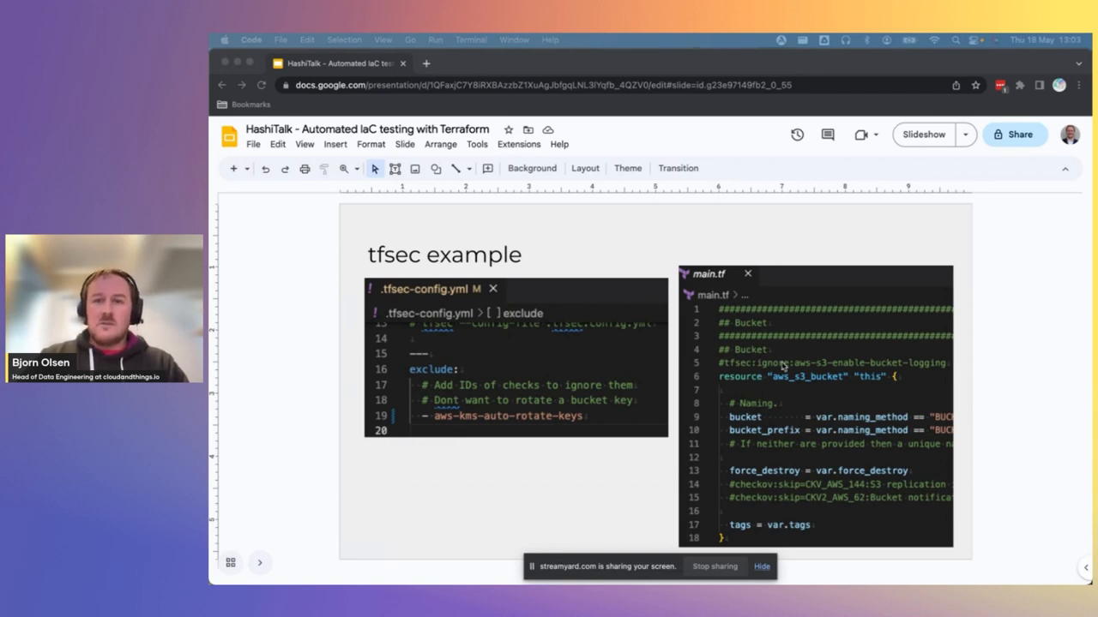